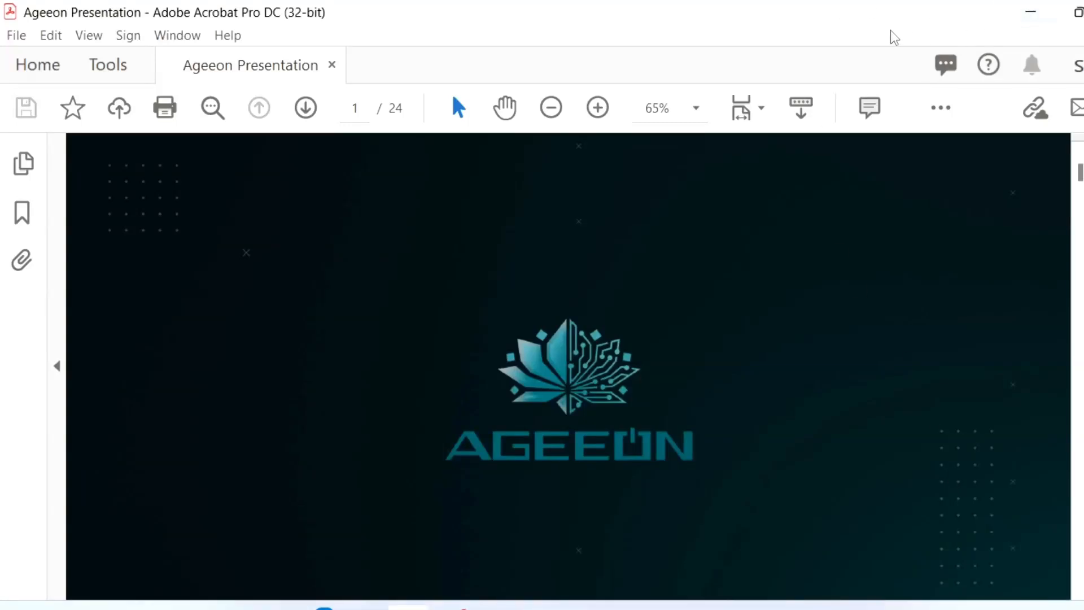
{"action": "mouse_move", "coordinate": [757, 192]}
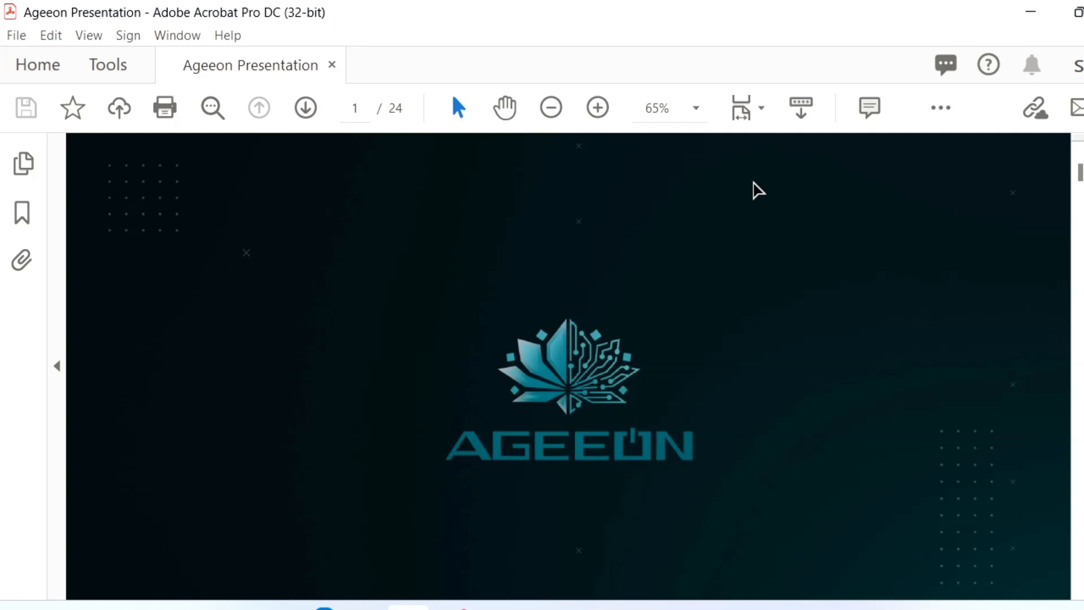
{"action": "mouse_move", "coordinate": [528, 370]}
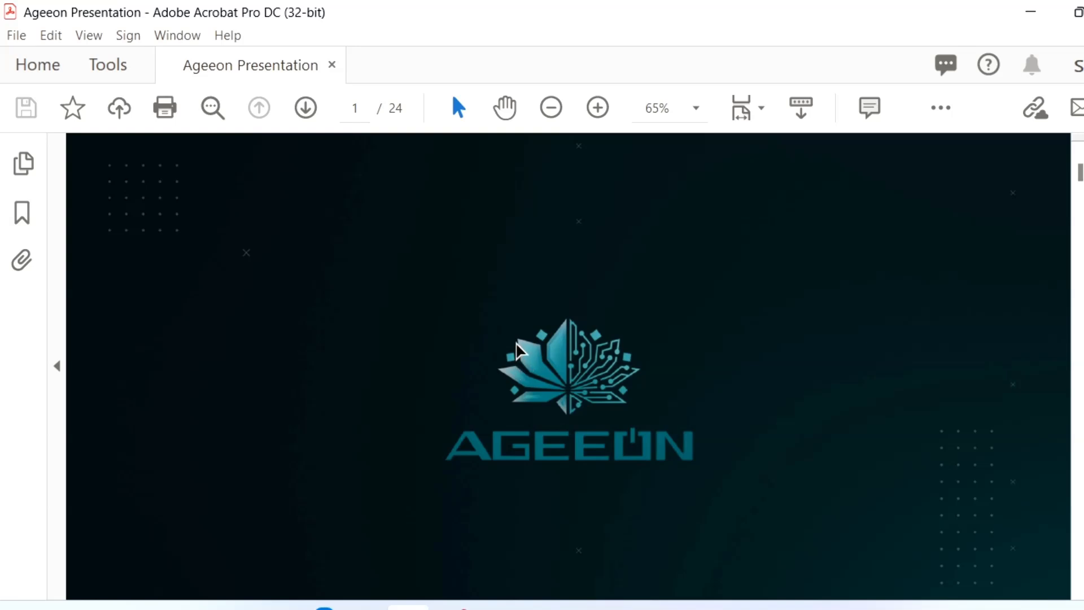
{"action": "mouse_move", "coordinate": [518, 349]}
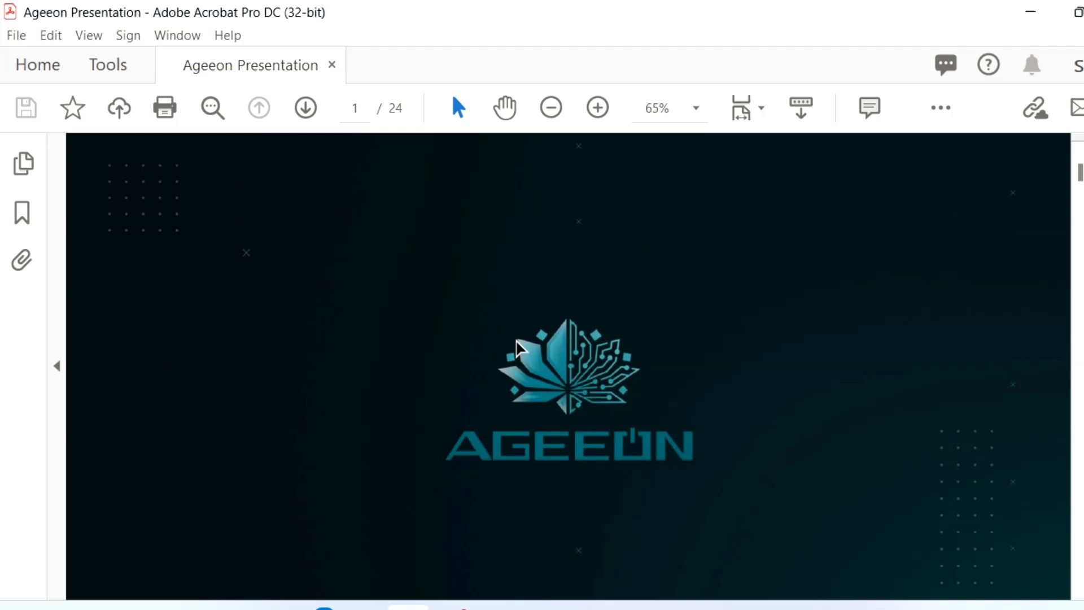
{"action": "mouse_move", "coordinate": [718, 430]}
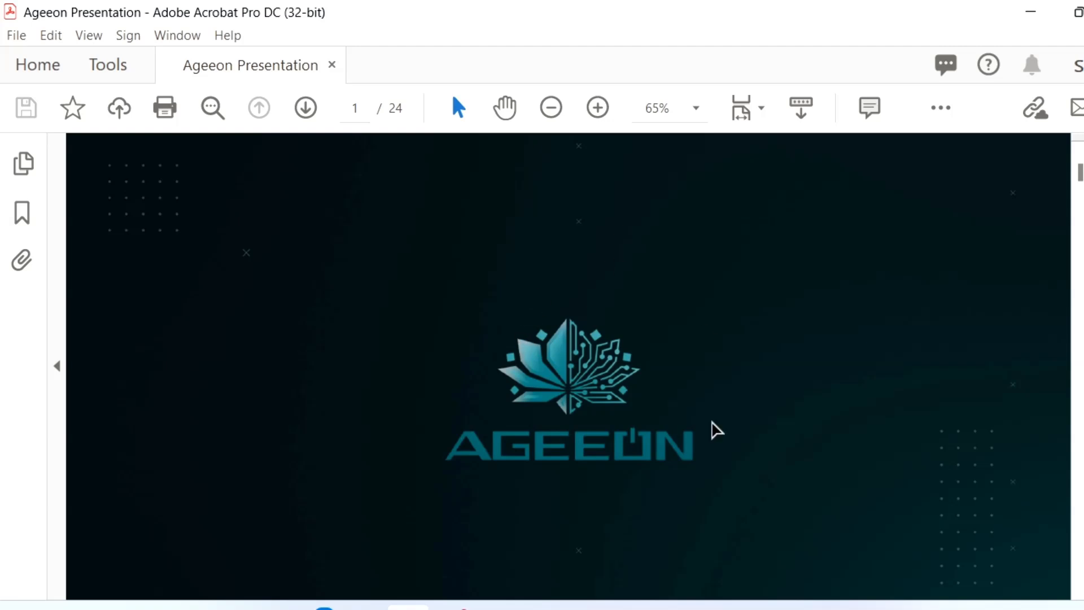
{"action": "mouse_move", "coordinate": [753, 297]}
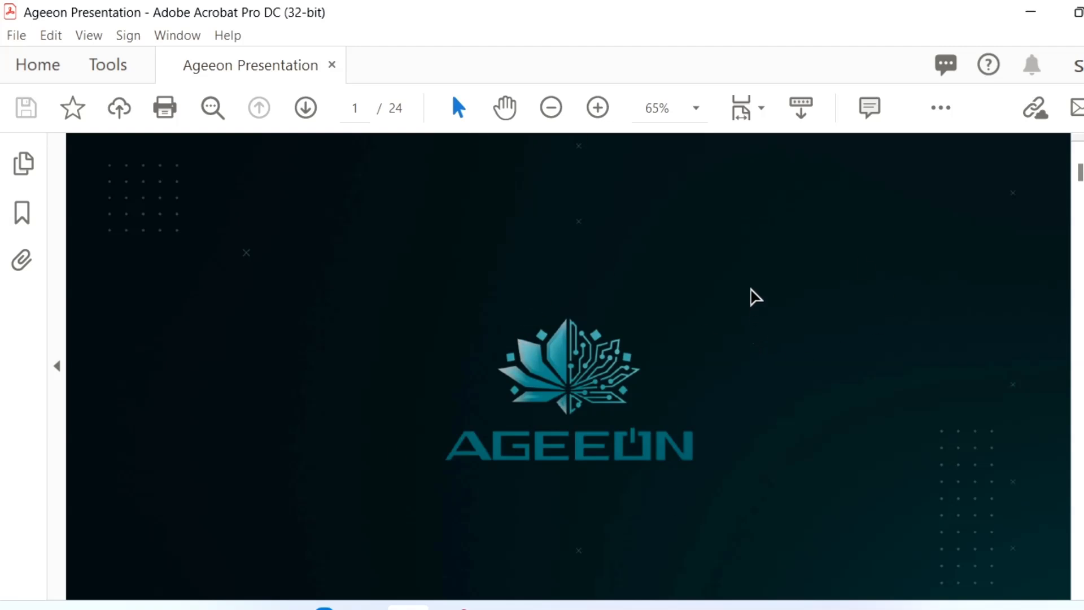
{"action": "mouse_move", "coordinate": [747, 395]}
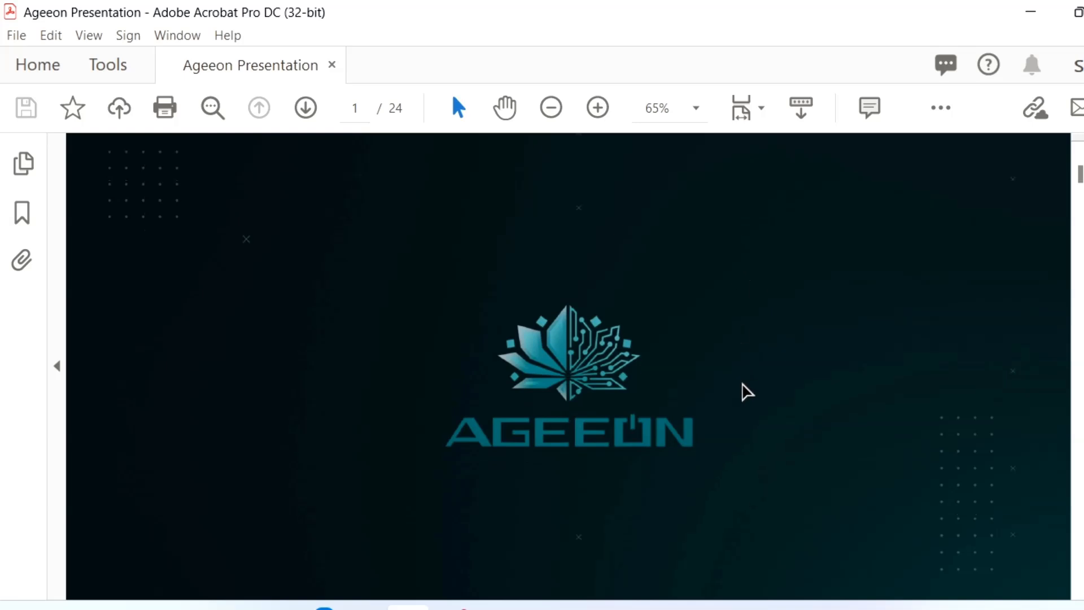
{"action": "mouse_move", "coordinate": [743, 349]}
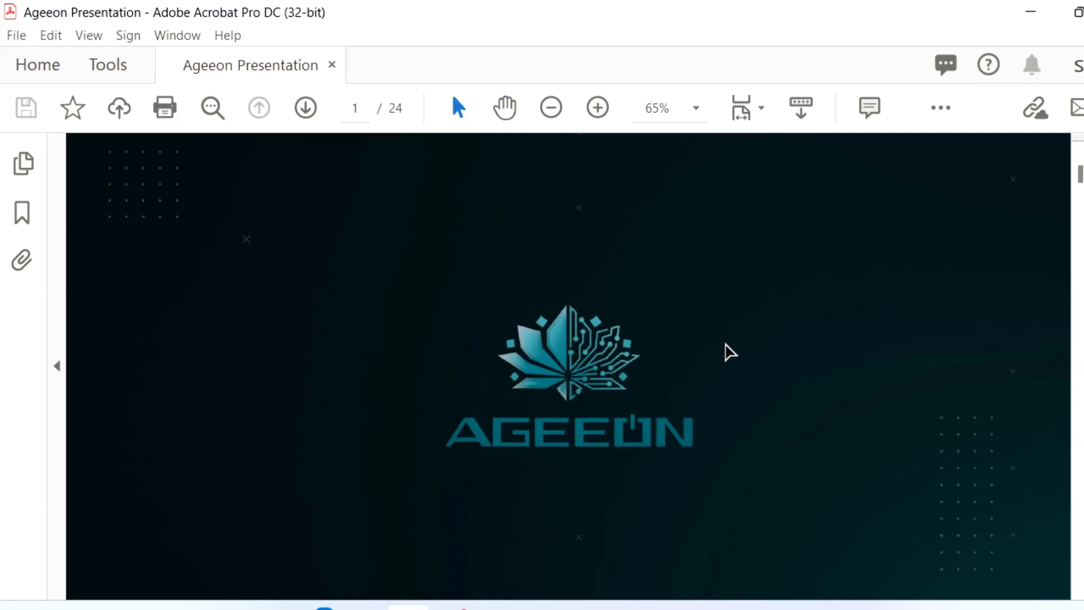
{"action": "mouse_move", "coordinate": [737, 319]}
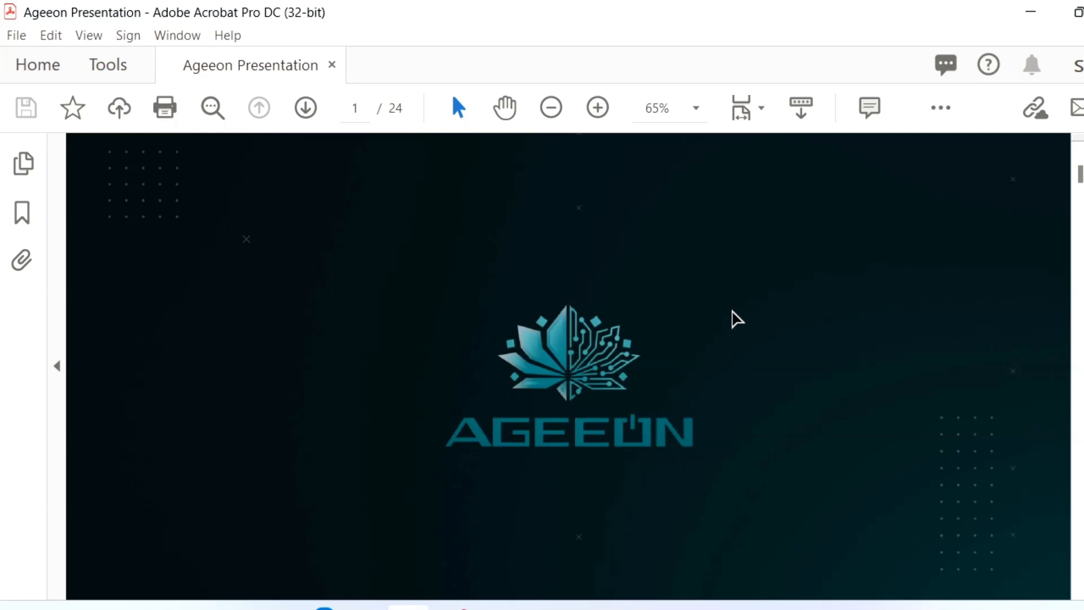
{"action": "mouse_move", "coordinate": [736, 330]}
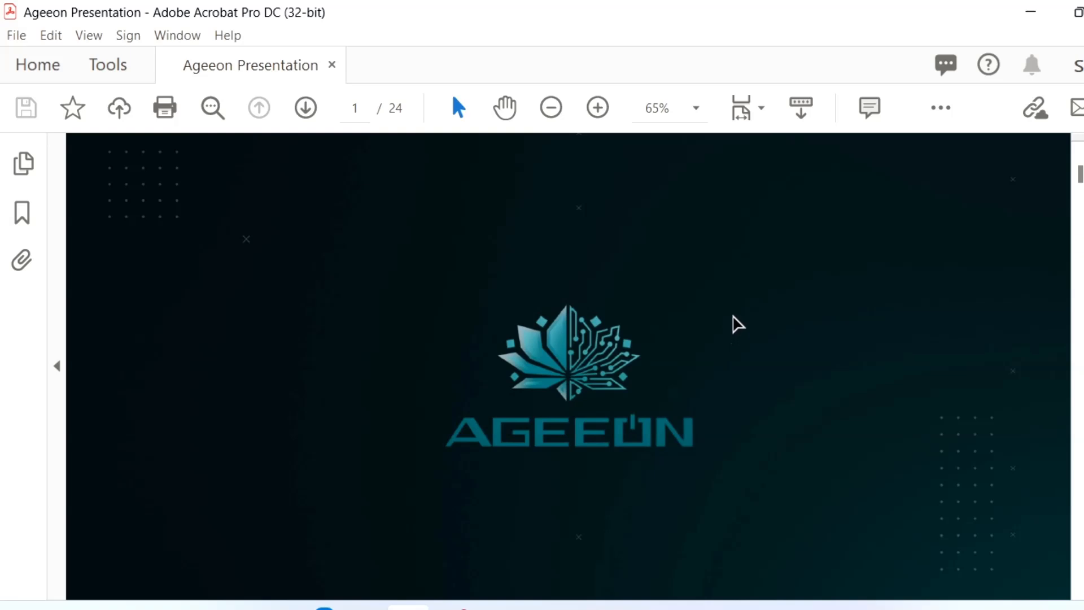
{"action": "mouse_move", "coordinate": [529, 307]}
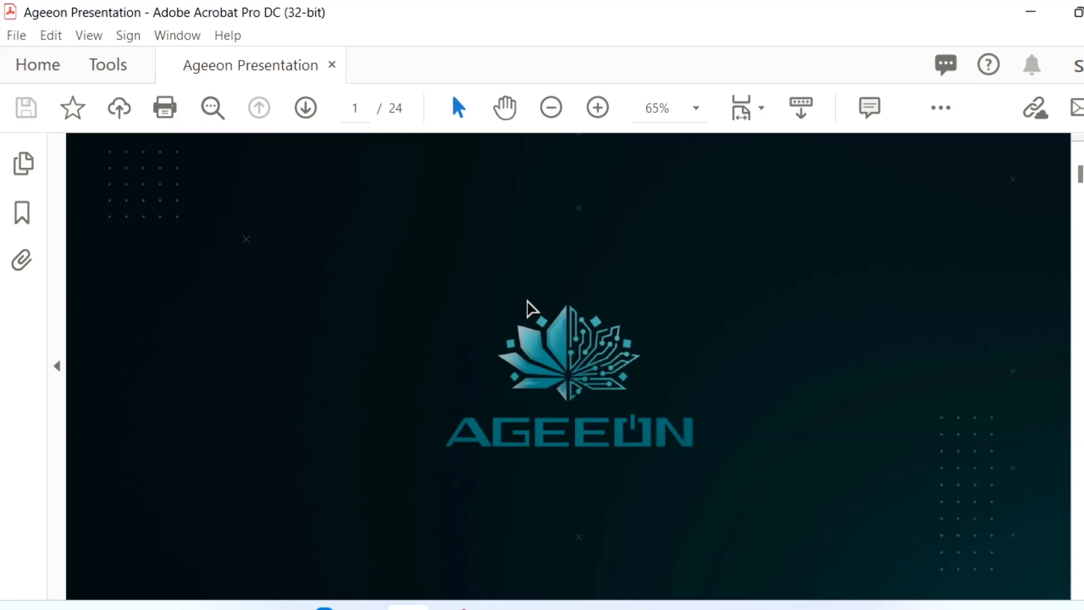
{"action": "mouse_move", "coordinate": [517, 275]}
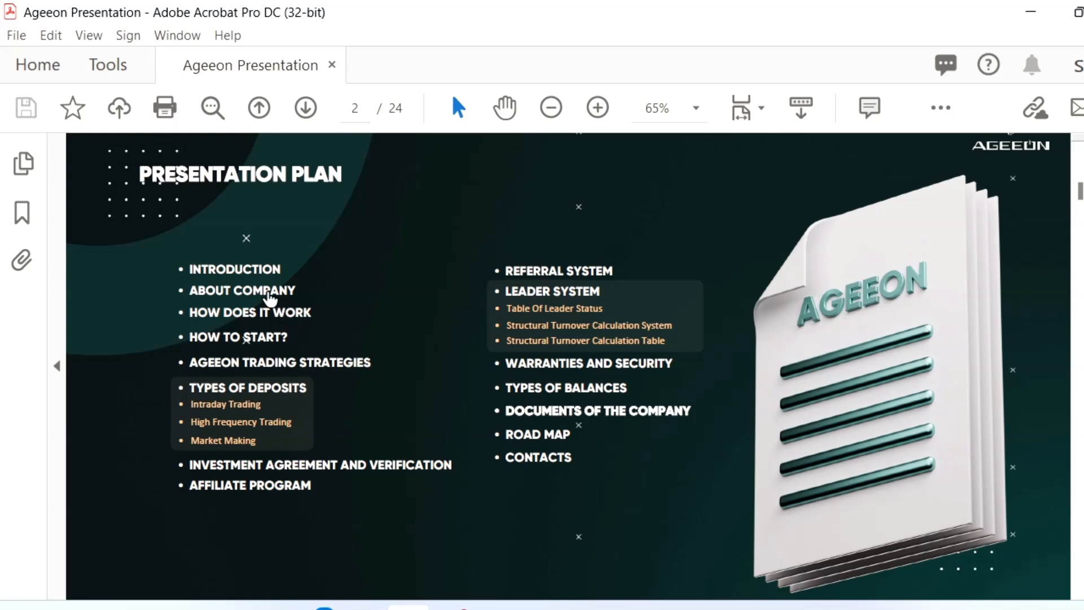
{"action": "mouse_move", "coordinate": [334, 365]}
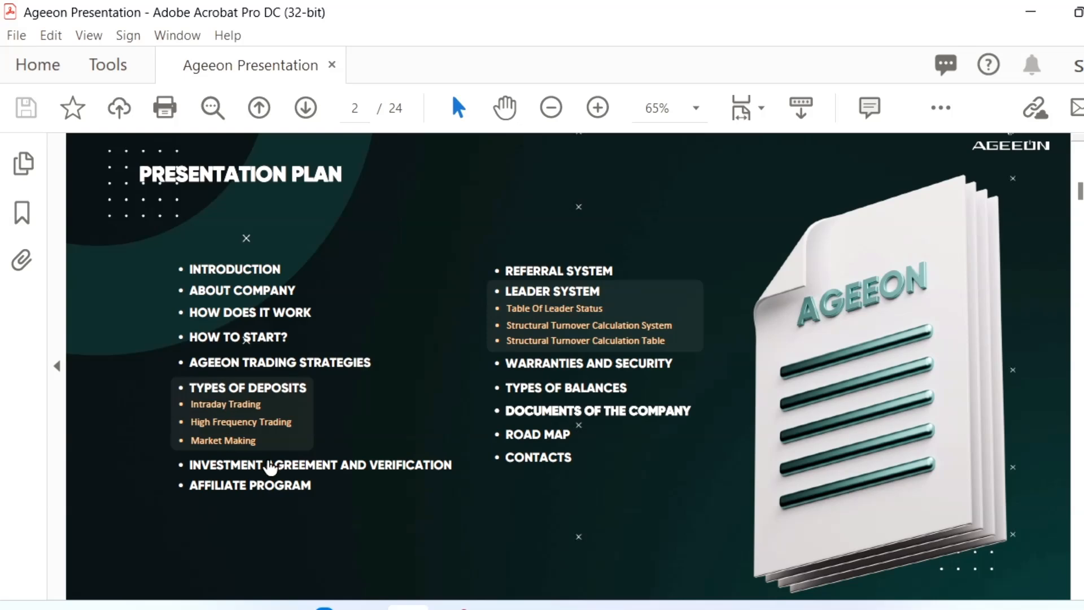
{"action": "mouse_move", "coordinate": [203, 378]}
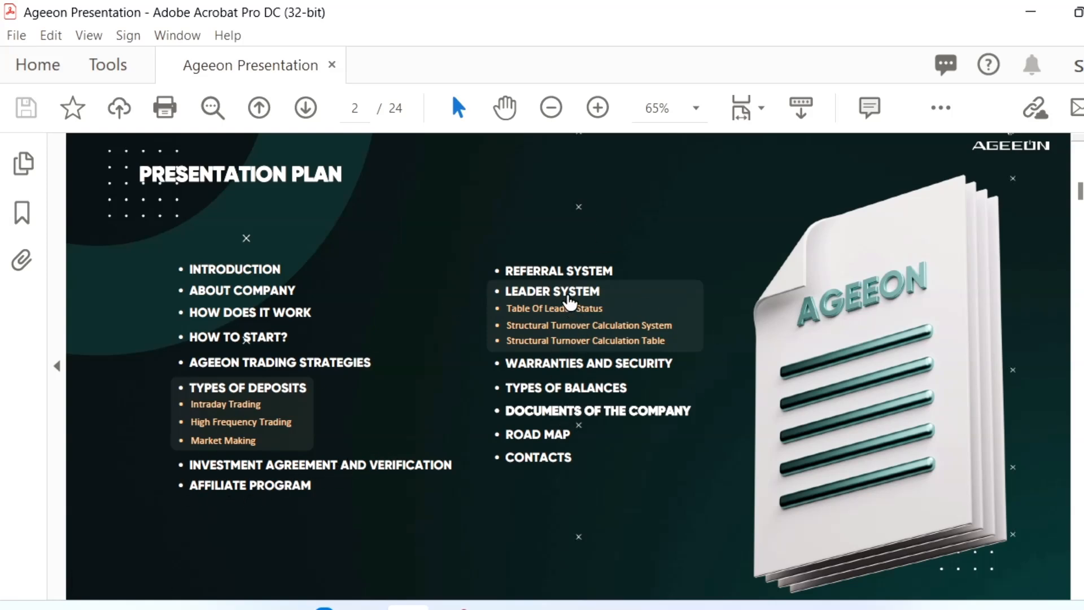
{"action": "mouse_move", "coordinate": [567, 251]}
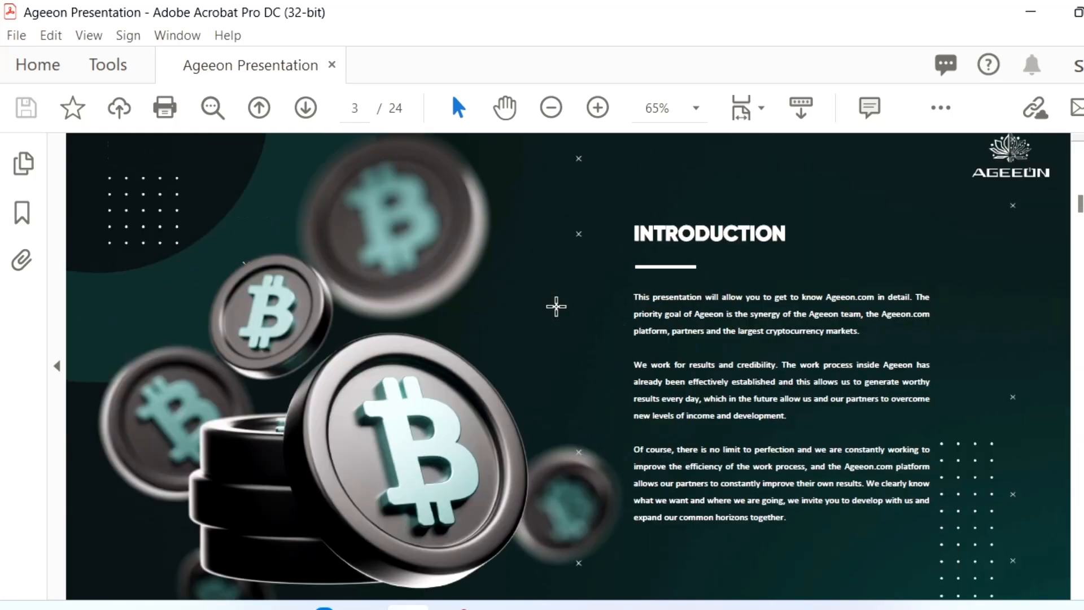
{"action": "mouse_move", "coordinate": [556, 268]}
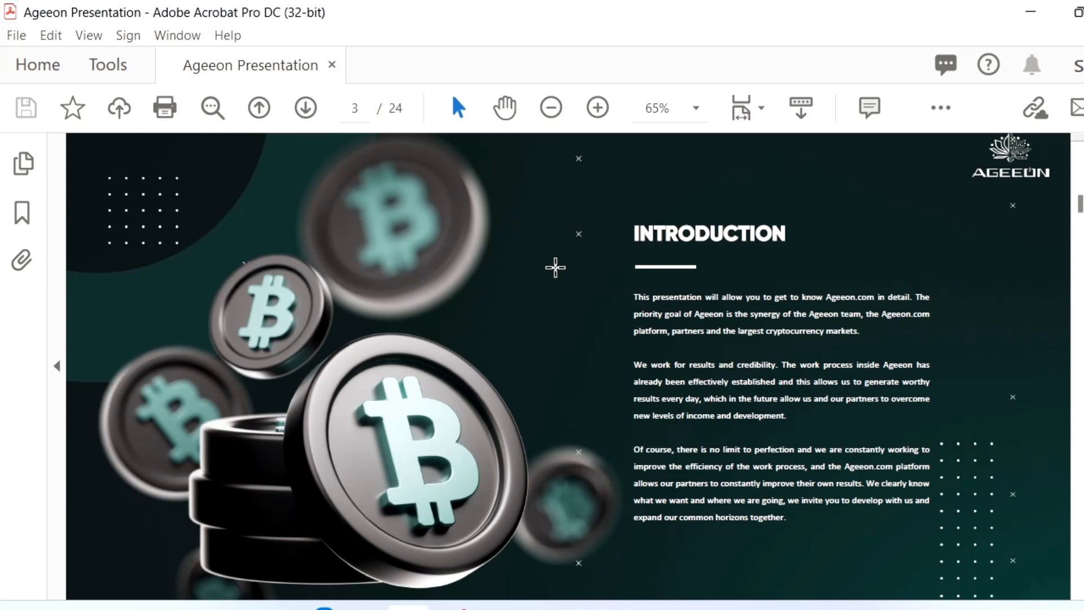
{"action": "mouse_move", "coordinate": [555, 268]}
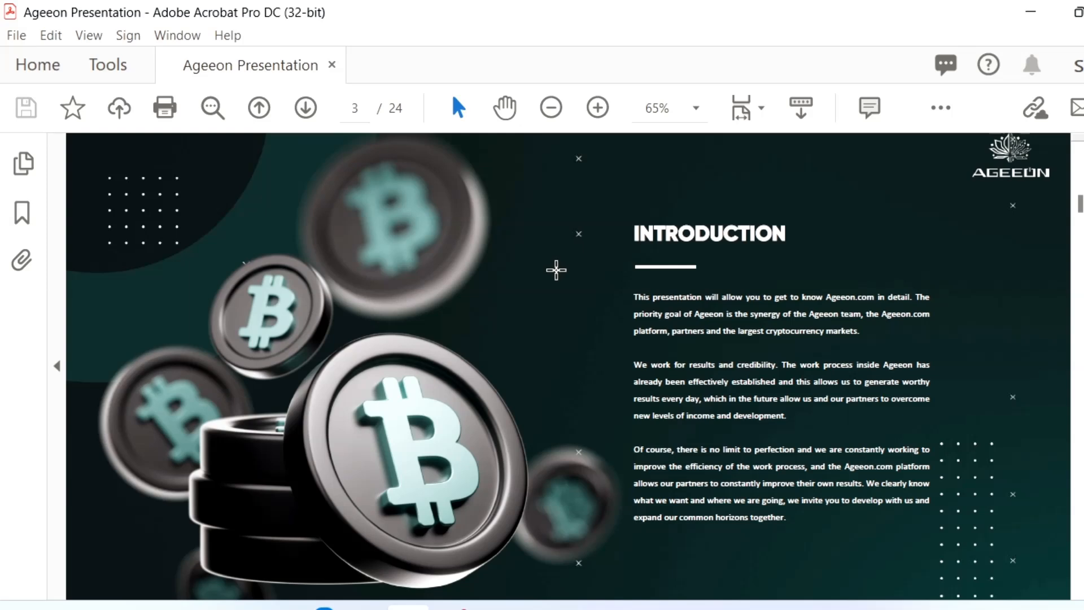
{"action": "mouse_move", "coordinate": [561, 254]}
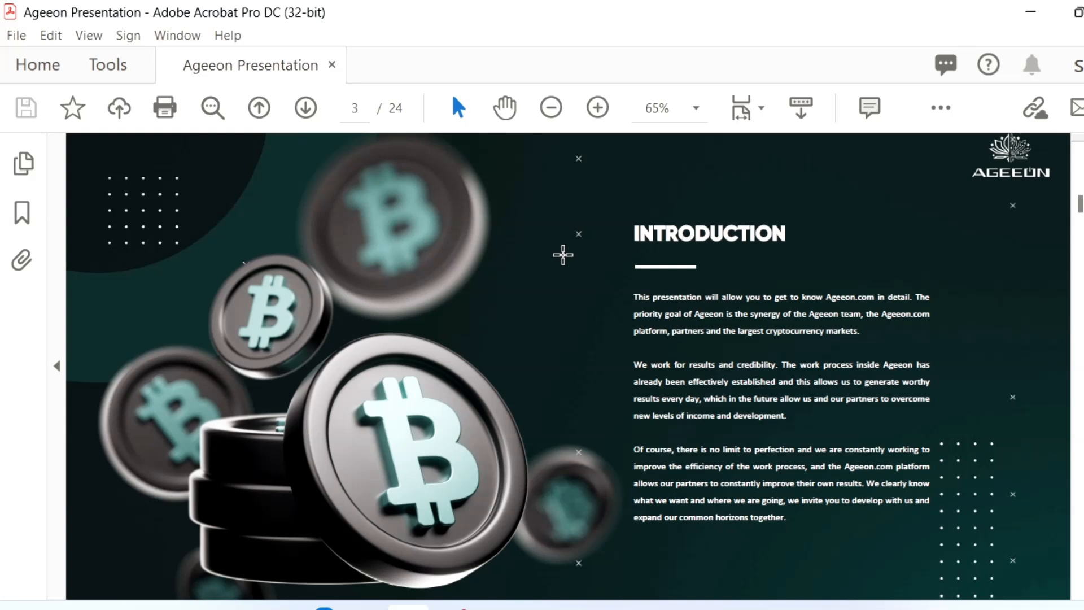
{"action": "mouse_move", "coordinate": [573, 231]}
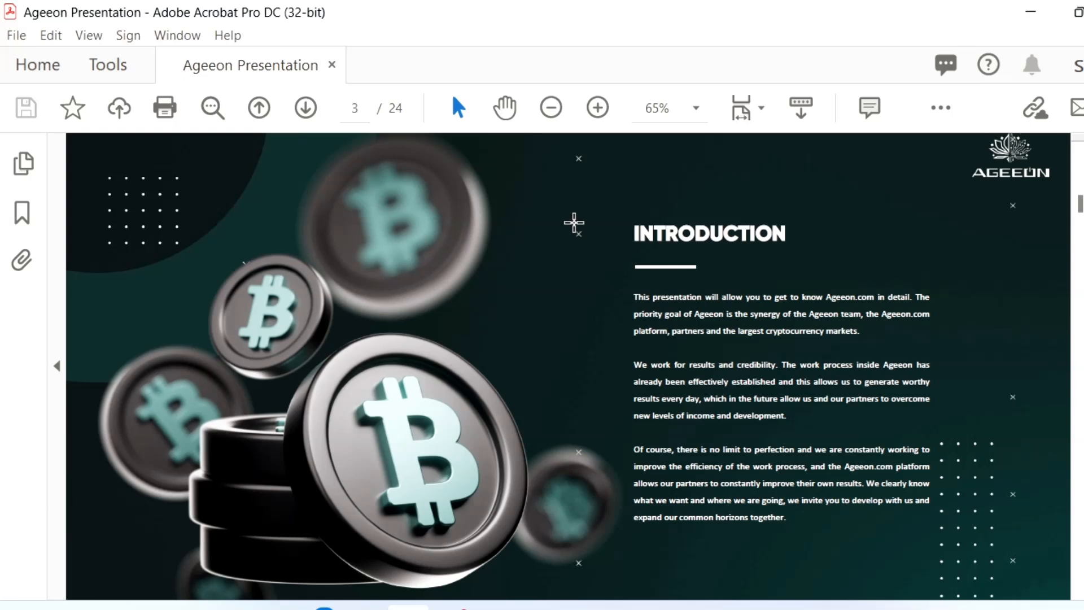
{"action": "mouse_move", "coordinate": [586, 193]}
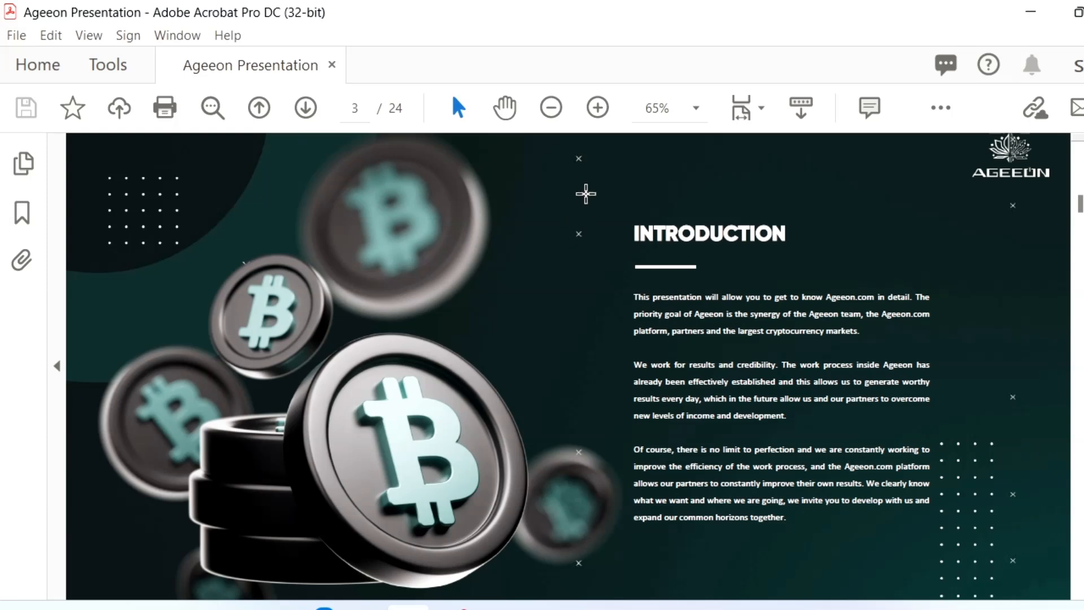
{"action": "mouse_move", "coordinate": [609, 312]}
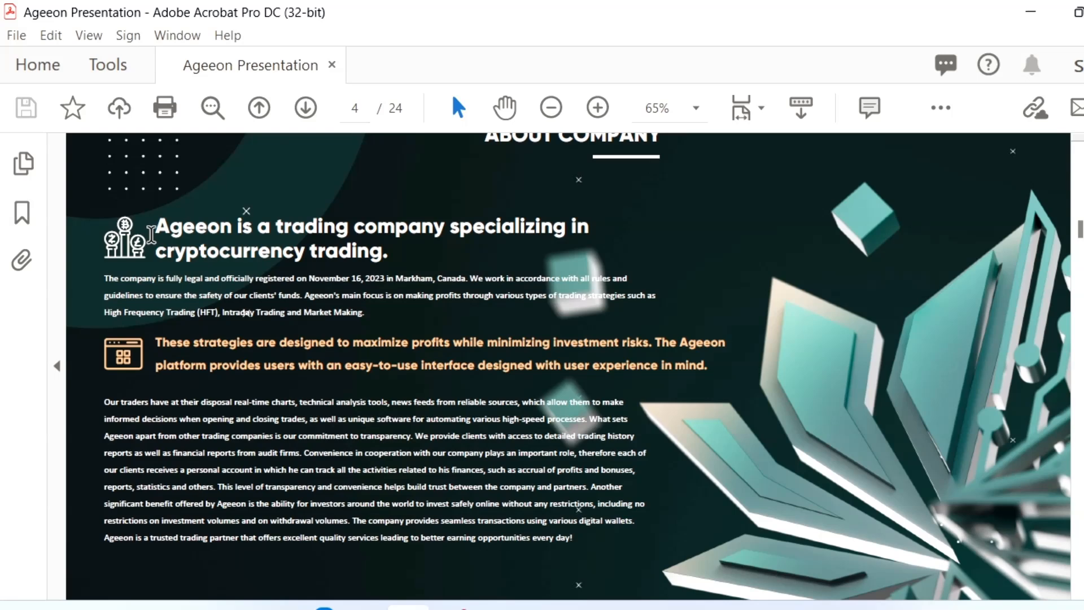
{"action": "mouse_move", "coordinate": [153, 237]}
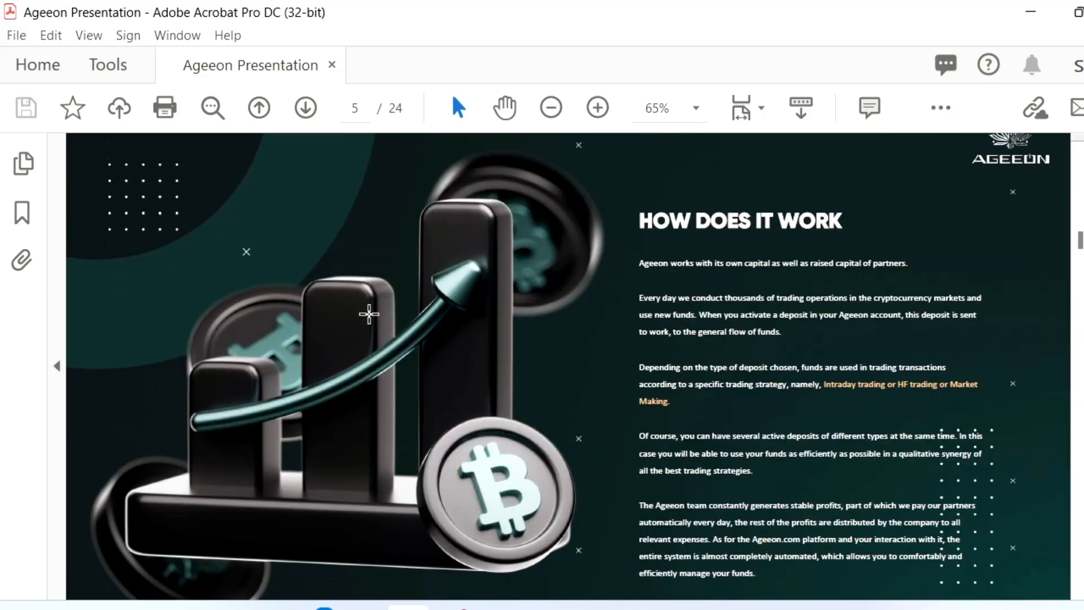
{"action": "mouse_move", "coordinate": [391, 311]}
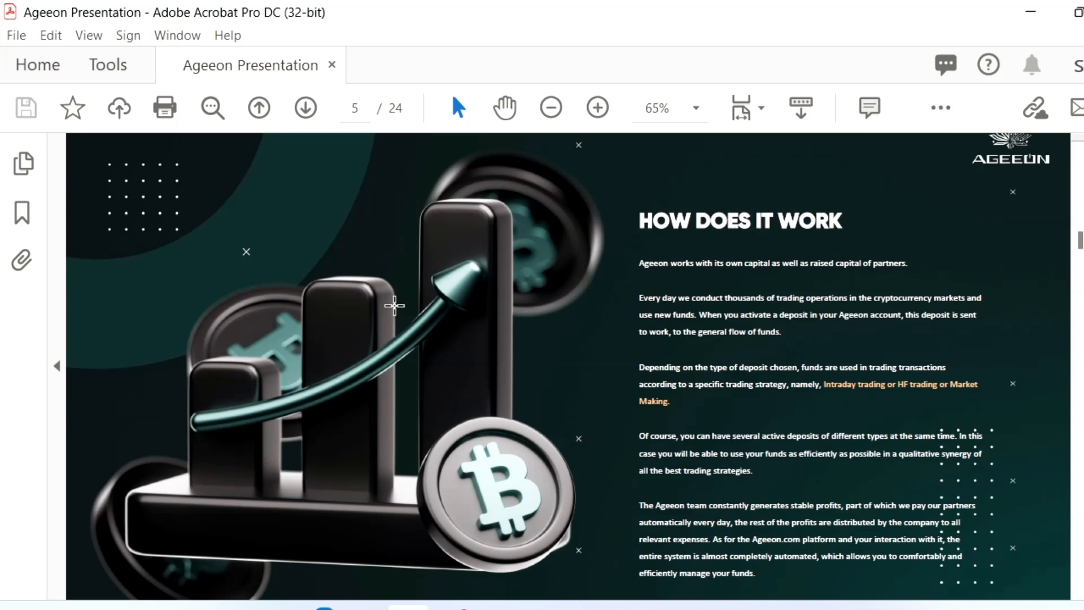
{"action": "mouse_move", "coordinate": [396, 307]}
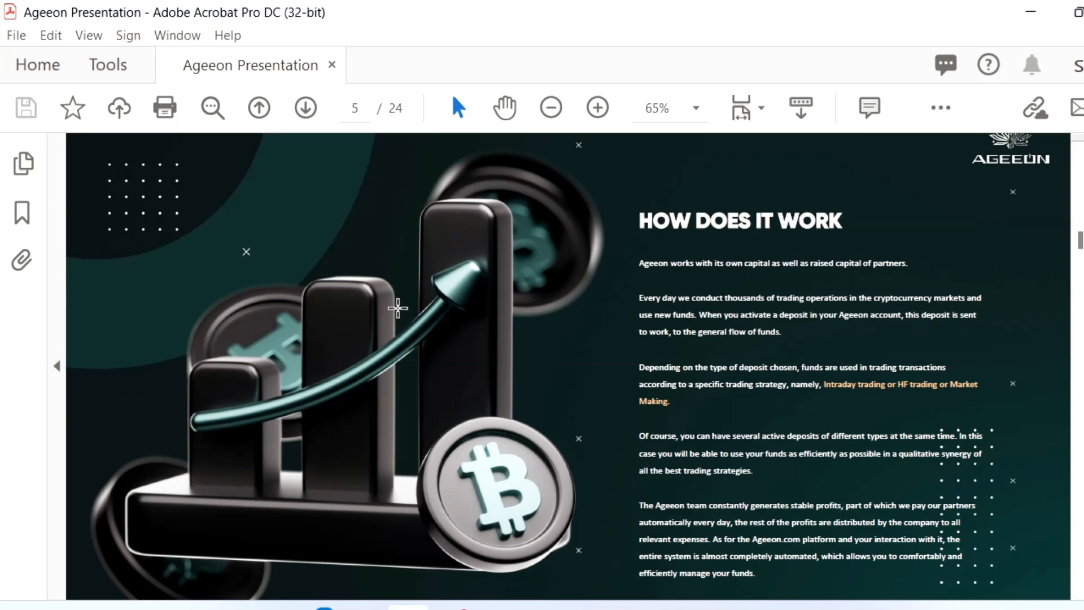
- Advance the Ageeon presentation to page 6, the four-step How to Start guide
{"action": "left_click", "coordinate": [305, 107]}
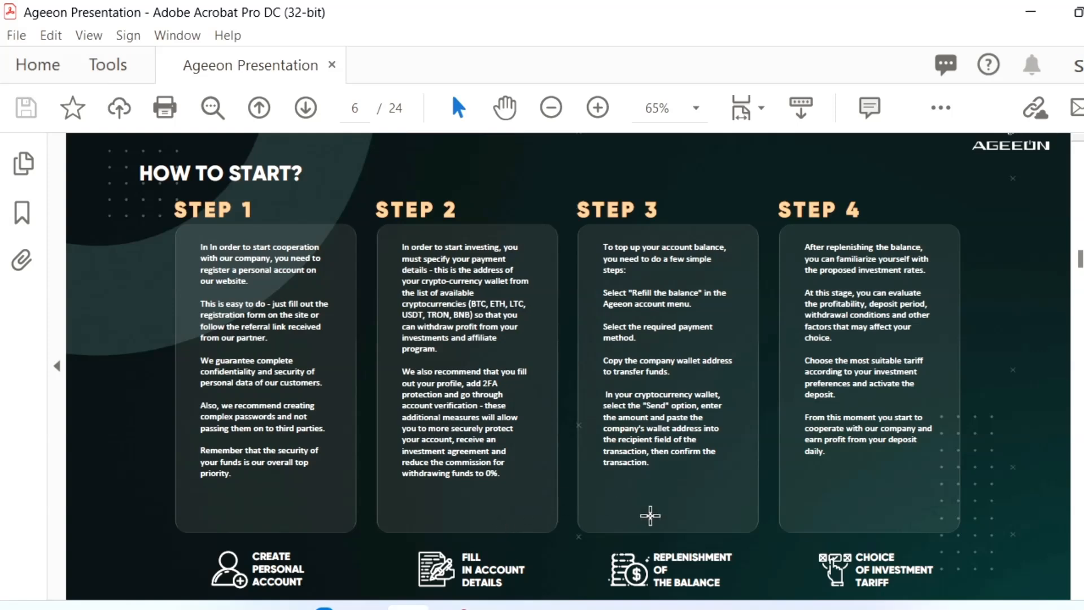
{"action": "mouse_move", "coordinate": [882, 500]}
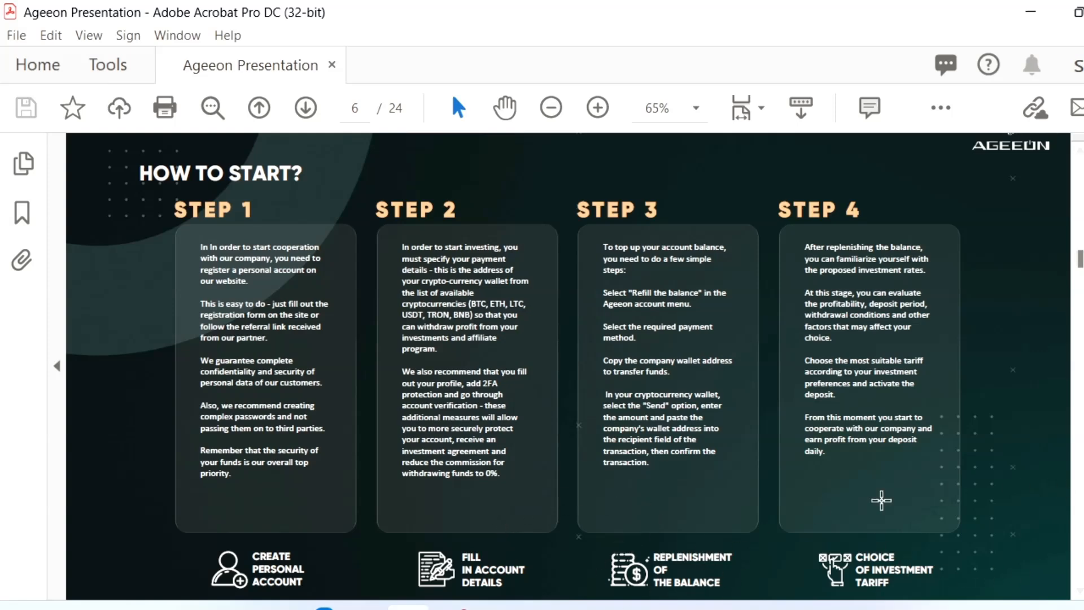
{"action": "mouse_move", "coordinate": [985, 506]}
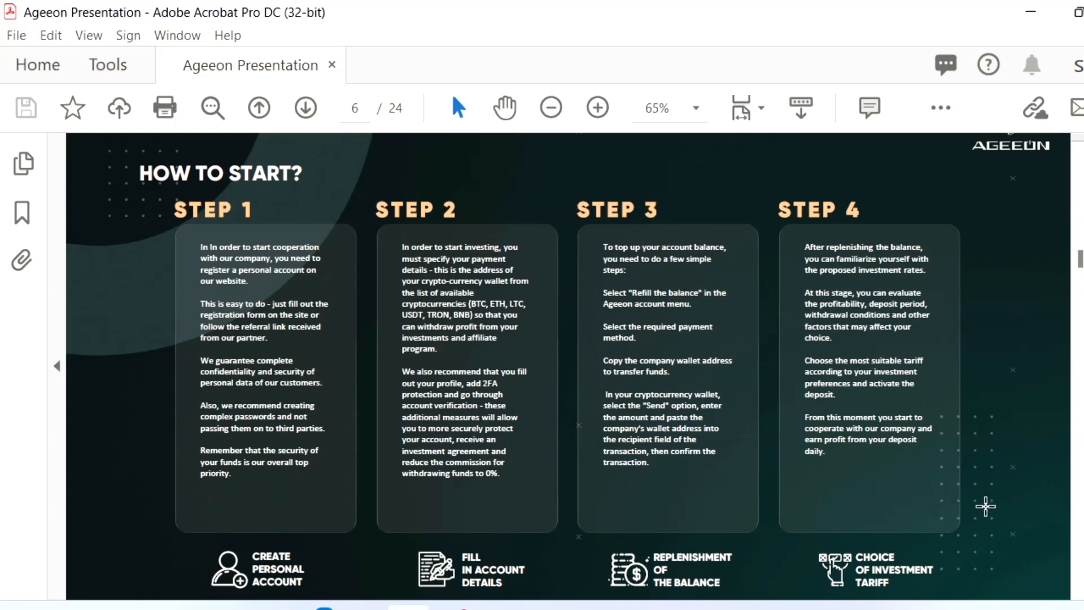
{"action": "mouse_move", "coordinate": [827, 263]}
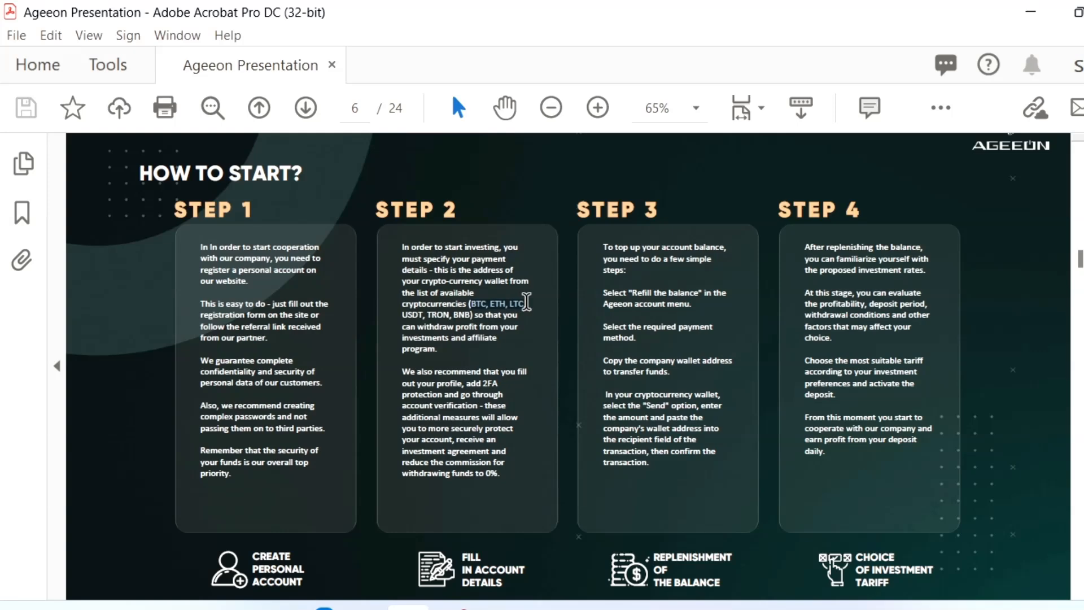
{"action": "mouse_move", "coordinate": [415, 315]}
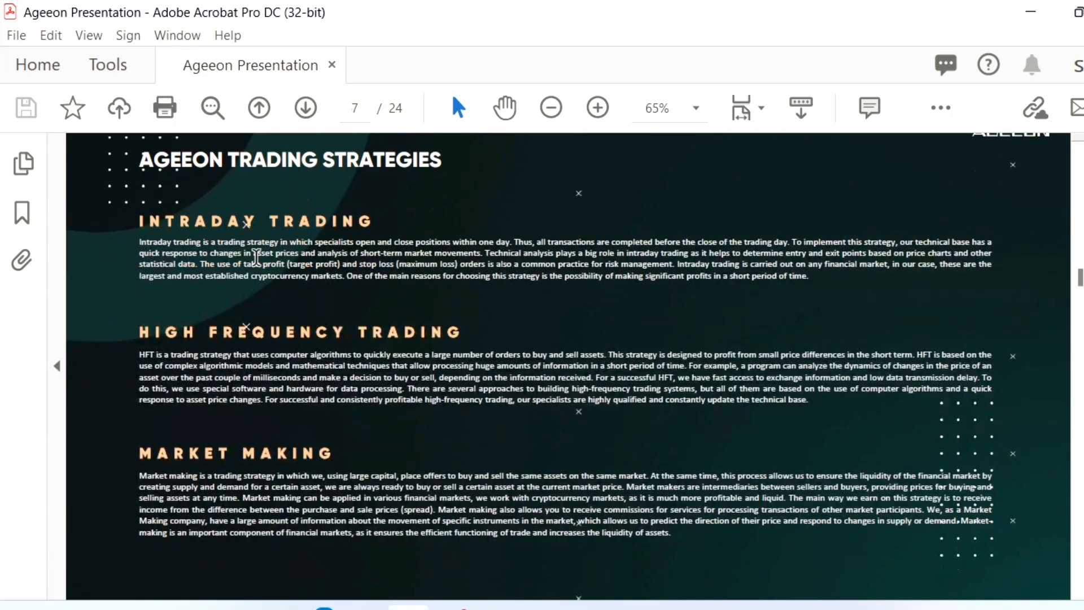
{"action": "mouse_move", "coordinate": [190, 345]}
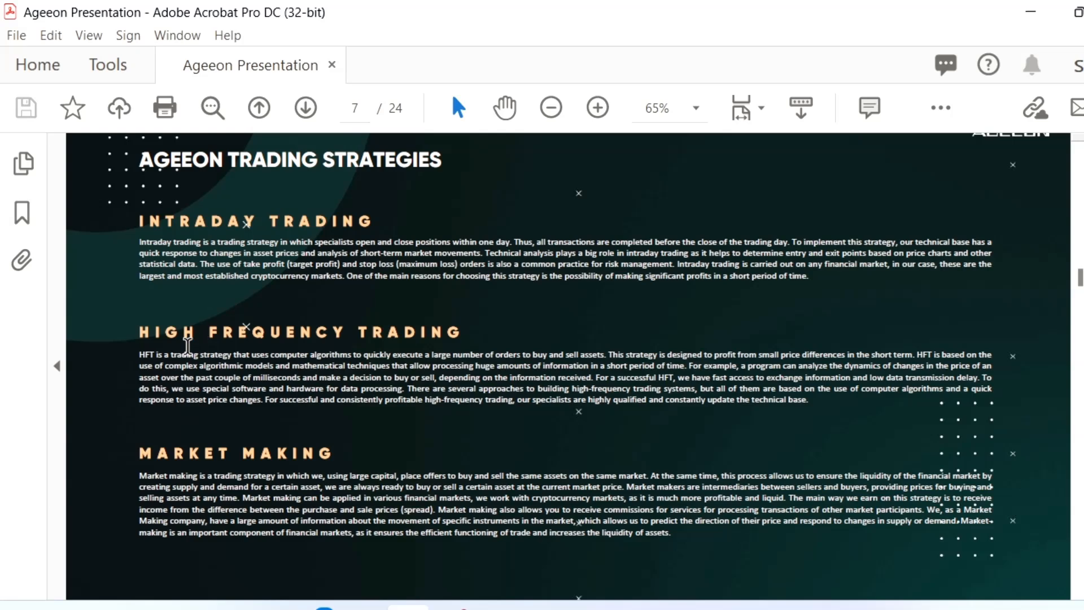
{"action": "mouse_move", "coordinate": [343, 402]}
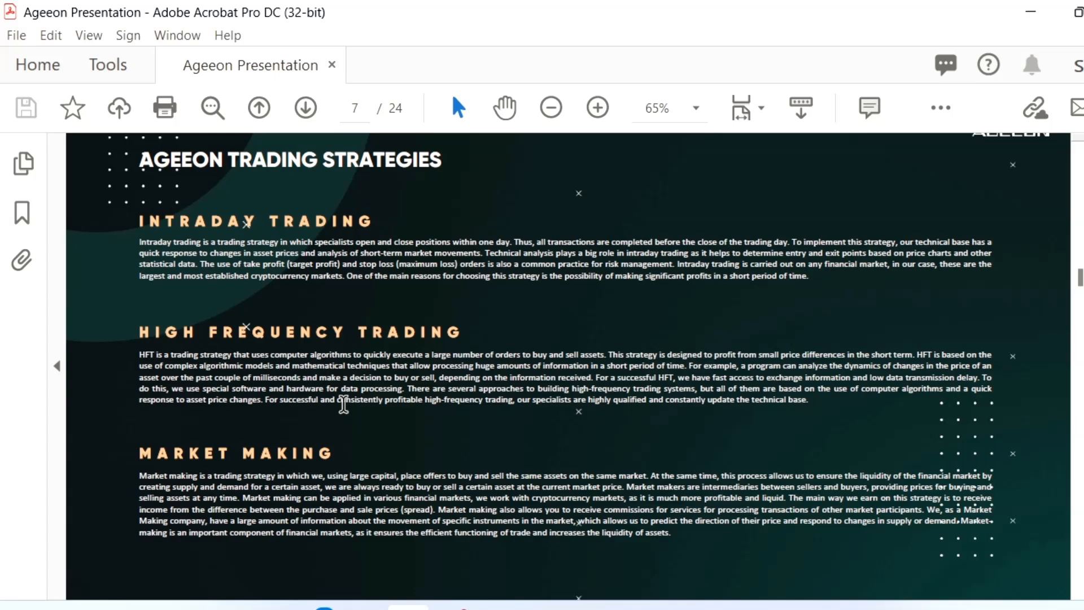
{"action": "mouse_move", "coordinate": [344, 405]}
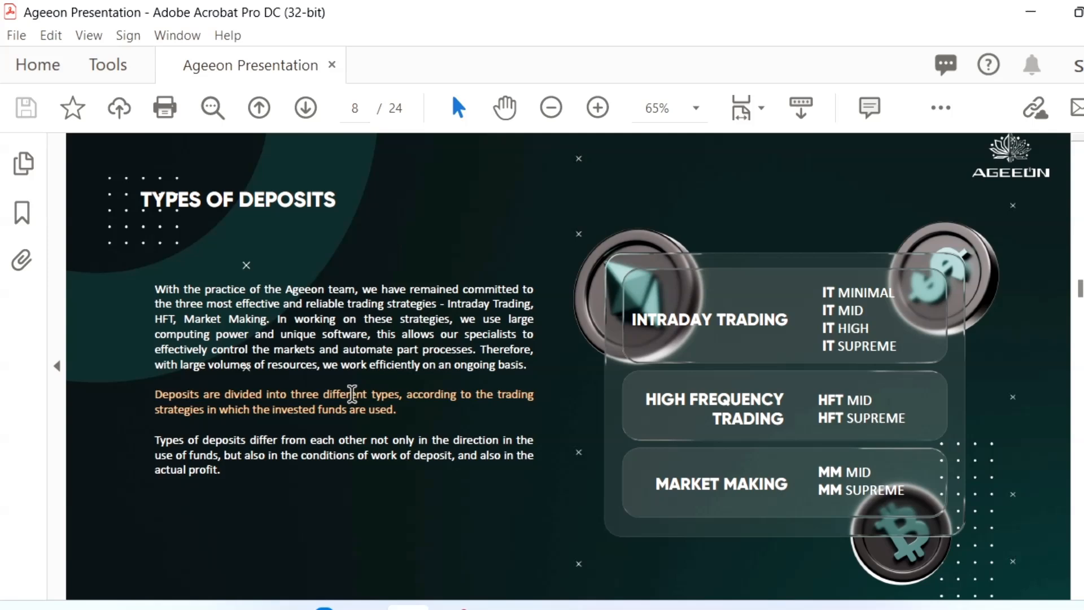
{"action": "mouse_move", "coordinate": [688, 380]}
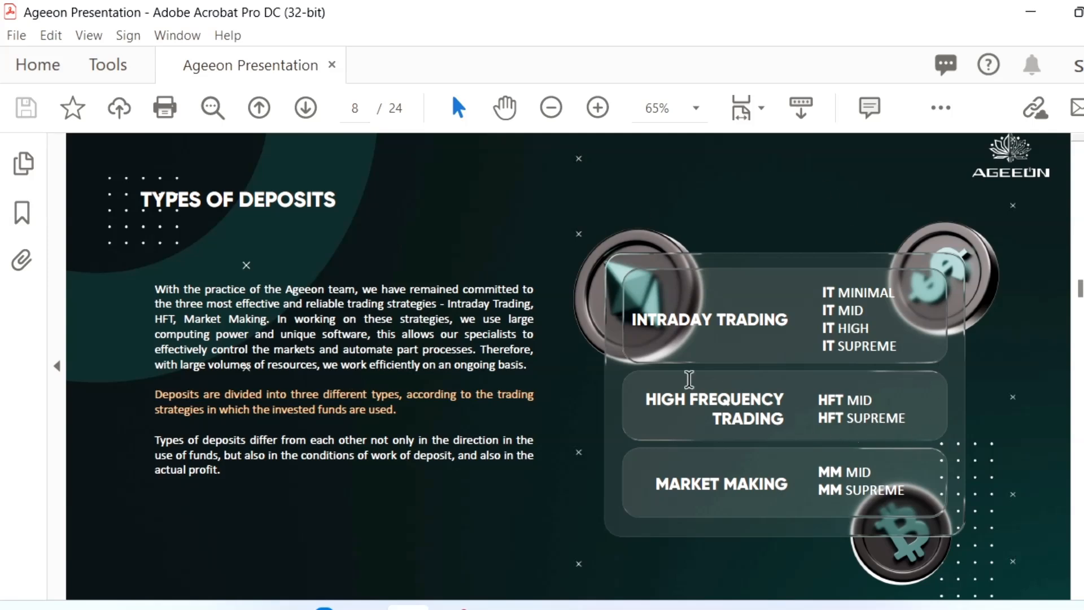
{"action": "mouse_move", "coordinate": [840, 368]}
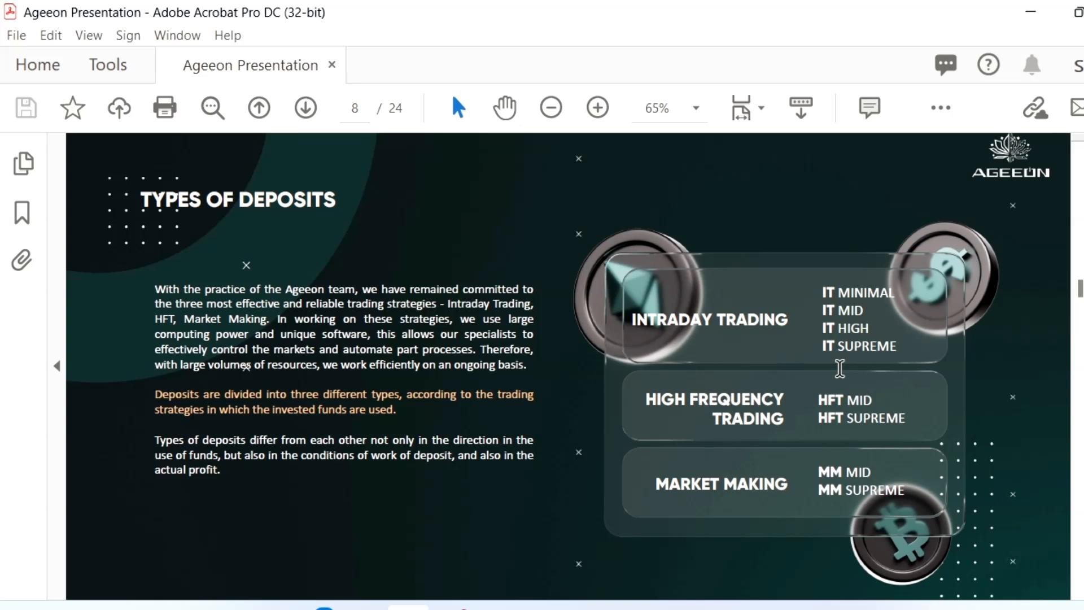
{"action": "mouse_move", "coordinate": [837, 391]}
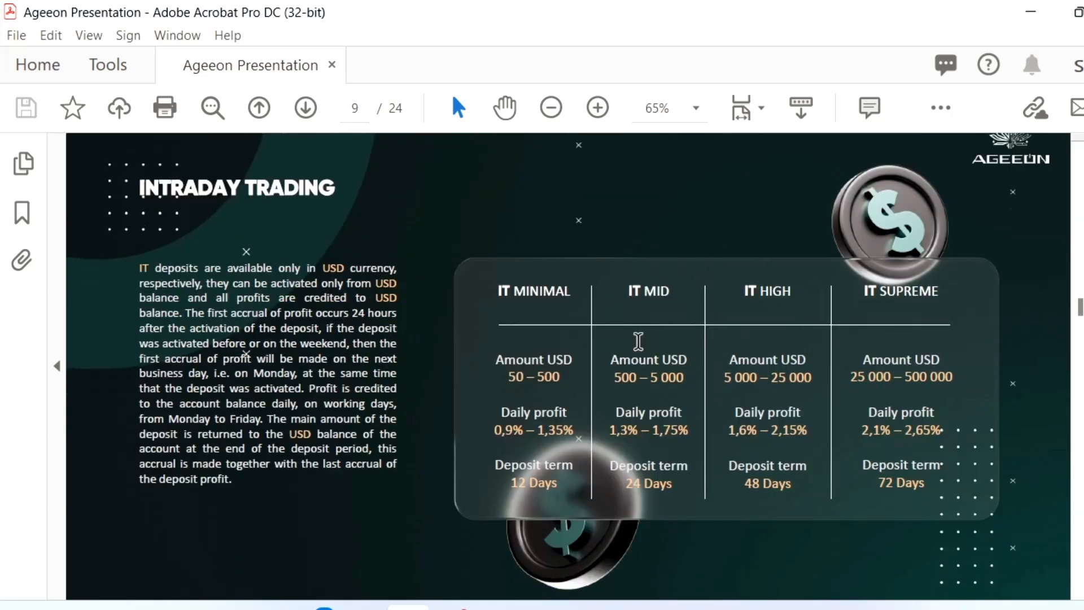
- Scroll the presentation through the deposit type and Market Making plan pages
{"action": "scroll", "scroll_direction": "down", "scroll_amount": 3}
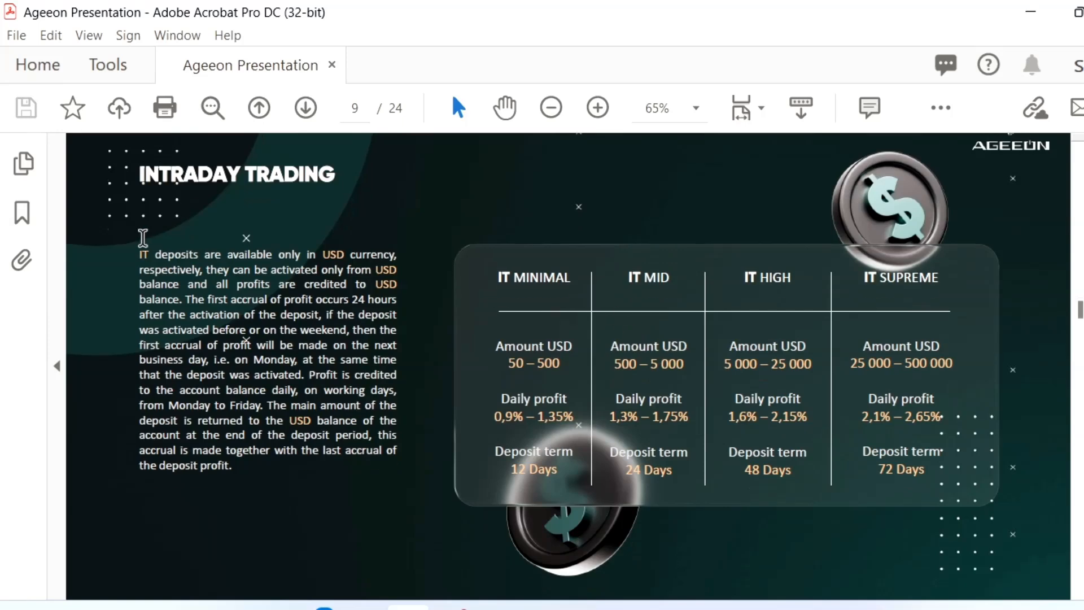
{"action": "mouse_move", "coordinate": [110, 203]}
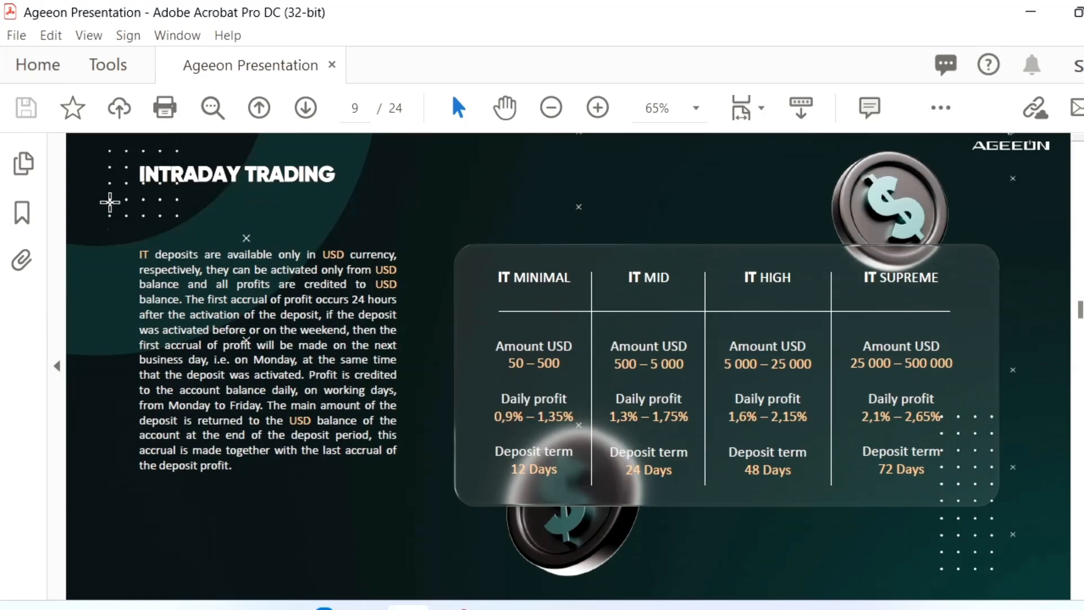
{"action": "mouse_move", "coordinate": [481, 248]}
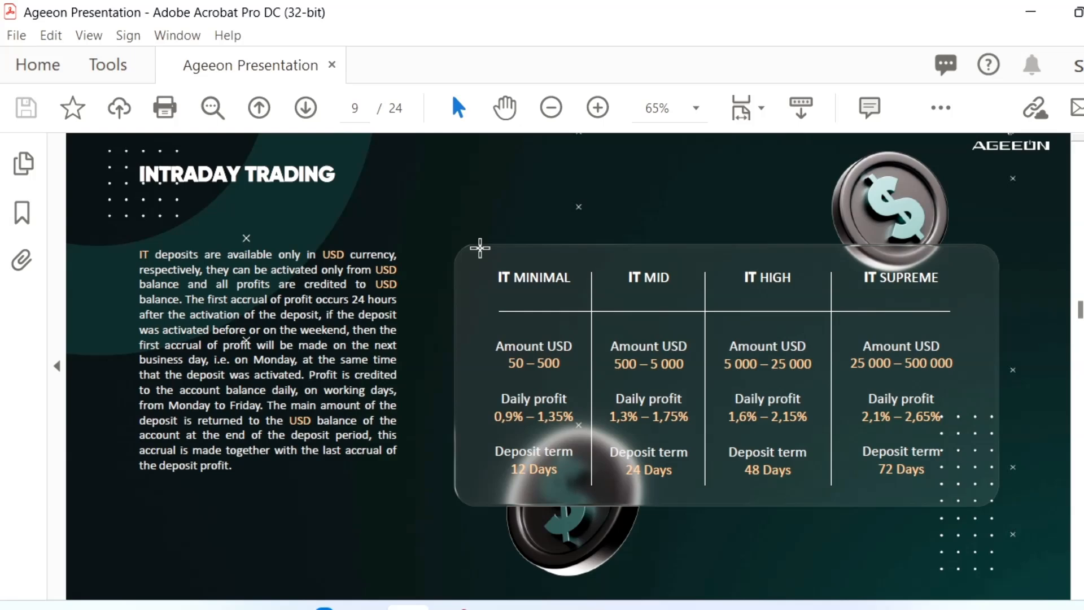
{"action": "mouse_move", "coordinate": [618, 387]}
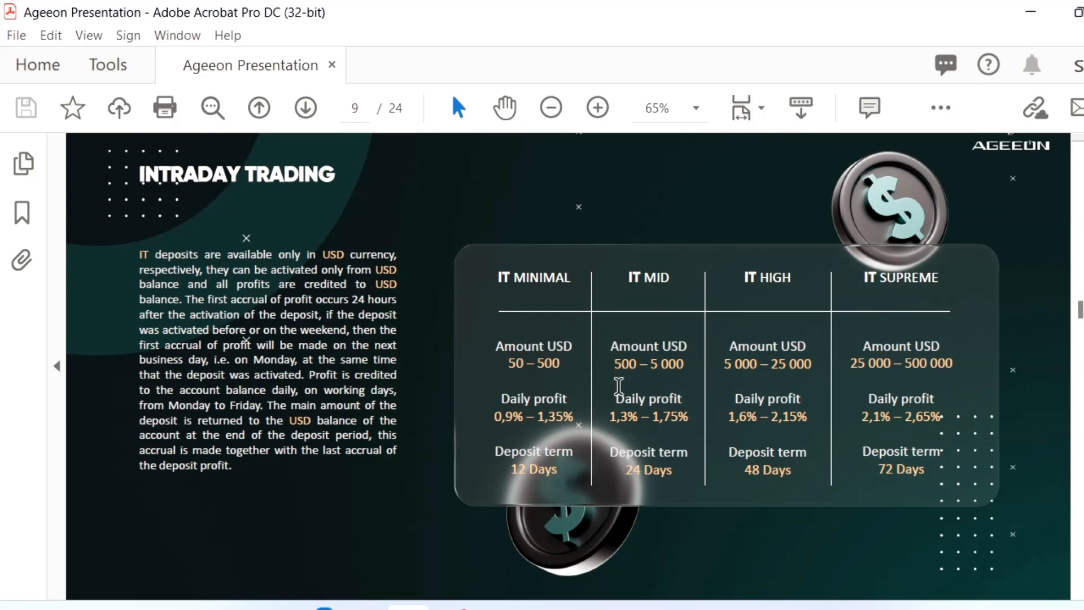
{"action": "mouse_move", "coordinate": [564, 298]}
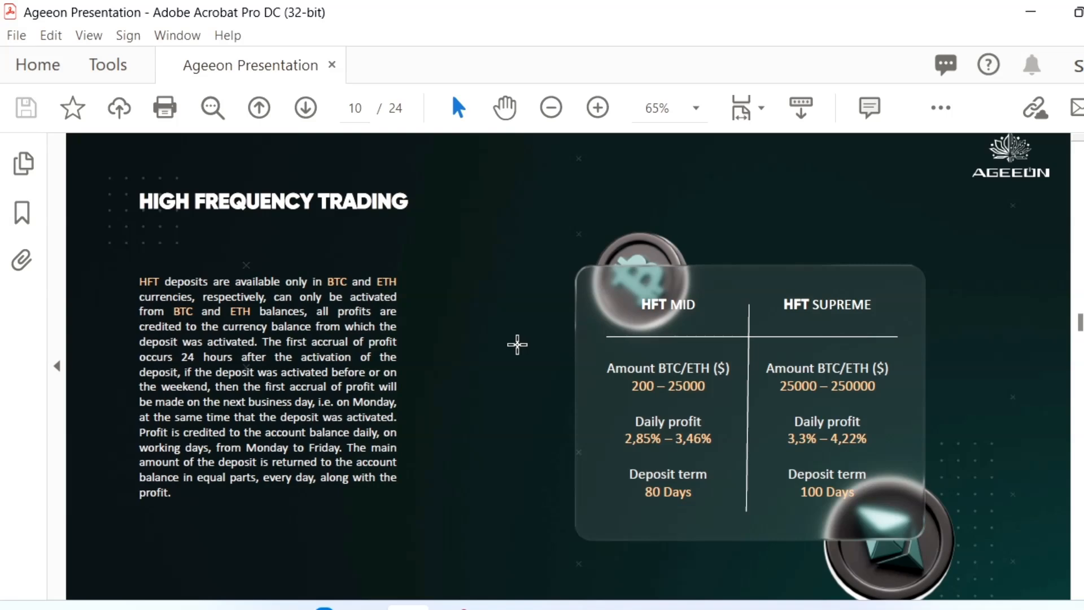
{"action": "mouse_move", "coordinate": [661, 279]}
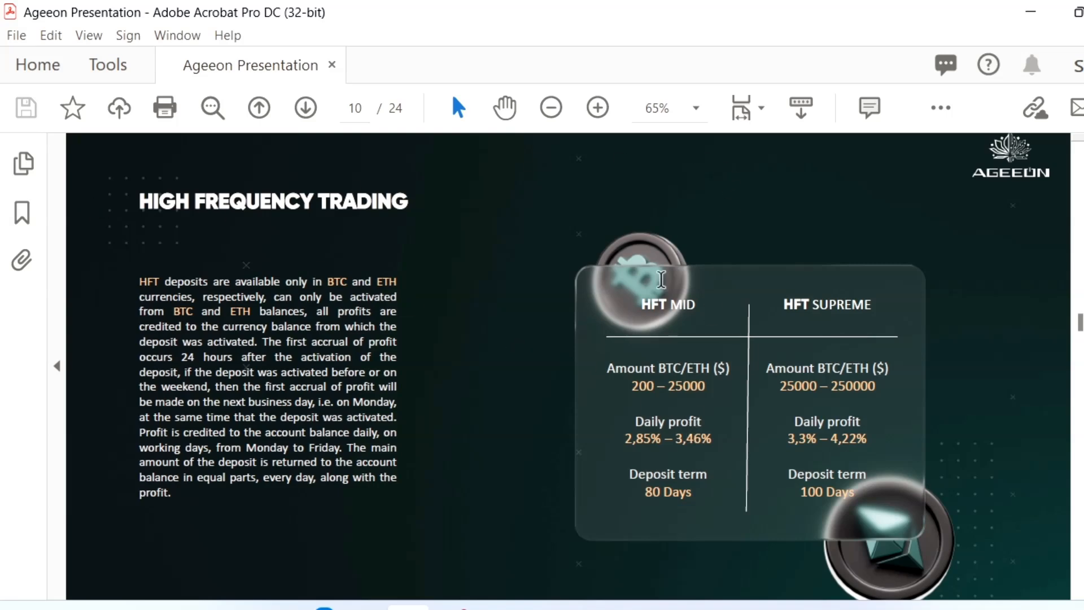
{"action": "mouse_move", "coordinate": [678, 426]}
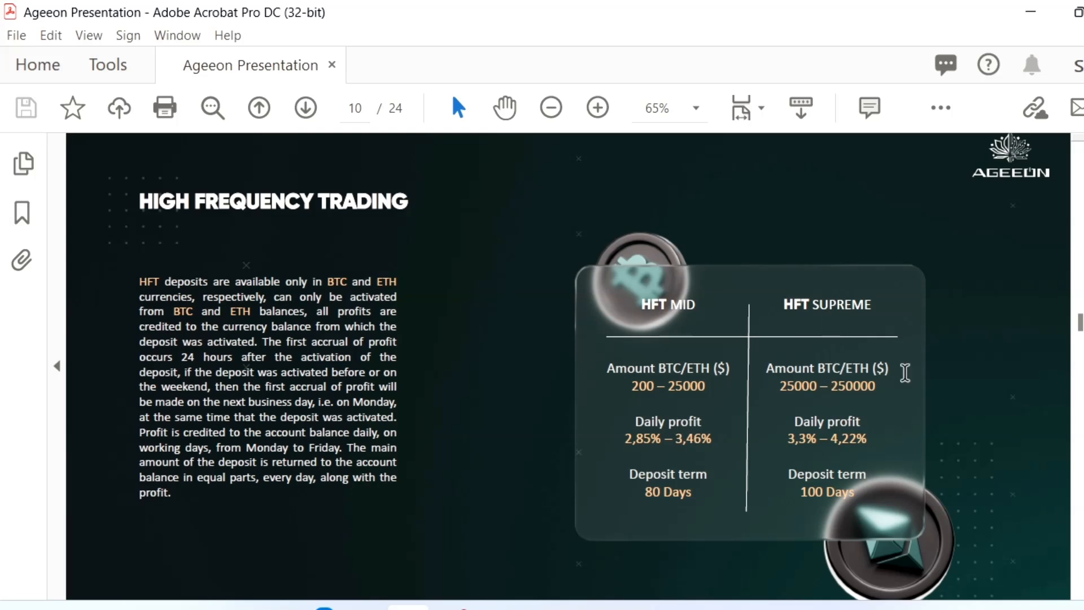
{"action": "scroll", "scroll_direction": "down", "scroll_amount": 3}
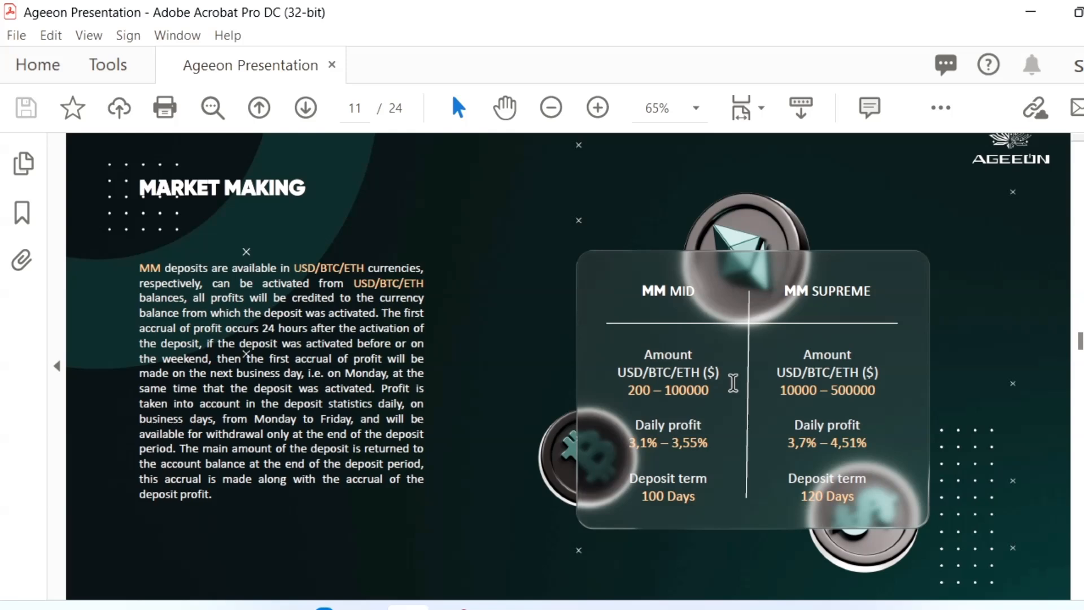
{"action": "mouse_move", "coordinate": [734, 375]}
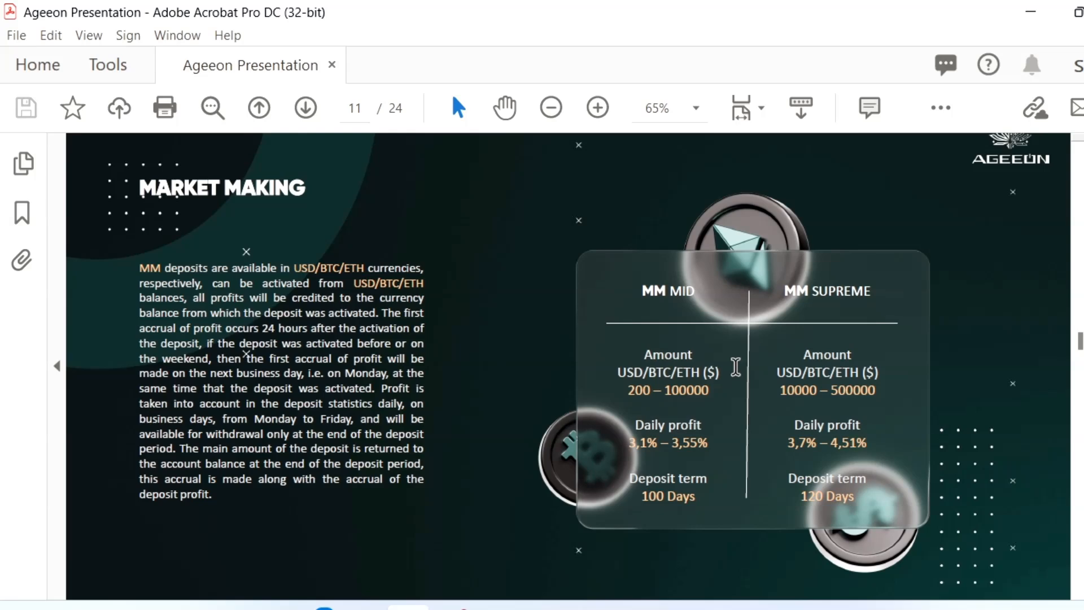
{"action": "mouse_move", "coordinate": [482, 297]}
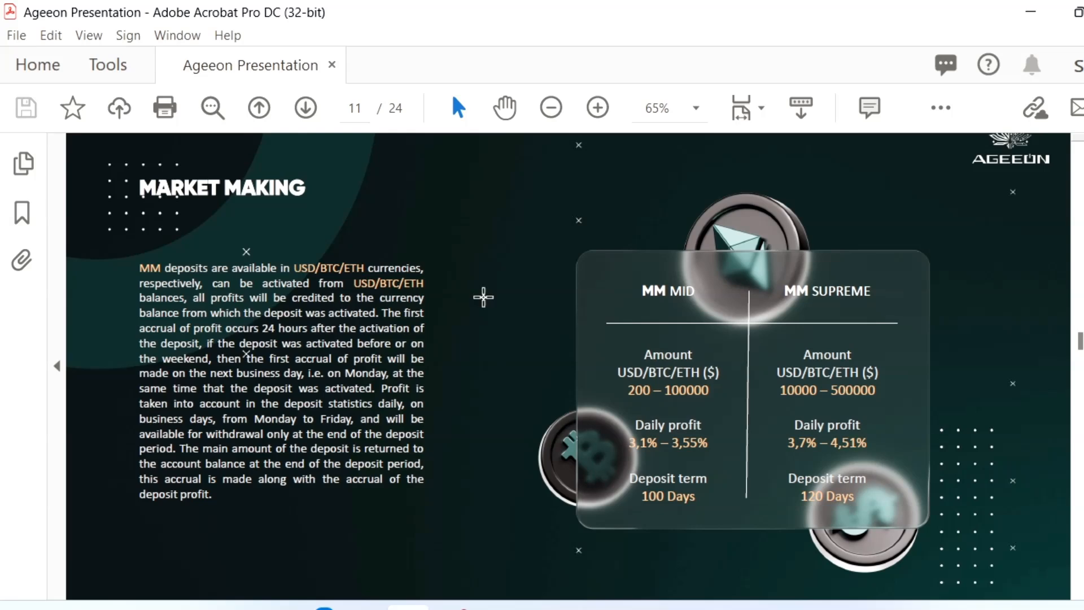
{"action": "mouse_move", "coordinate": [366, 240]}
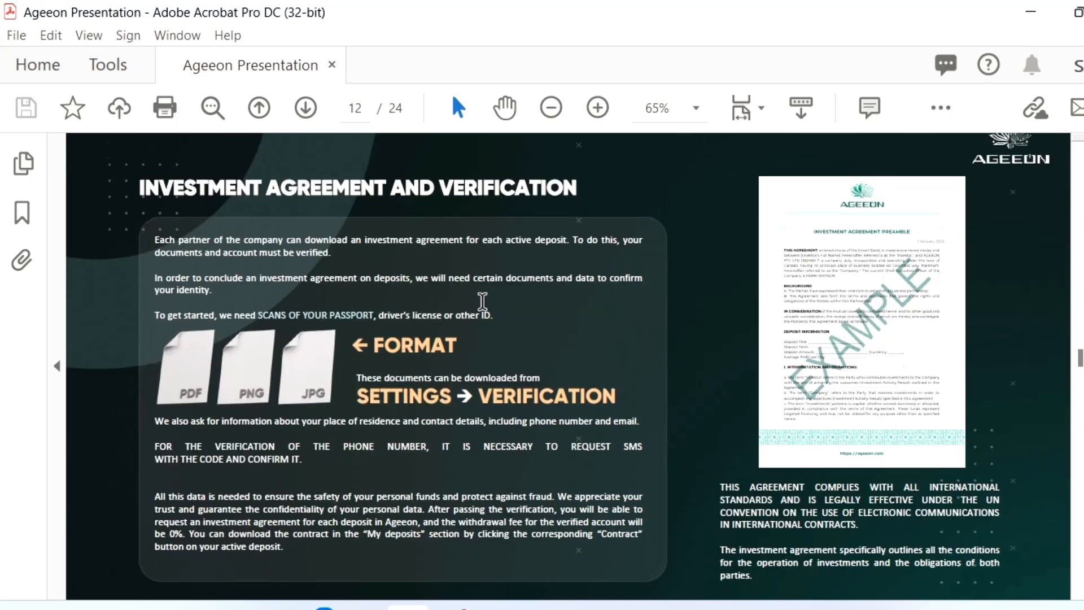
{"action": "mouse_move", "coordinate": [454, 238]}
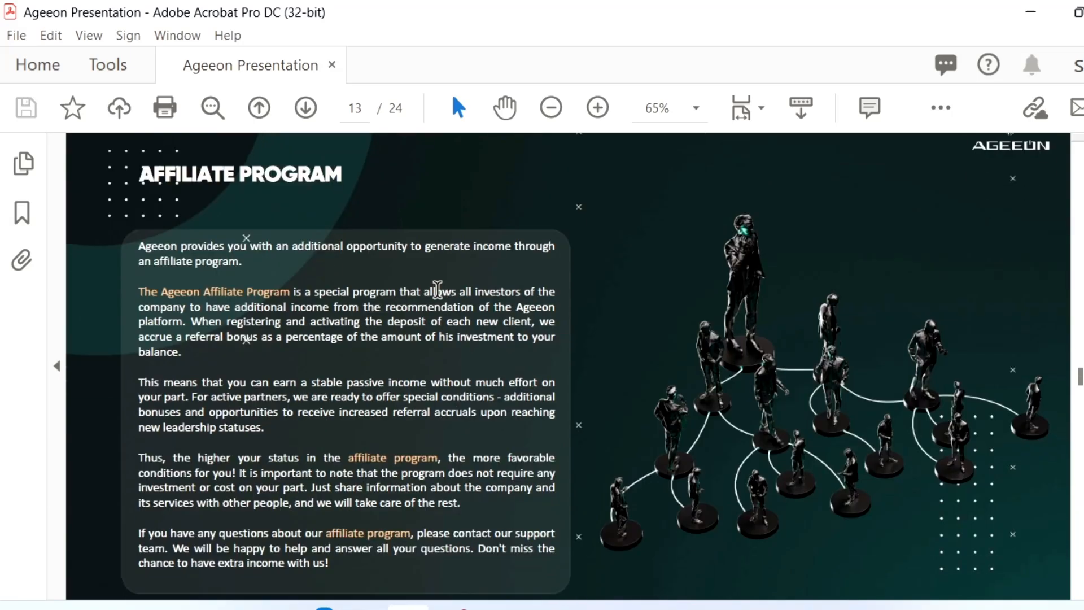
- Scroll past the Affiliate Program and Referral System bonus table to the Leader System page
{"action": "scroll", "scroll_direction": "down", "scroll_amount": 3}
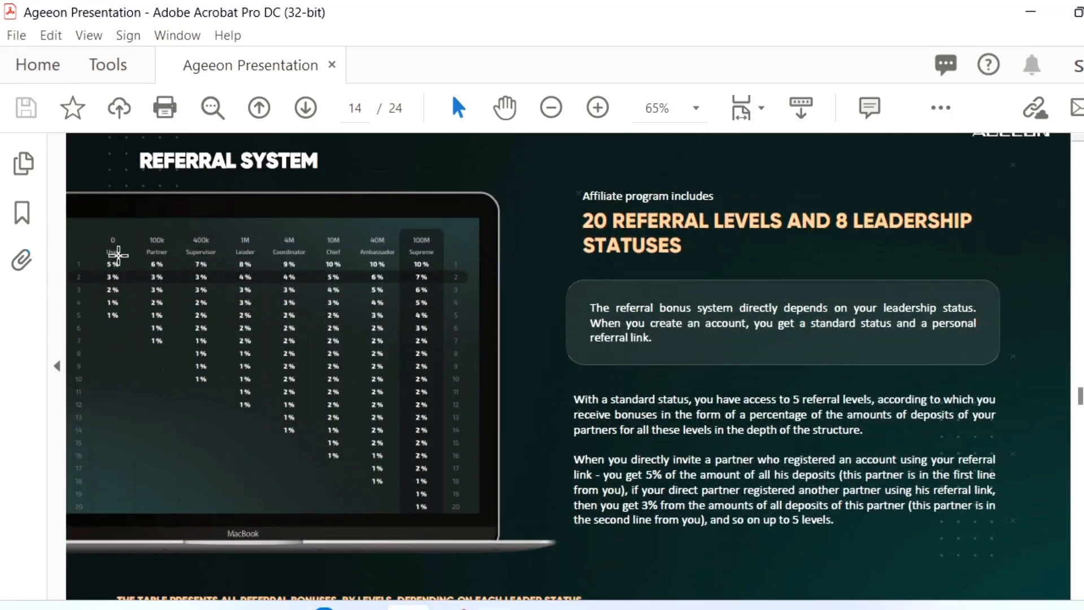
{"action": "mouse_move", "coordinate": [105, 322]}
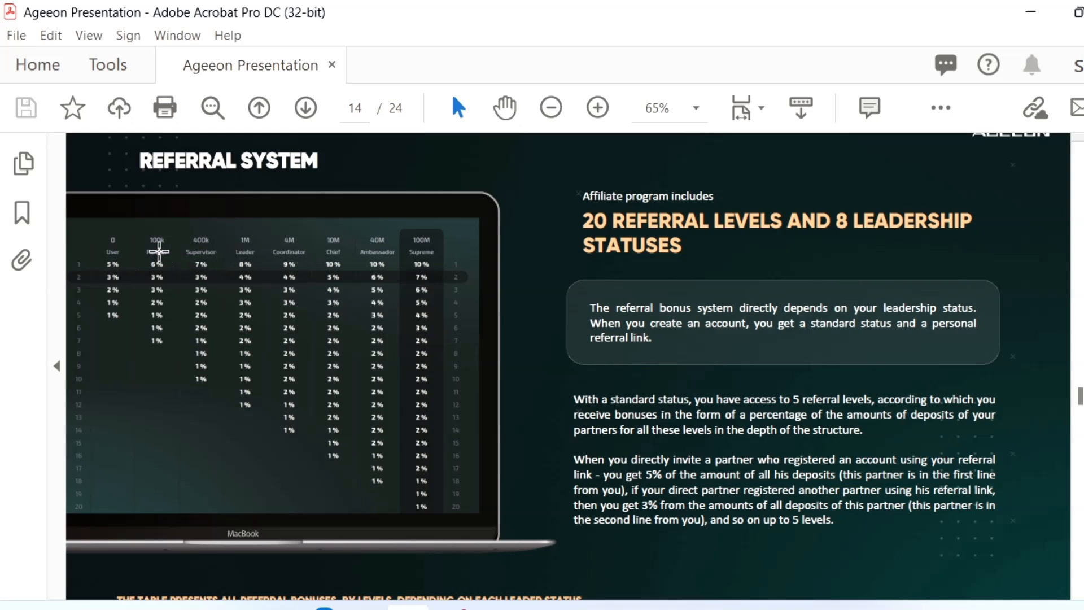
{"action": "mouse_move", "coordinate": [330, 254]}
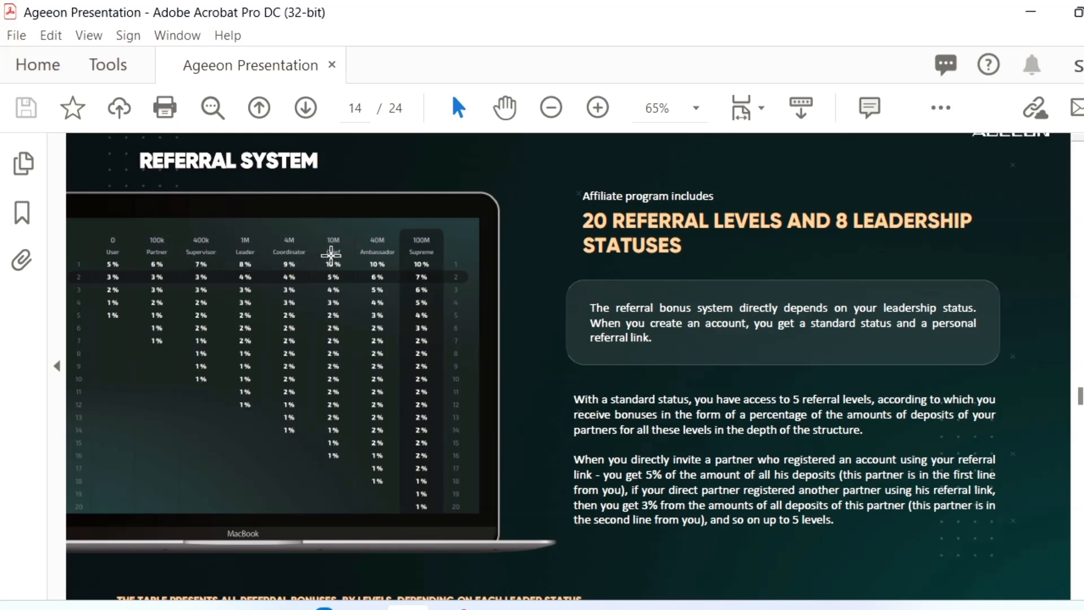
{"action": "mouse_move", "coordinate": [104, 505]}
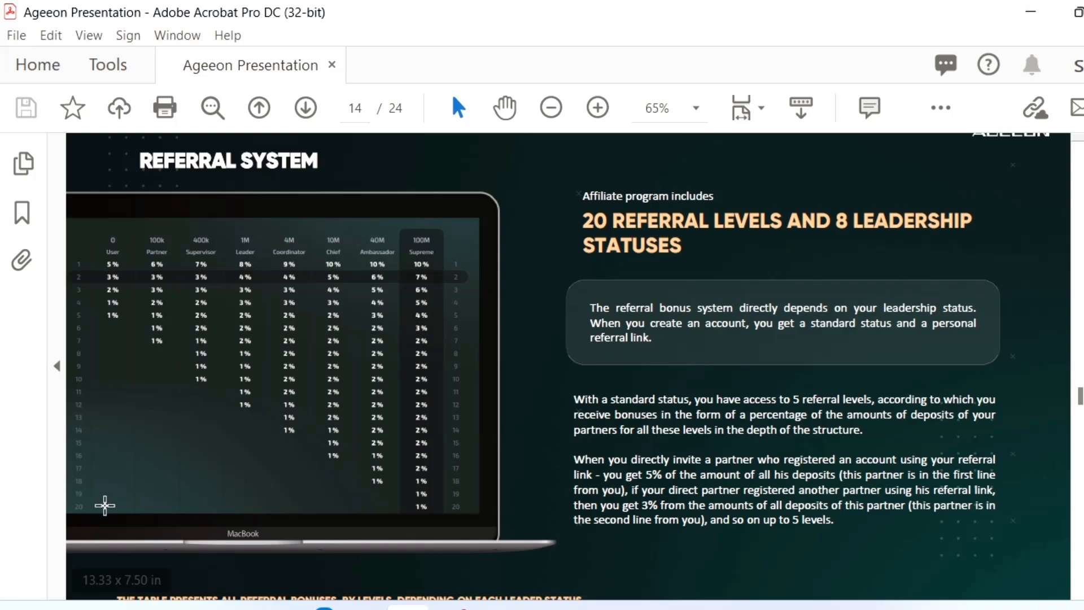
{"action": "mouse_move", "coordinate": [100, 451]}
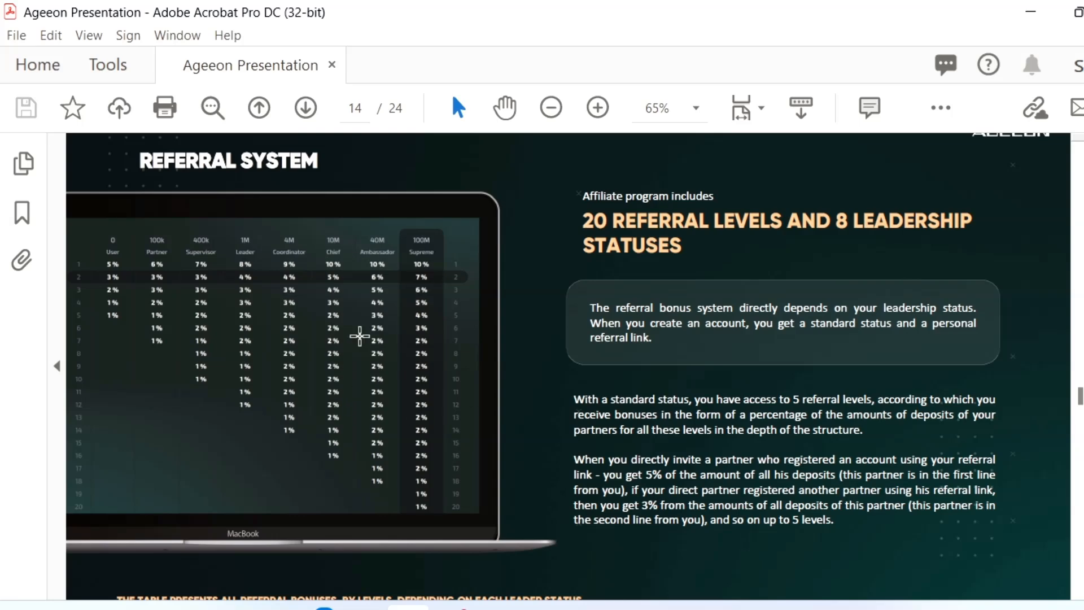
{"action": "mouse_move", "coordinate": [708, 213]}
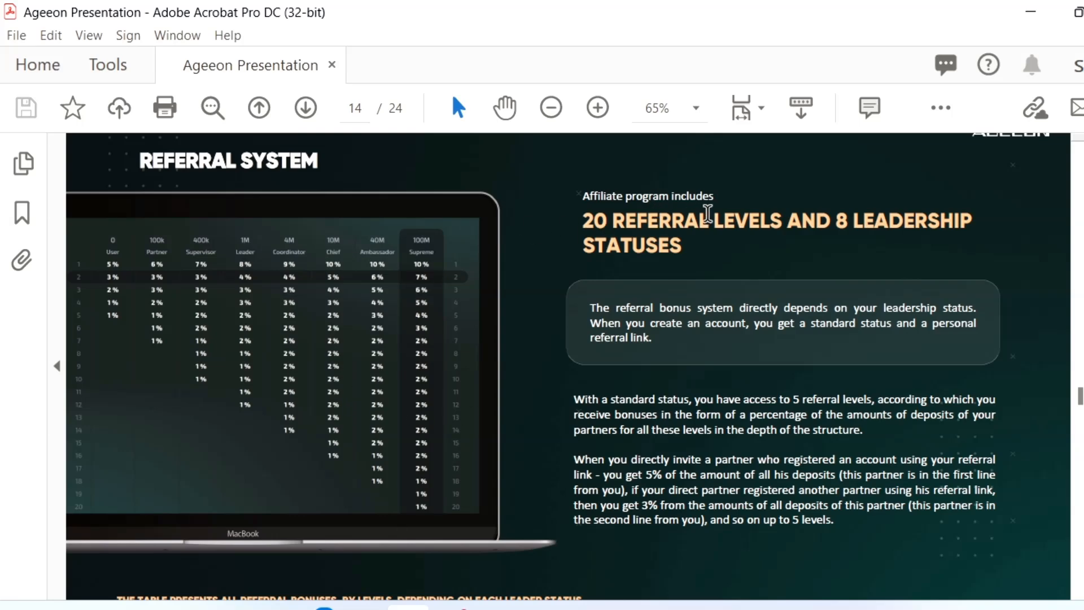
{"action": "mouse_move", "coordinate": [430, 274]}
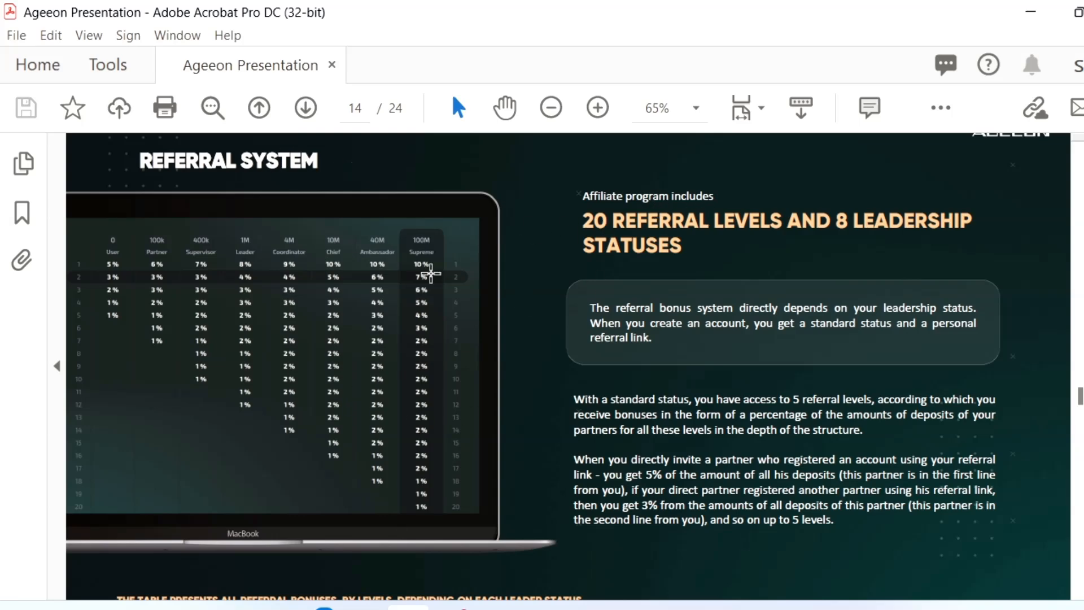
{"action": "scroll", "scroll_direction": "down", "scroll_amount": 3}
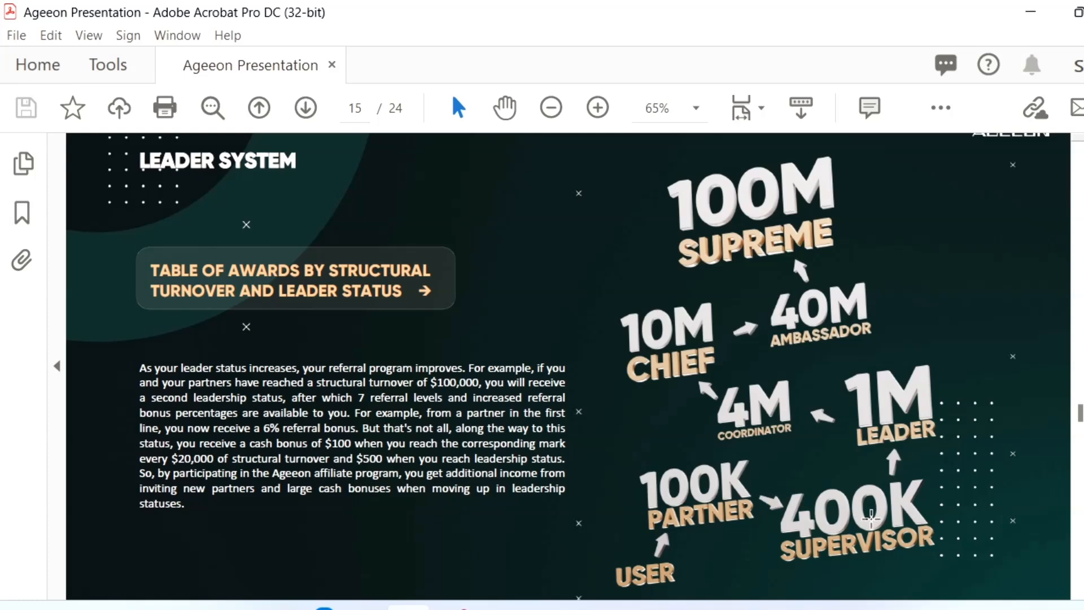
{"action": "mouse_move", "coordinate": [712, 118]}
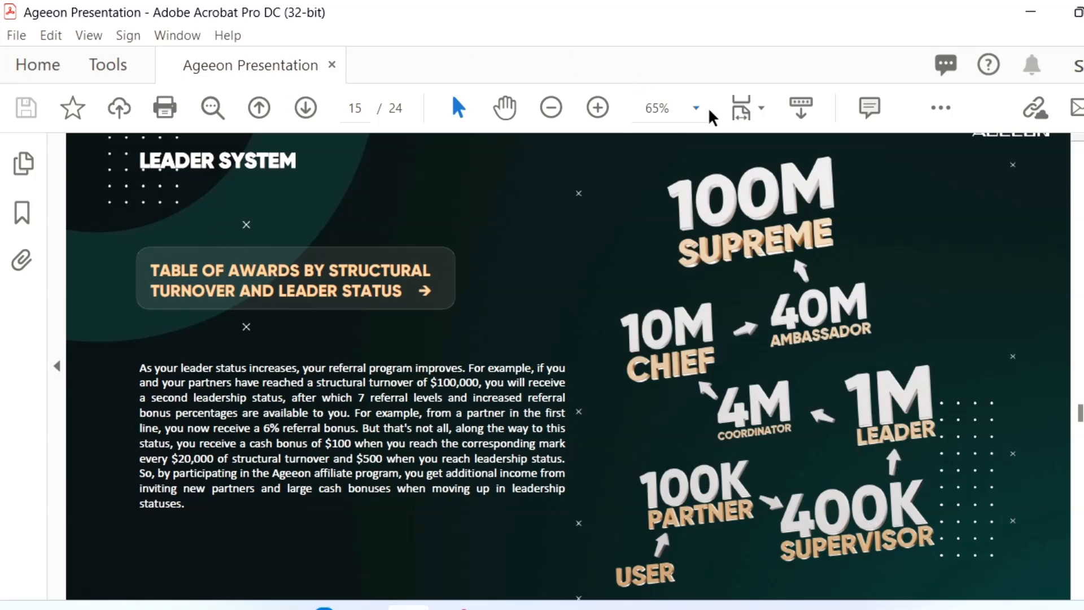
{"action": "mouse_move", "coordinate": [645, 189]}
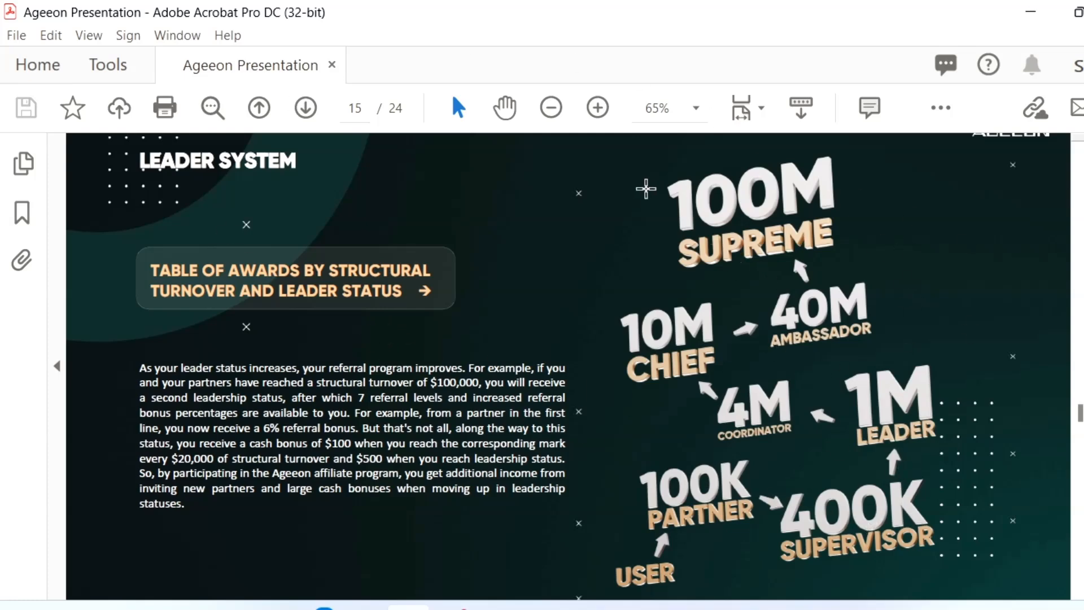
{"action": "mouse_move", "coordinate": [637, 177]}
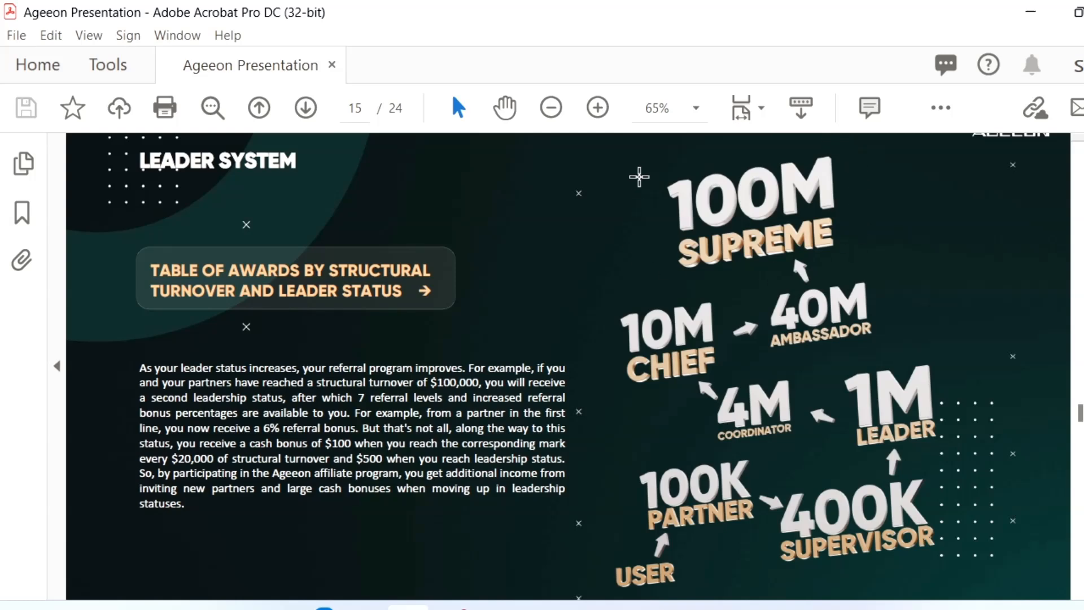
{"action": "mouse_move", "coordinate": [233, 270]}
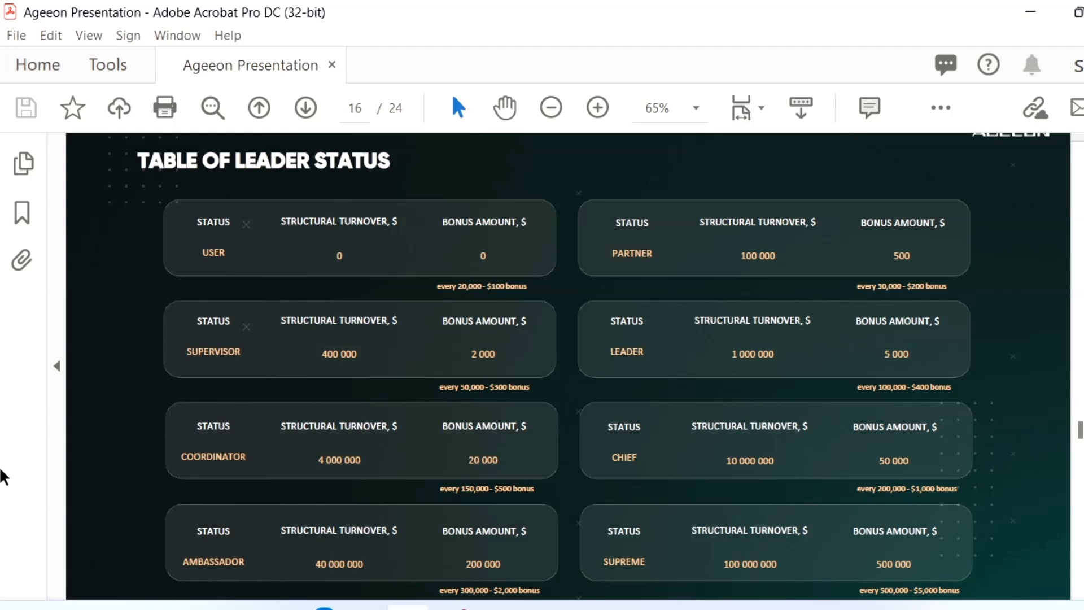
{"action": "mouse_move", "coordinate": [726, 413]}
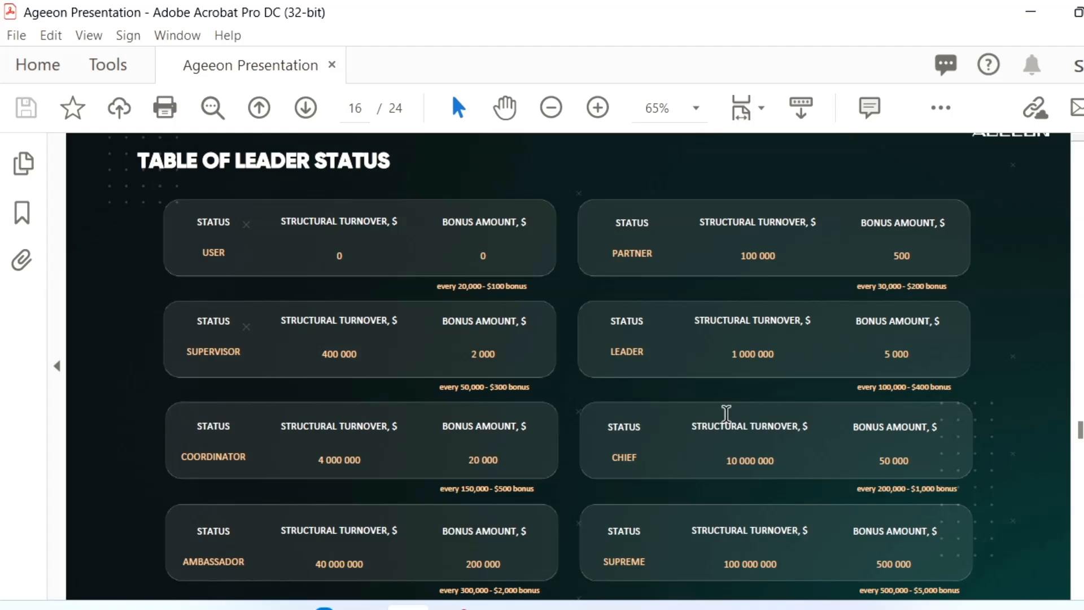
{"action": "mouse_move", "coordinate": [494, 248]}
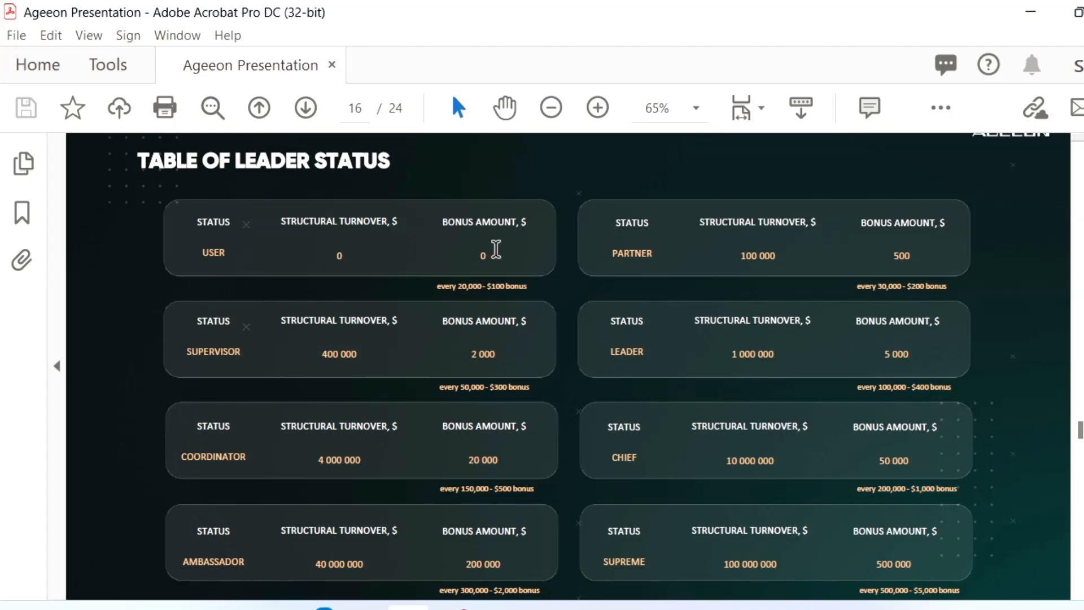
{"action": "mouse_move", "coordinate": [336, 353]}
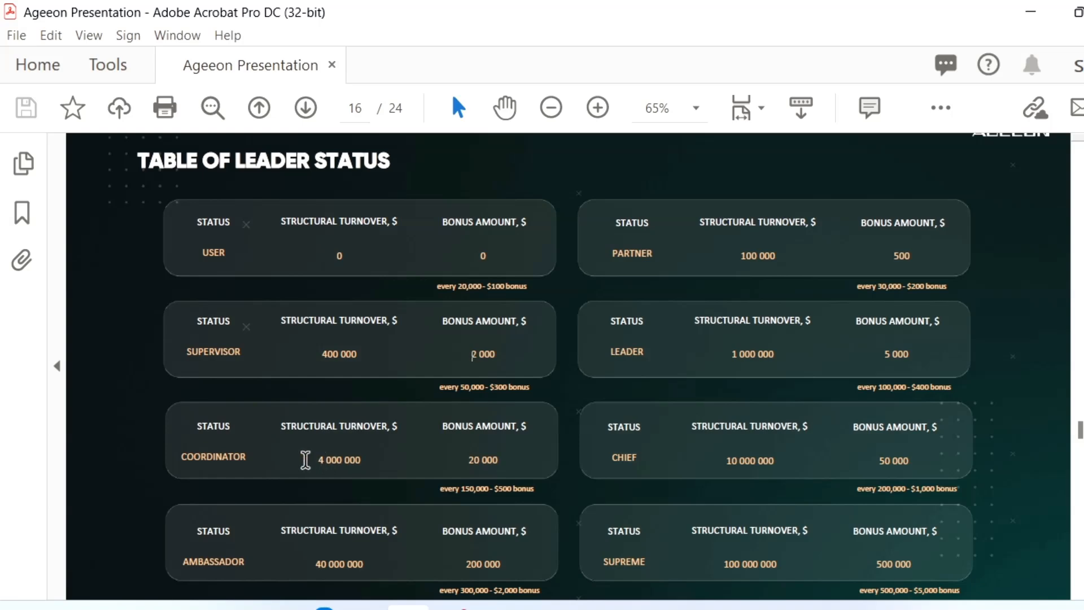
{"action": "mouse_move", "coordinate": [667, 389]}
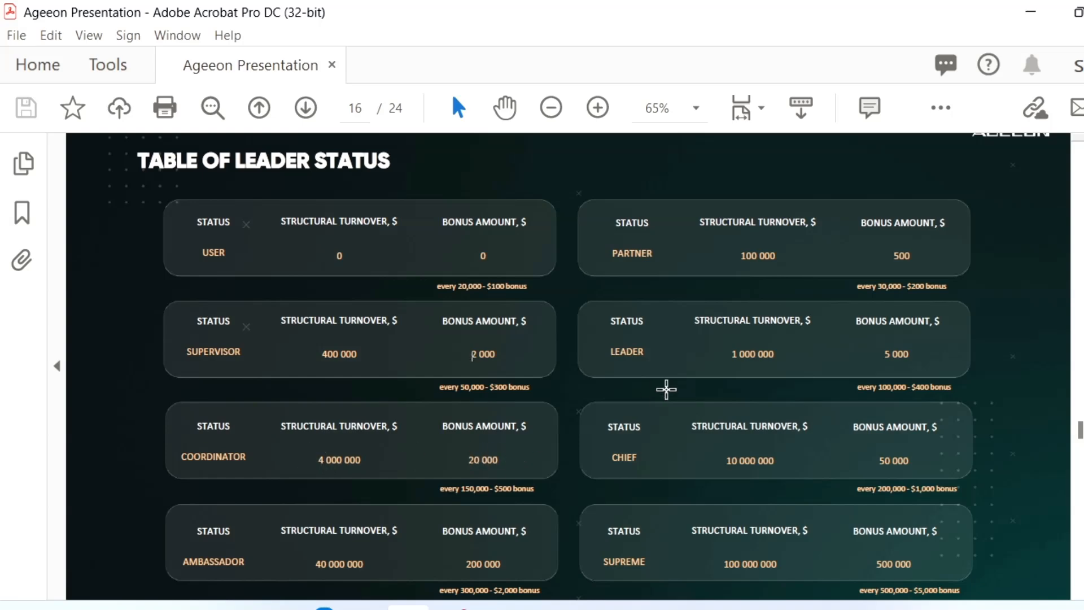
{"action": "mouse_move", "coordinate": [589, 294]}
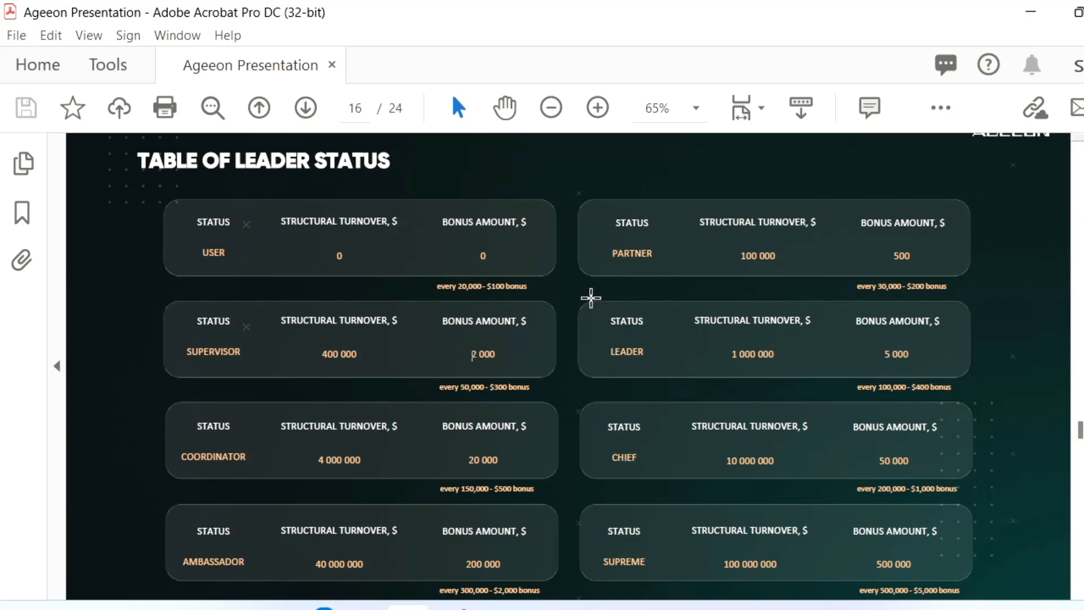
- Advance from the leader status table to page 17, Structural Turnover Calculation System
{"action": "left_click", "coordinate": [305, 107]}
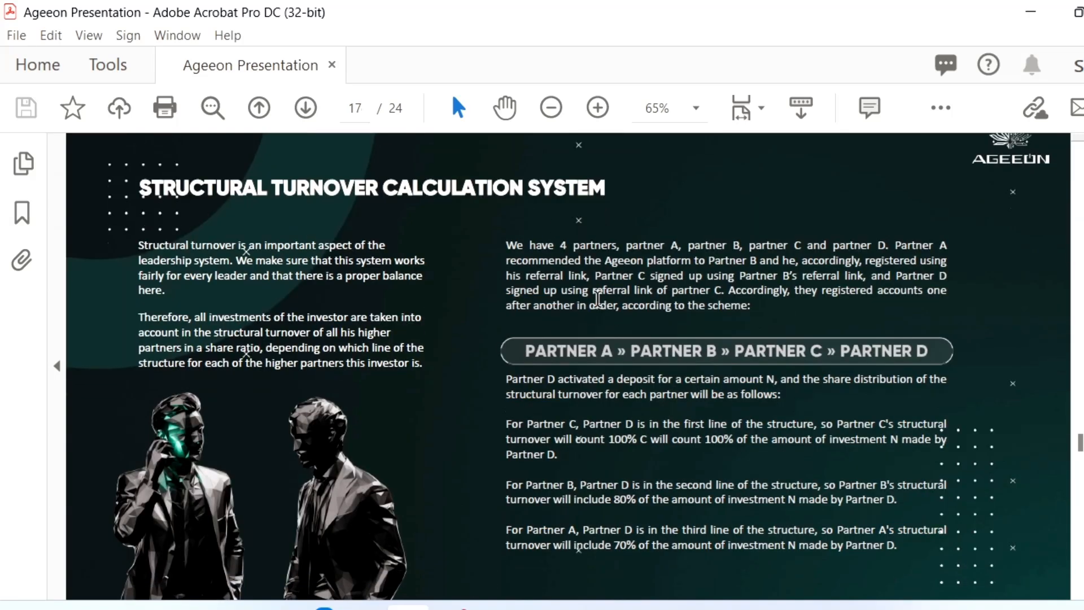
- Scroll to page 20, Types of Balances, then bring up the Ageeon homepage in the browser
{"action": "scroll", "scroll_direction": "down", "scroll_amount": 3}
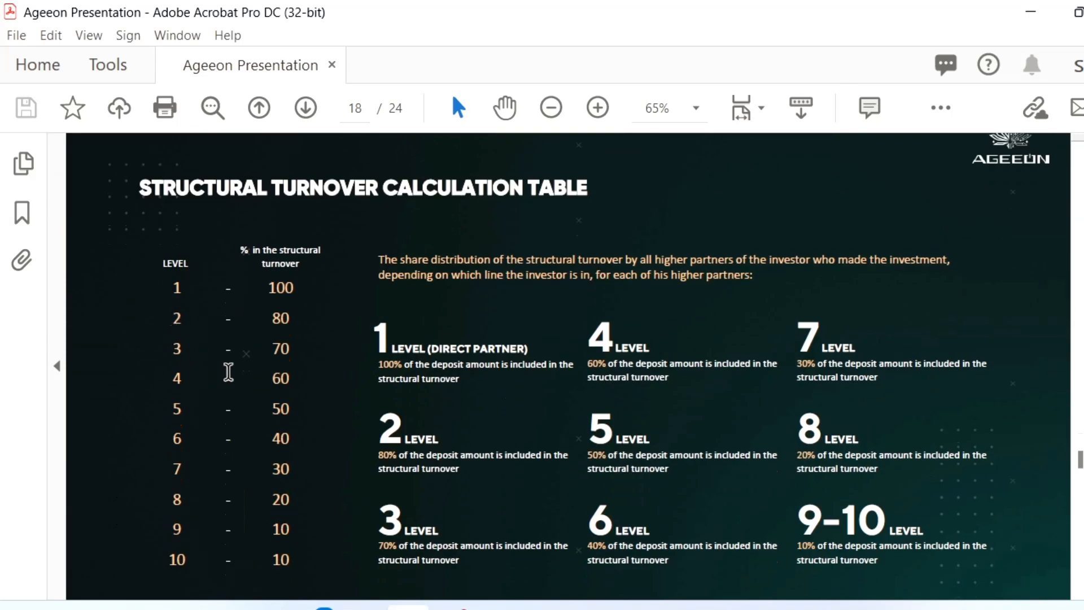
{"action": "mouse_move", "coordinate": [833, 327]}
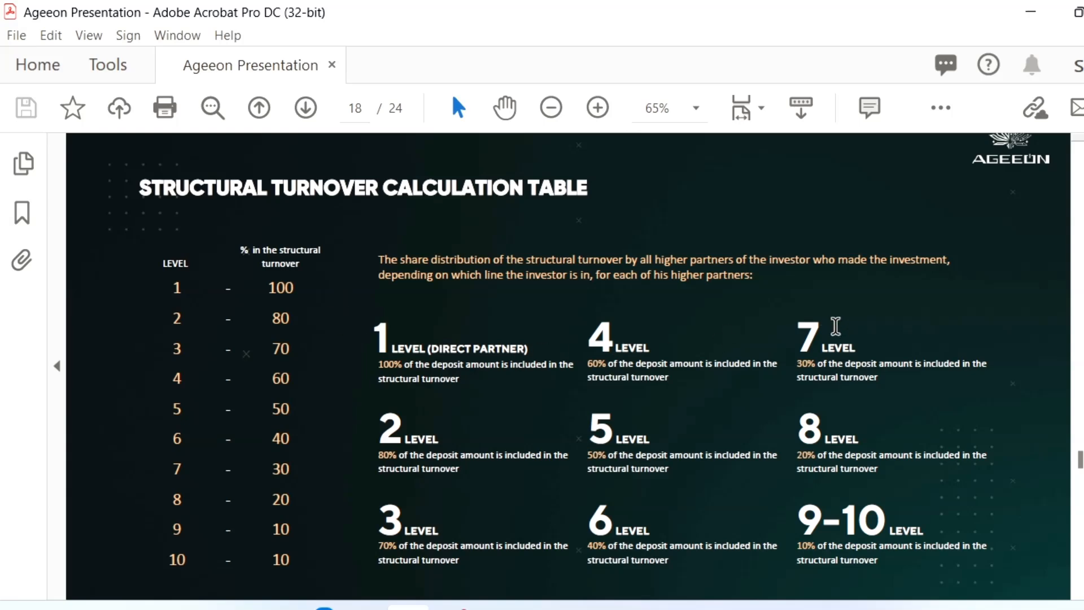
{"action": "mouse_move", "coordinate": [287, 560]}
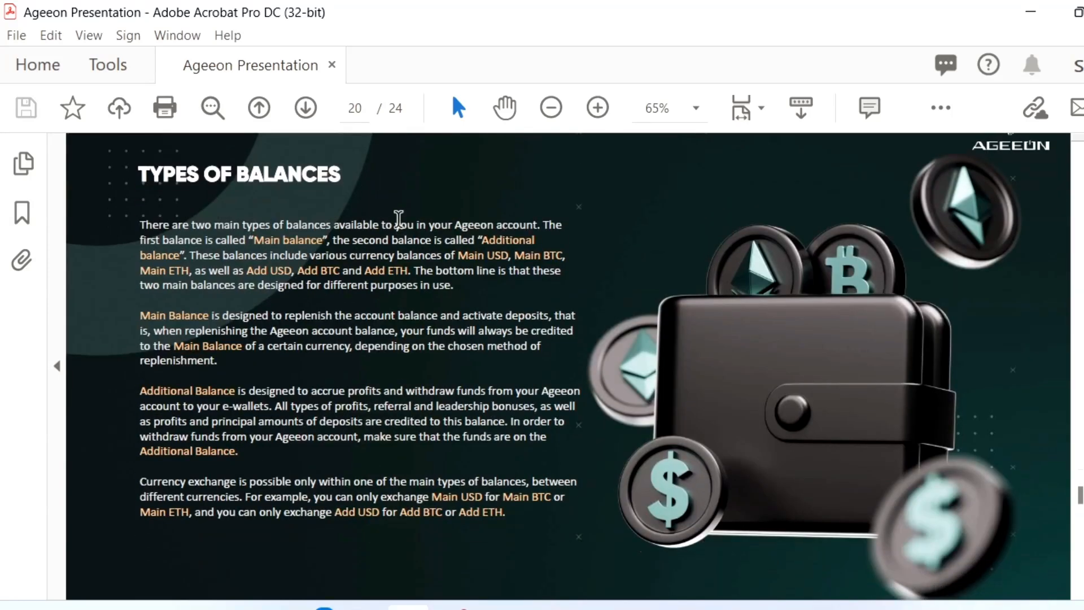
{"action": "mouse_move", "coordinate": [354, 236]}
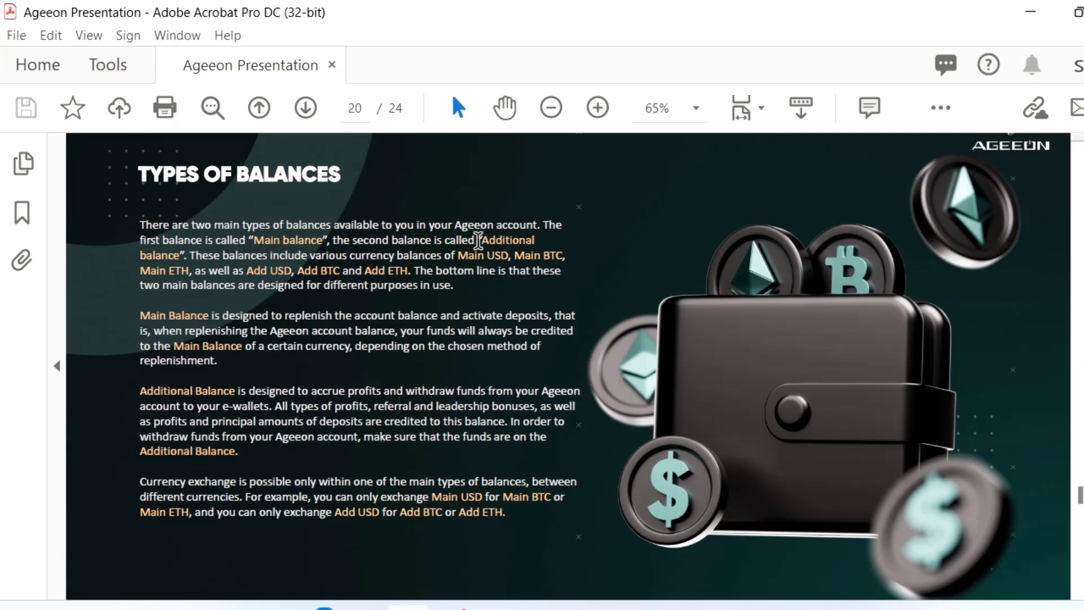
{"action": "left_click", "coordinate": [304, 107]}
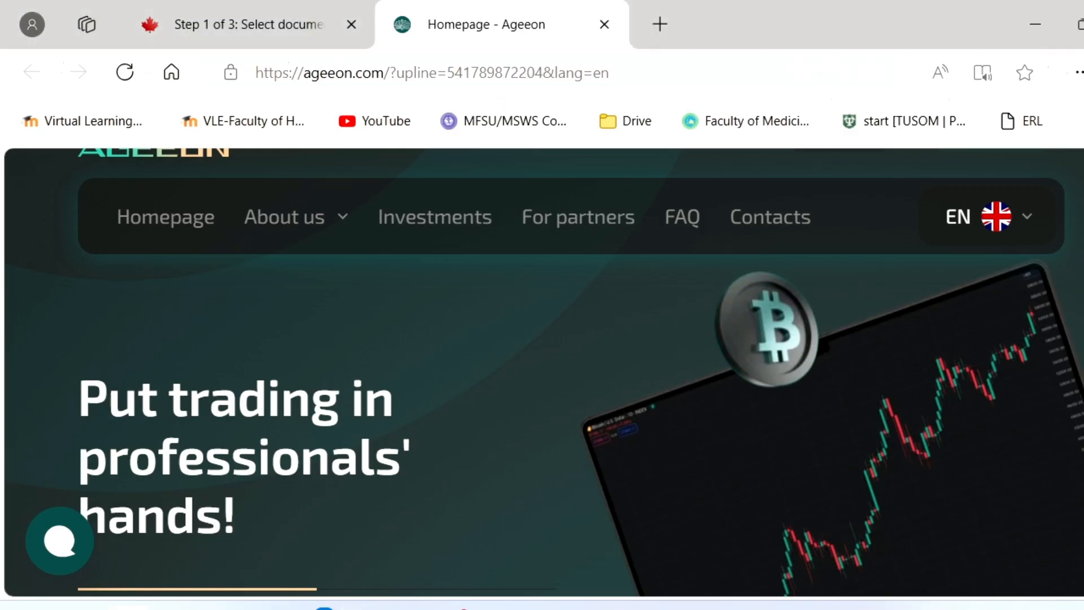
- Review Ageeon Limited's federal corporation record, address and directors, then return to the Ageeon homepage
{"action": "left_click", "coordinate": [247, 24]}
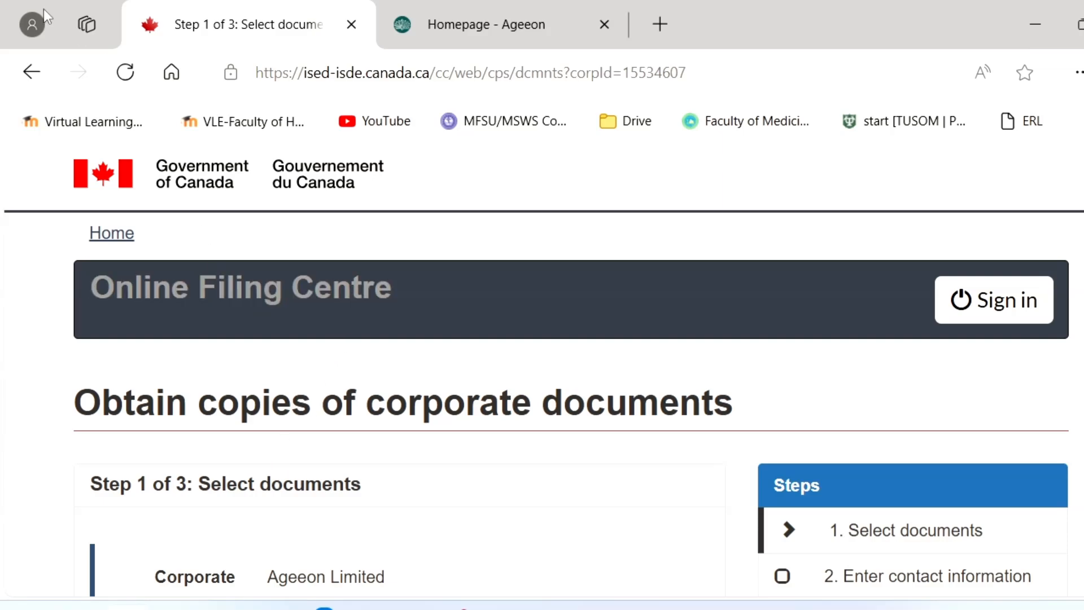
{"action": "left_click", "coordinate": [124, 72]}
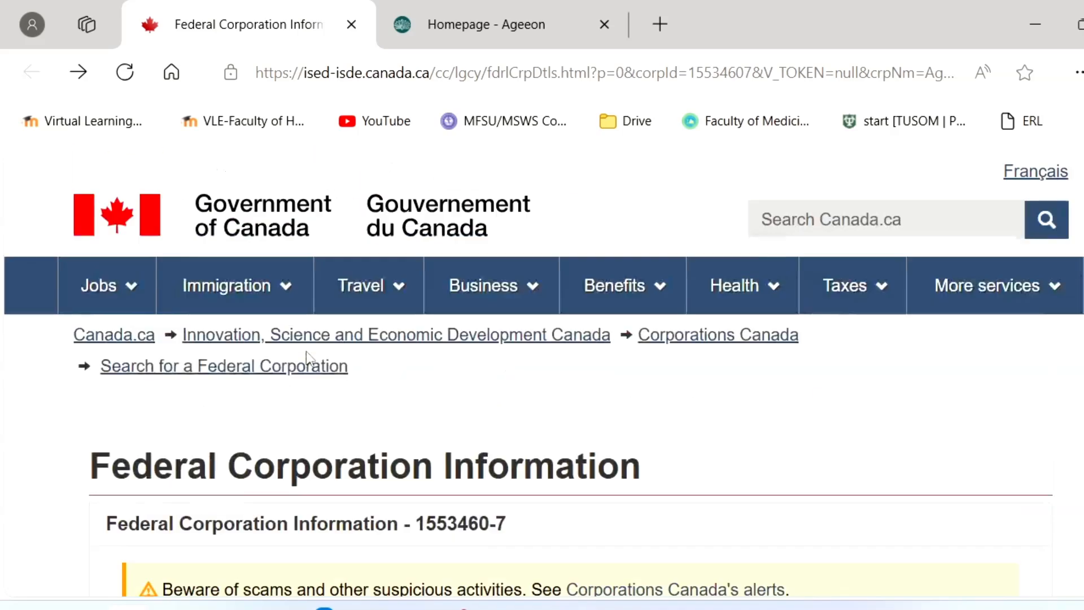
{"action": "scroll", "scroll_direction": "down", "scroll_amount": 3}
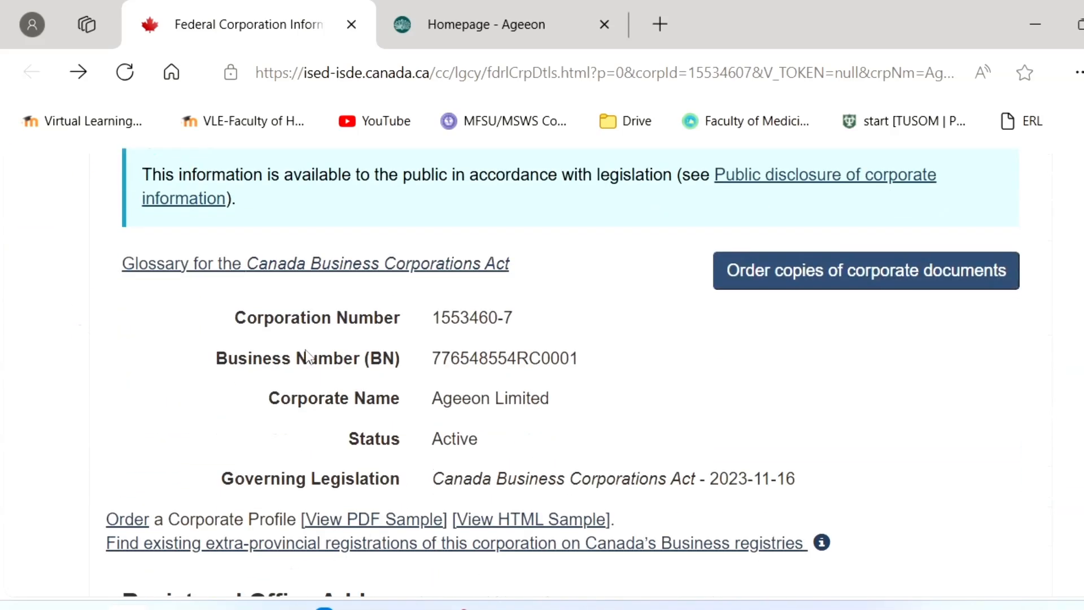
{"action": "mouse_move", "coordinate": [588, 396]}
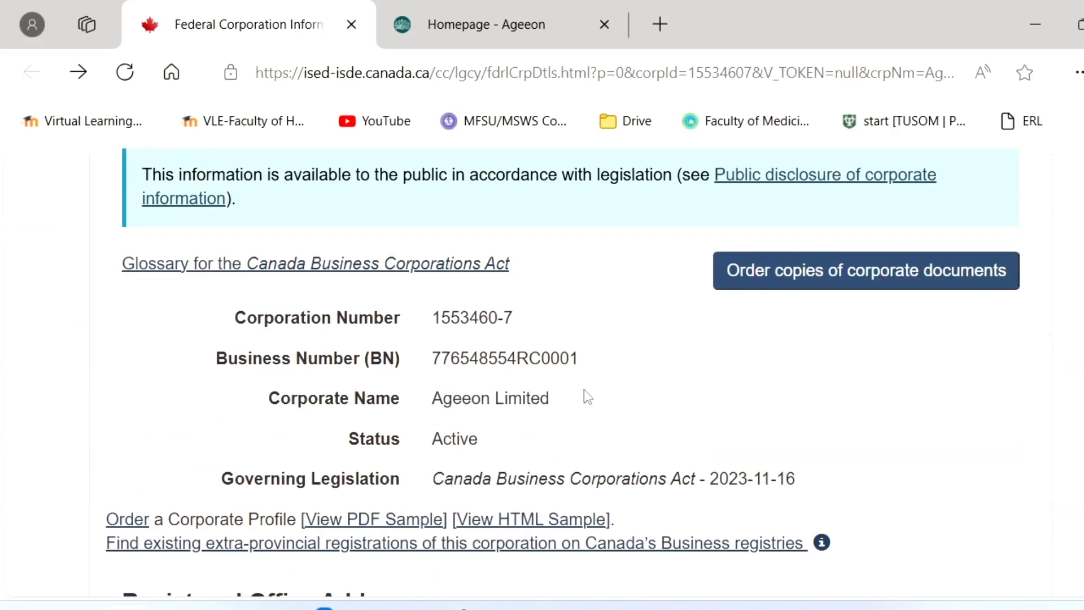
{"action": "mouse_move", "coordinate": [488, 485]}
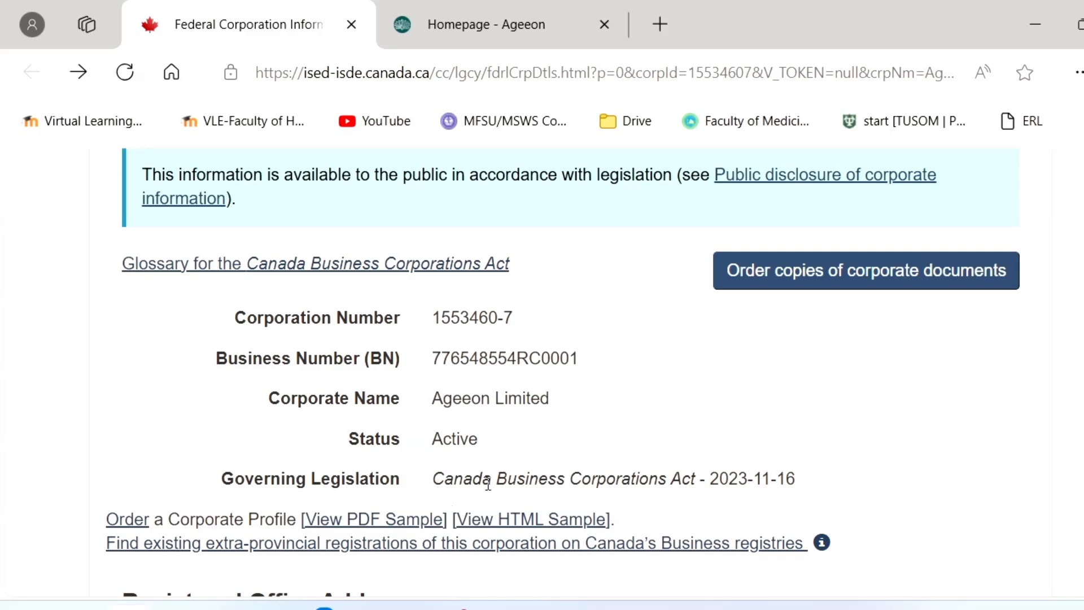
{"action": "scroll", "scroll_direction": "down", "scroll_amount": 3}
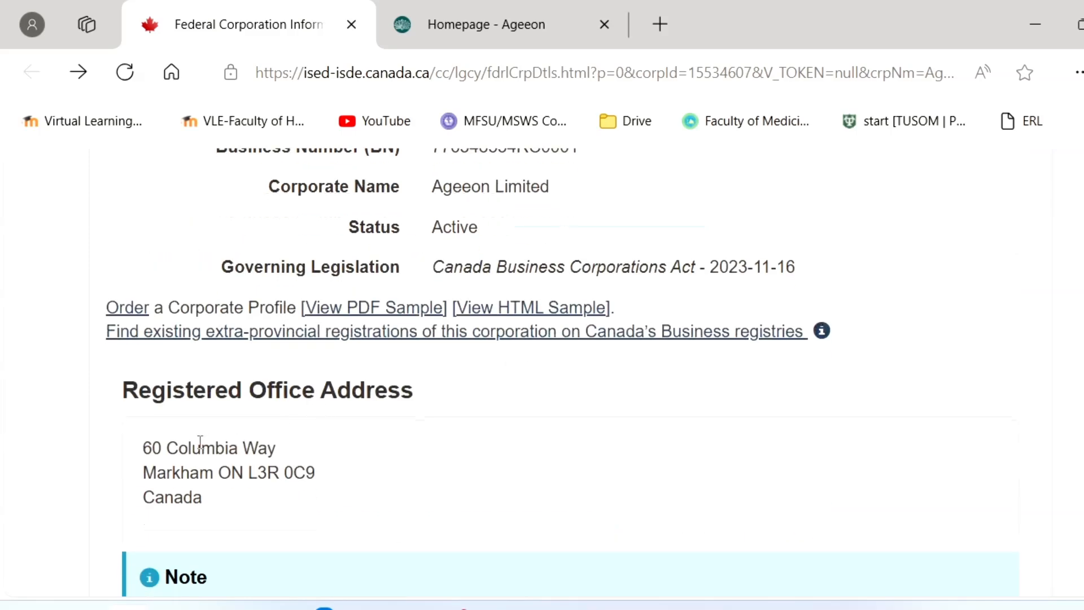
{"action": "scroll", "scroll_direction": "down", "scroll_amount": 3}
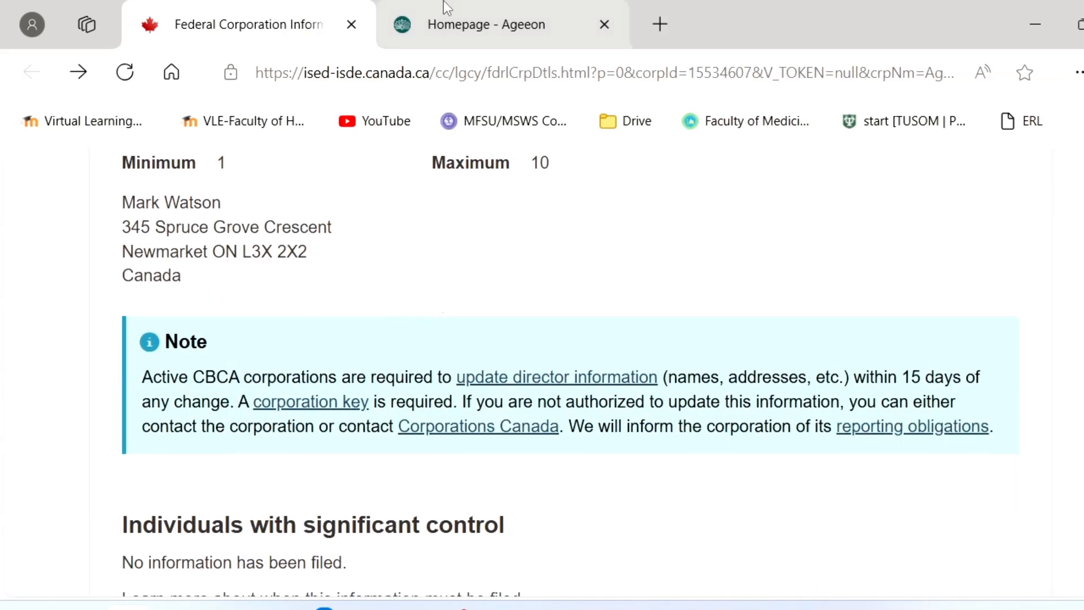
{"action": "left_click", "coordinate": [486, 24]}
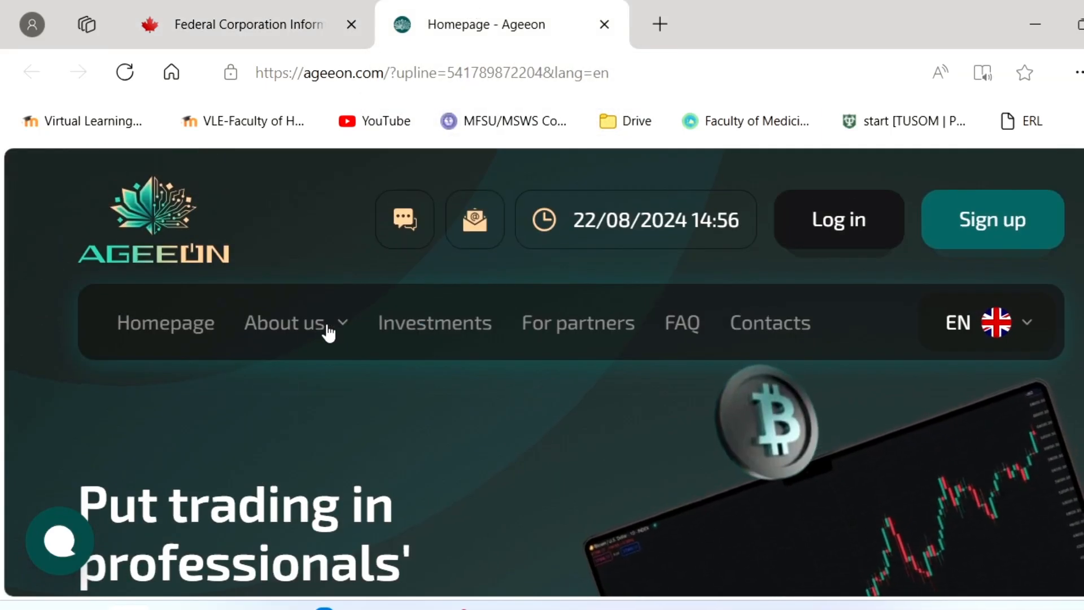
{"action": "mouse_move", "coordinate": [579, 322]}
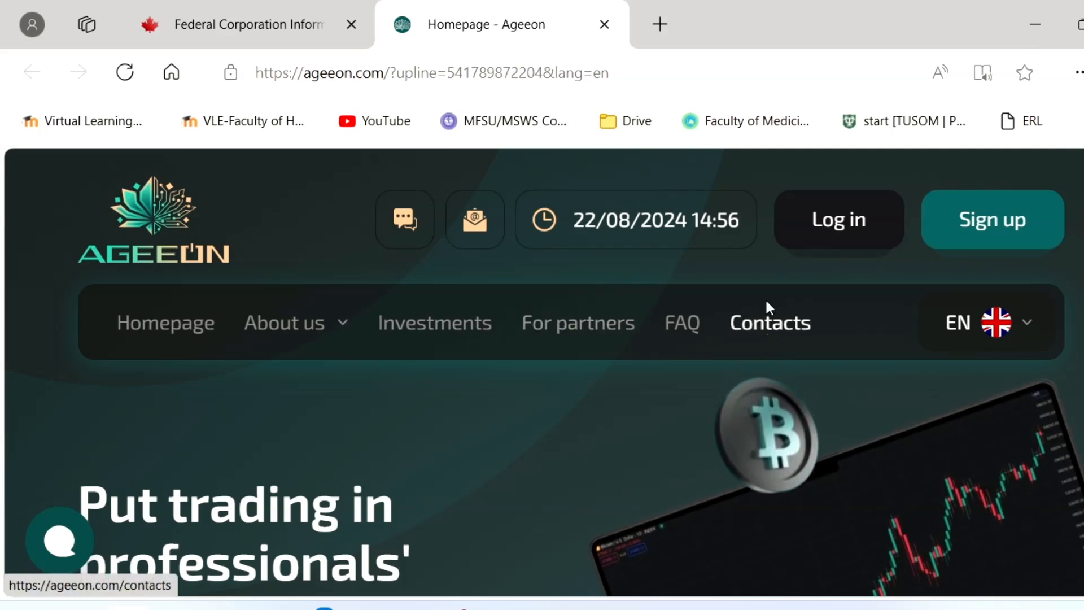
{"action": "scroll", "scroll_direction": "down", "scroll_amount": 3}
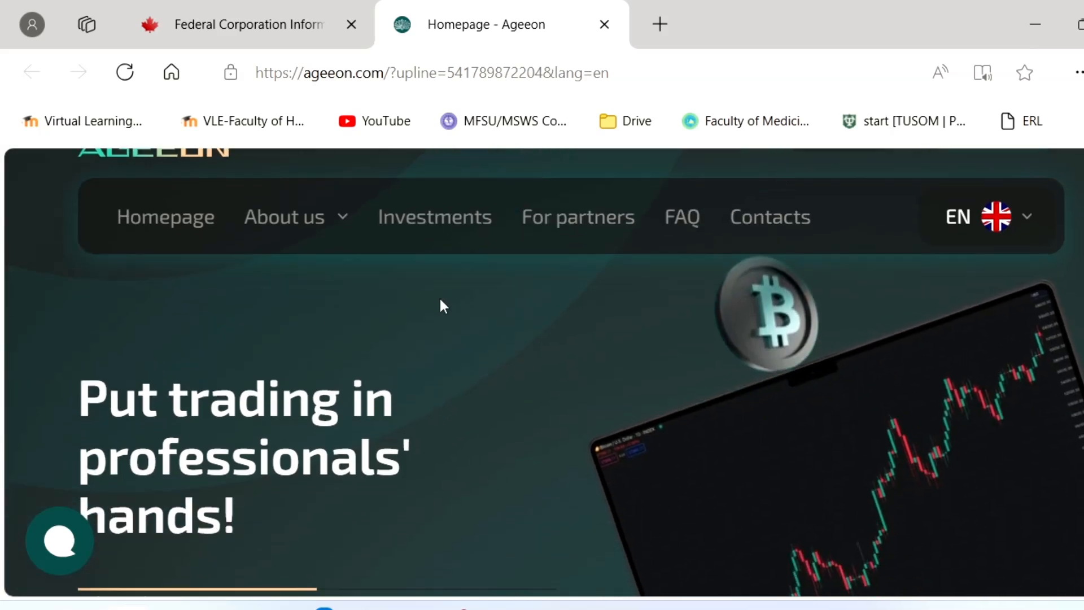
{"action": "scroll", "scroll_direction": "down", "scroll_amount": 3}
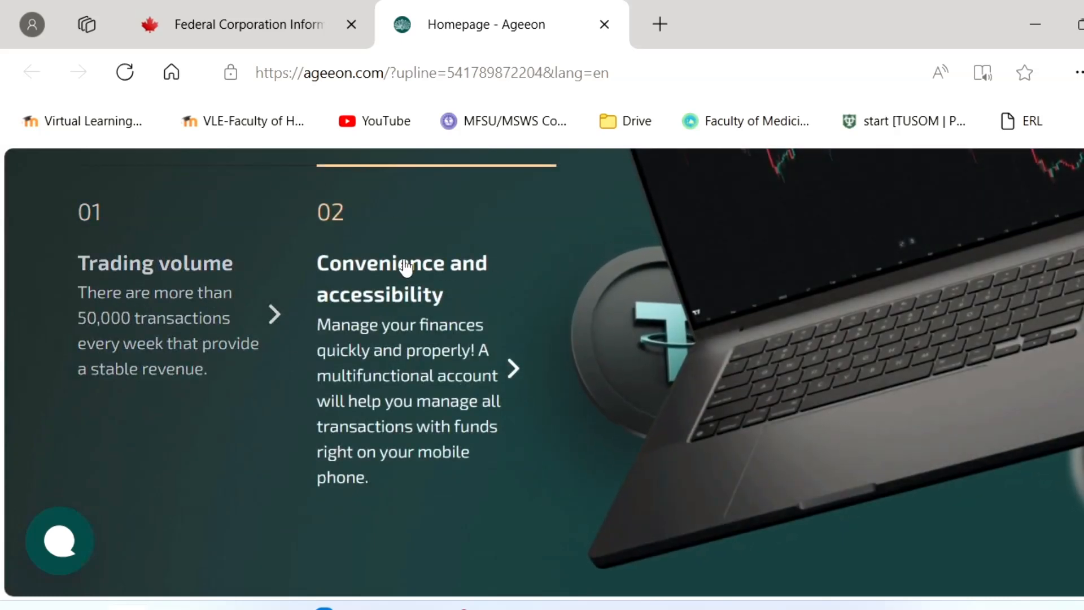
{"action": "scroll", "scroll_direction": "down", "scroll_amount": 3}
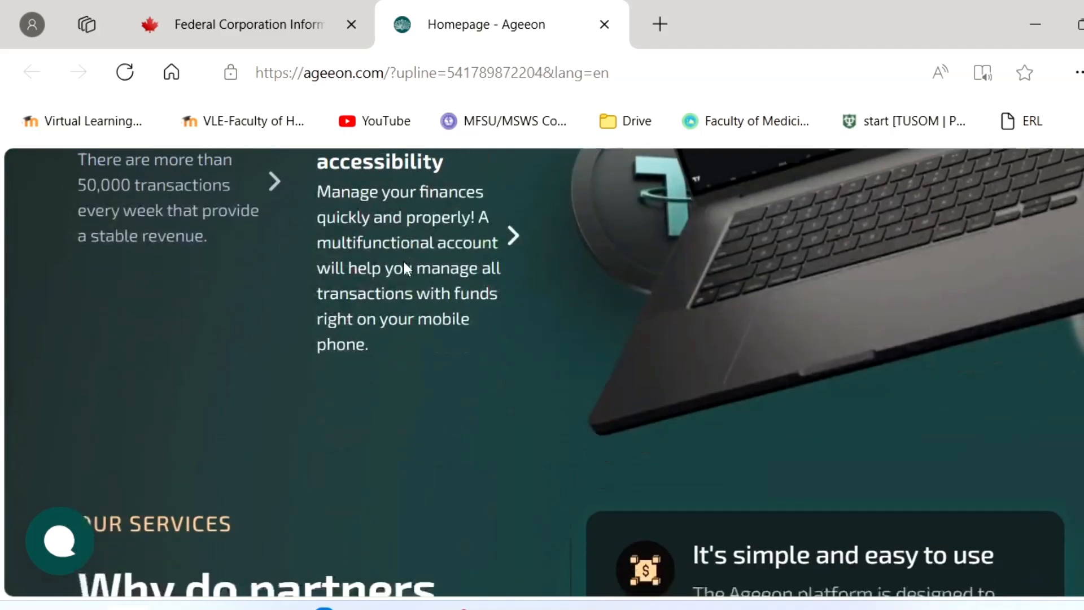
{"action": "scroll", "scroll_direction": "down", "scroll_amount": 3}
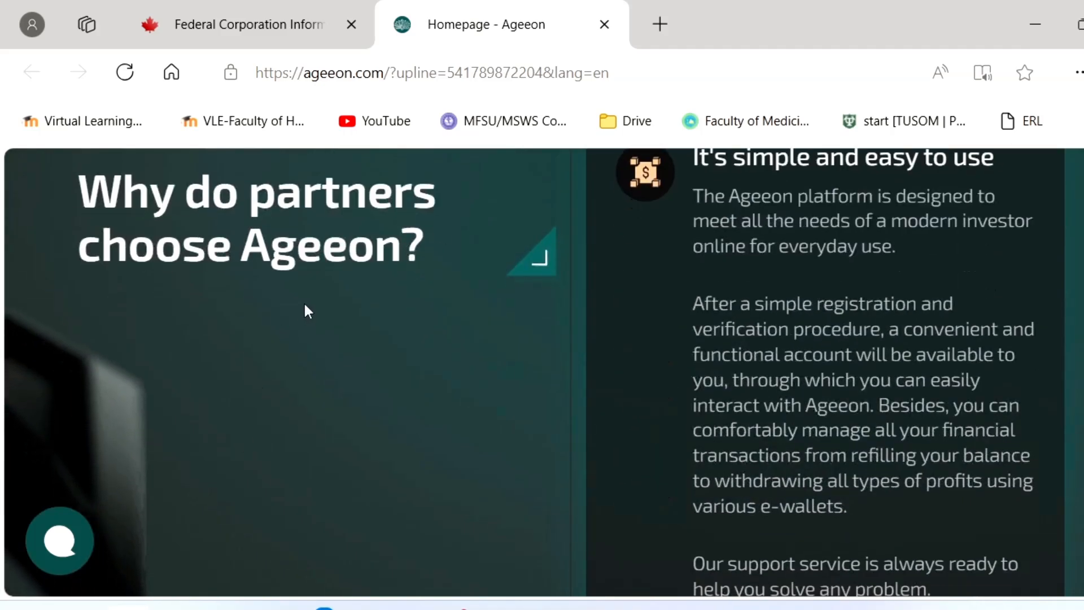
{"action": "scroll", "scroll_direction": "down", "scroll_amount": 3}
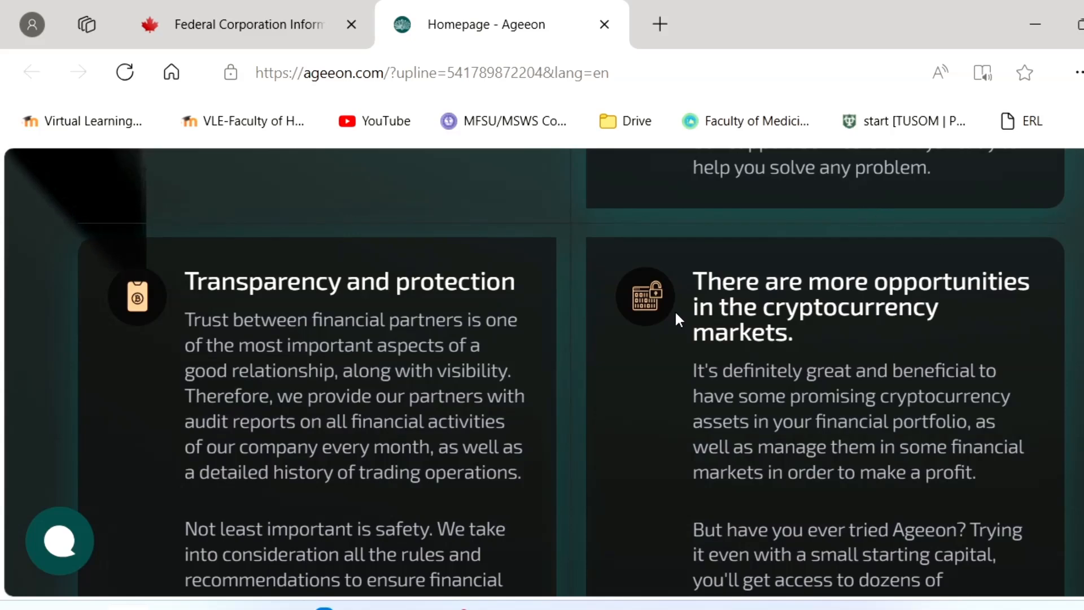
{"action": "scroll", "scroll_direction": "down", "scroll_amount": 3}
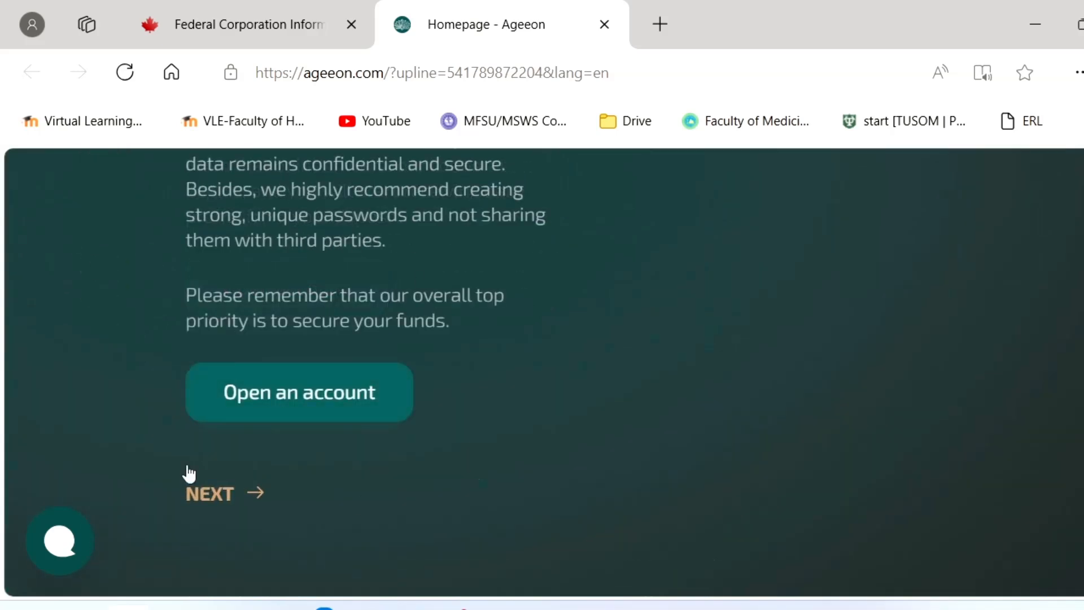
{"action": "mouse_move", "coordinate": [448, 421]}
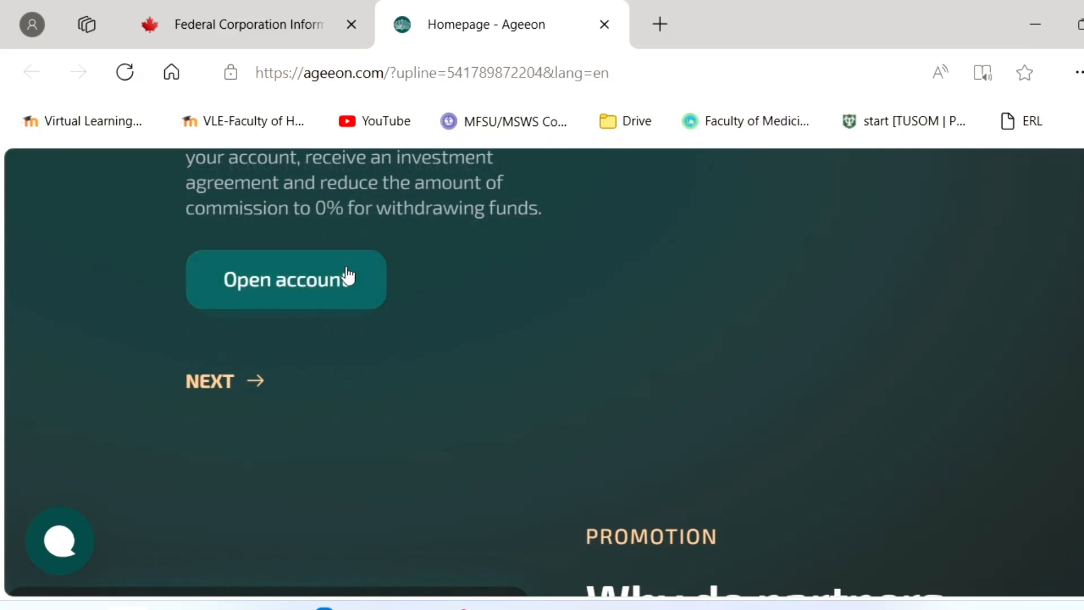
{"action": "left_click", "coordinate": [286, 279]}
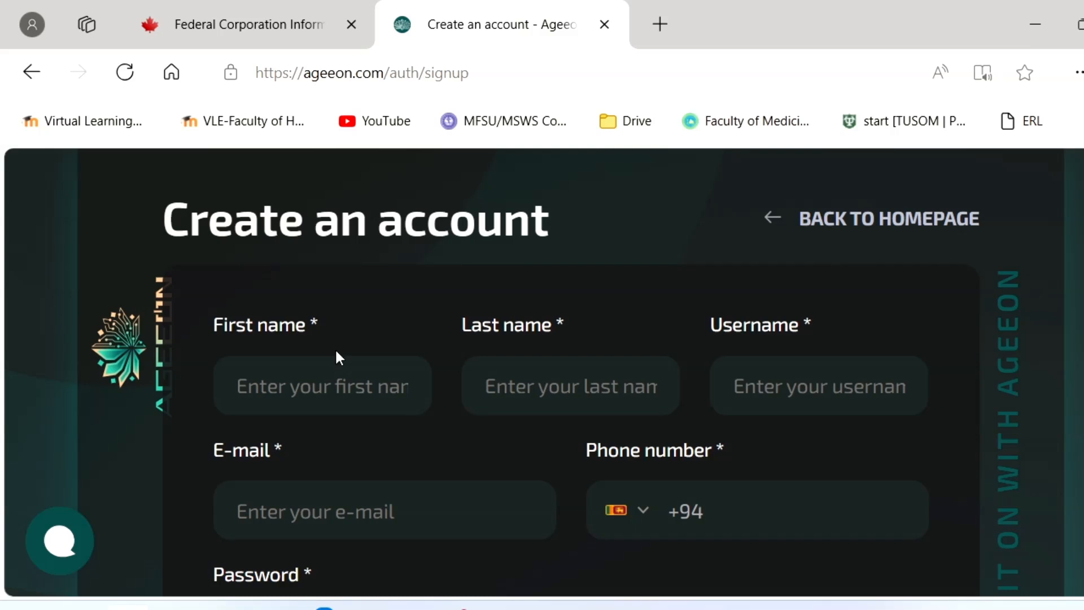
{"action": "left_click", "coordinate": [621, 510]}
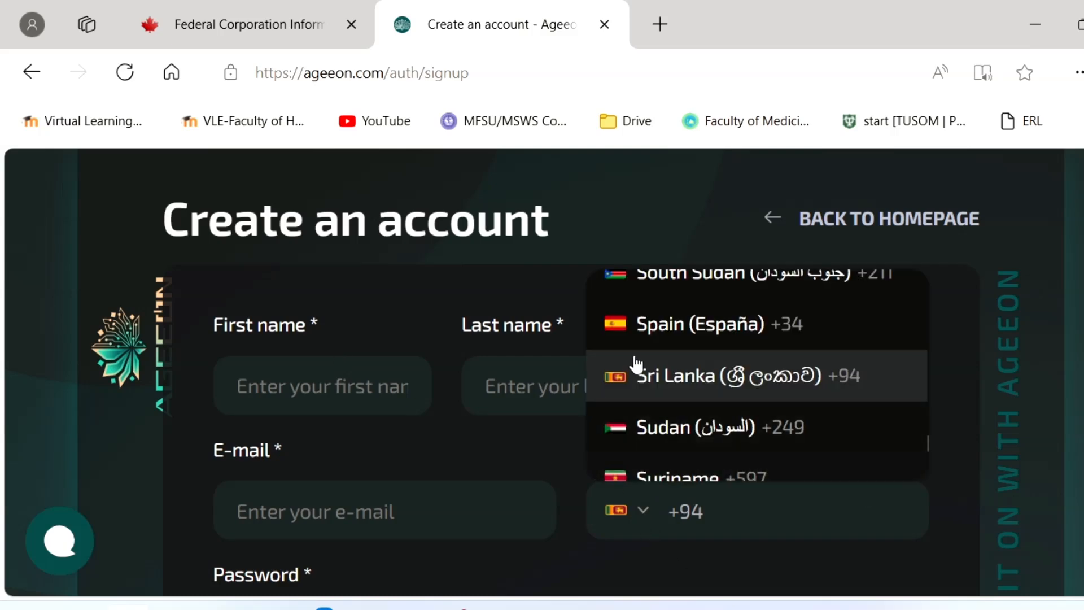
{"action": "left_click", "coordinate": [698, 324]}
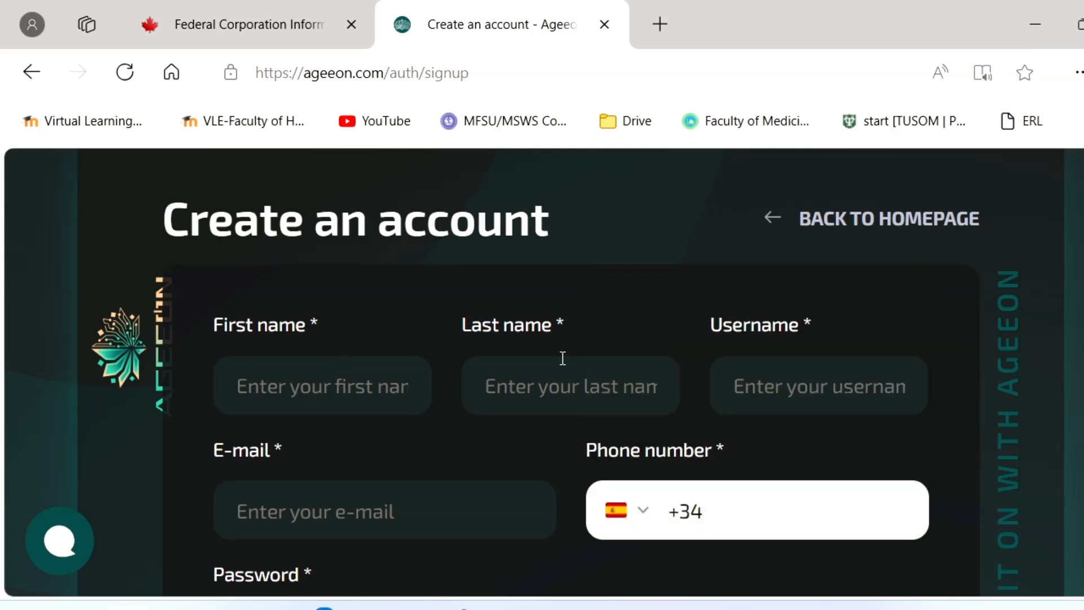
{"action": "left_click", "coordinate": [760, 511]}
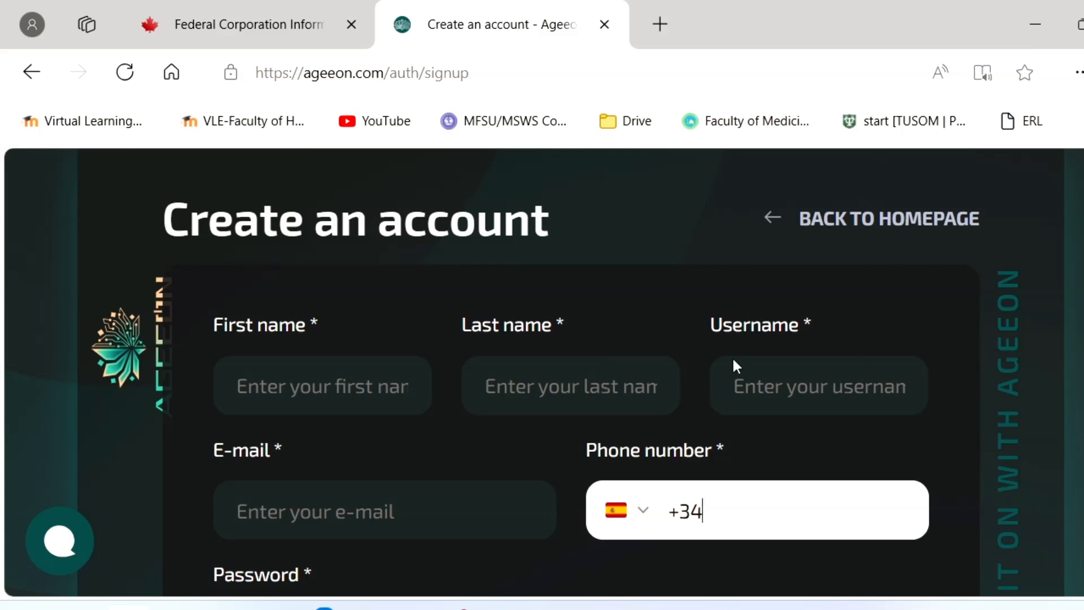
{"action": "scroll", "scroll_direction": "down", "scroll_amount": 3}
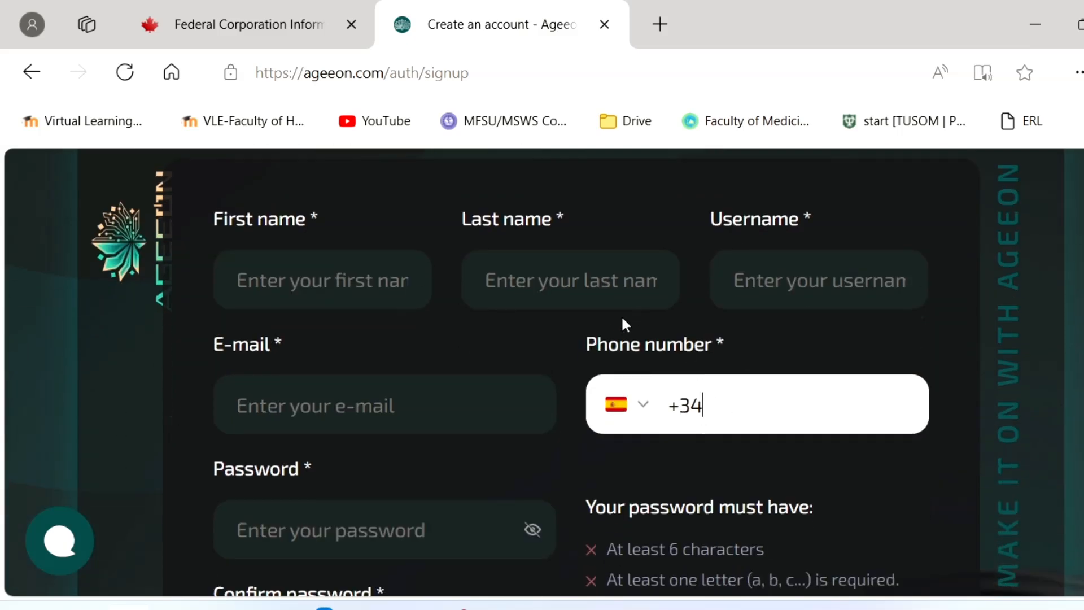
{"action": "scroll", "scroll_direction": "down", "scroll_amount": 3}
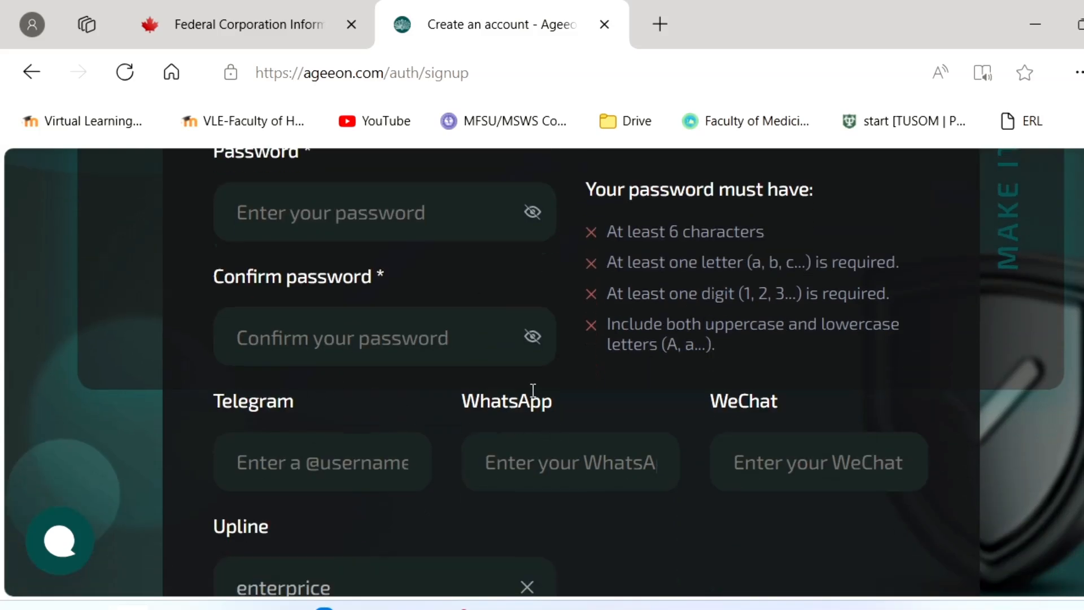
{"action": "scroll", "scroll_direction": "down", "scroll_amount": 3}
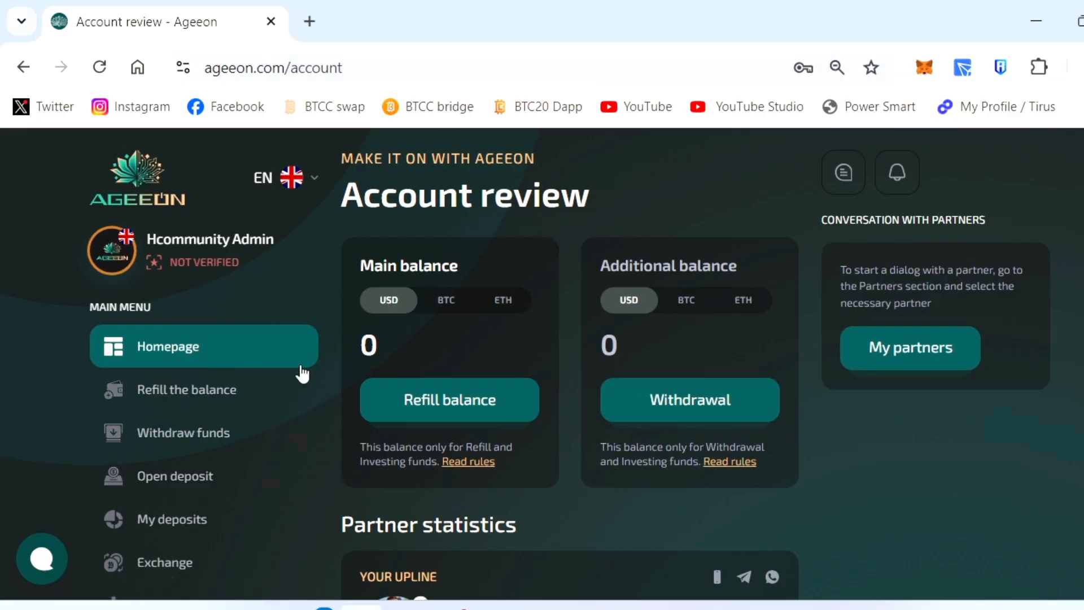
{"action": "mouse_move", "coordinate": [273, 353]}
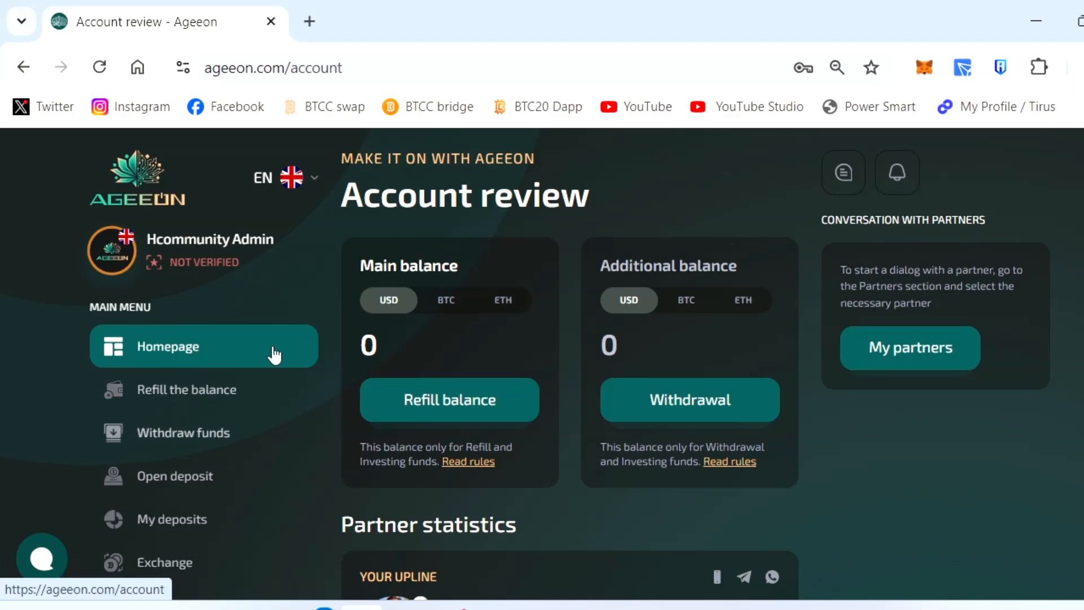
{"action": "mouse_move", "coordinate": [475, 272]}
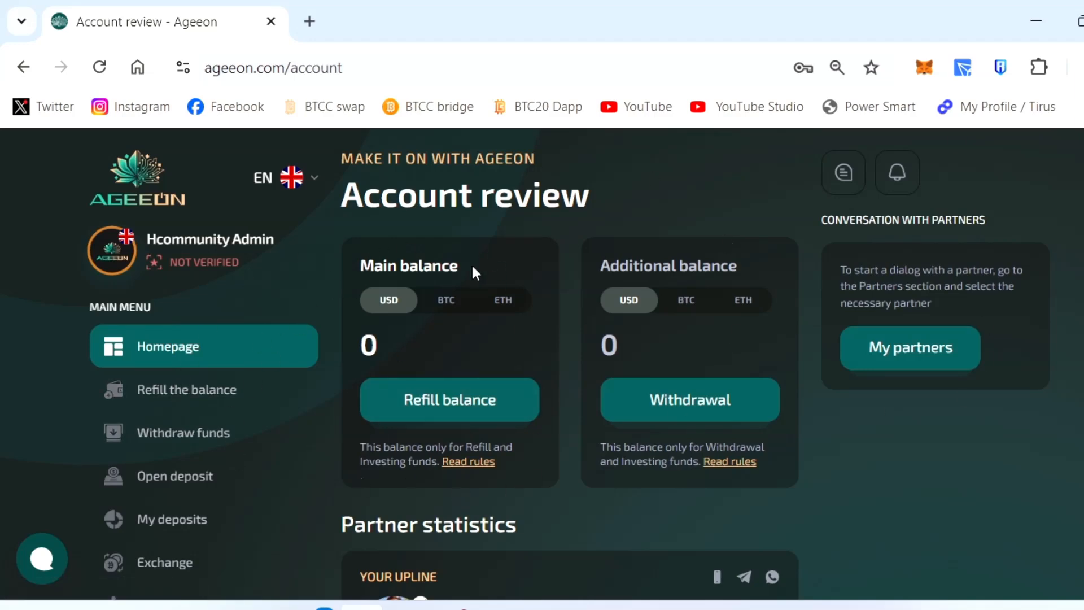
{"action": "mouse_move", "coordinate": [488, 243]}
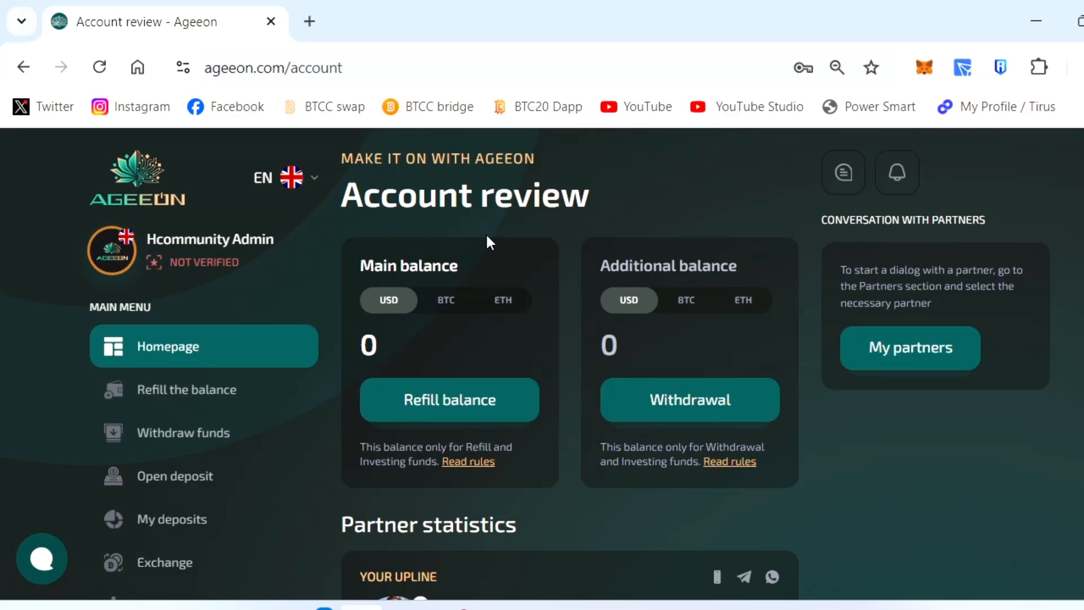
- Look over the zero main and additional balances on the dashboard and request the Refill the balance page
{"action": "scroll", "scroll_direction": "down", "scroll_amount": 3}
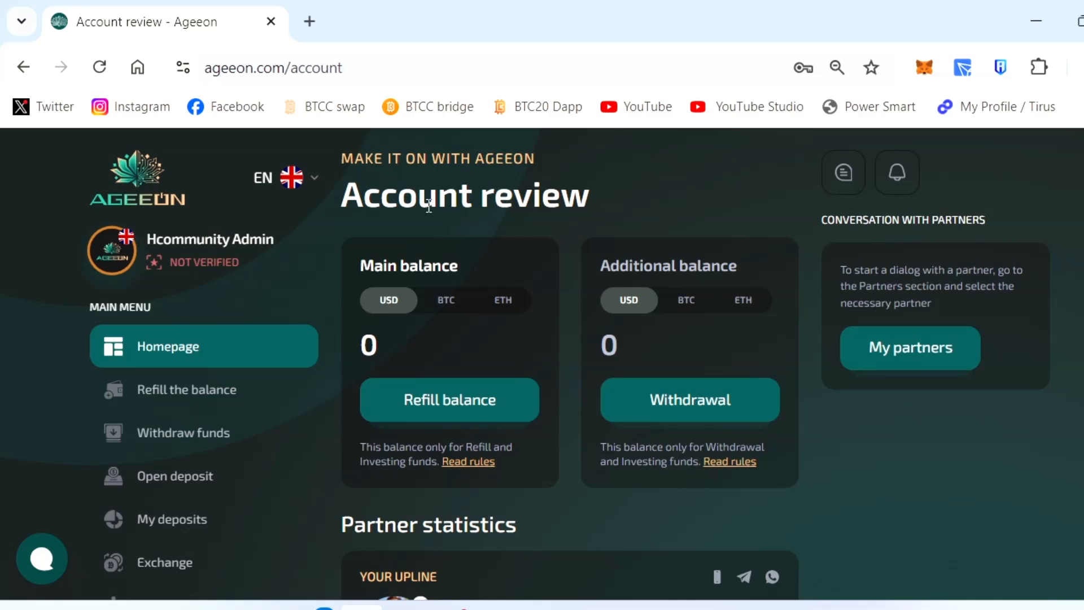
{"action": "mouse_move", "coordinate": [448, 400]}
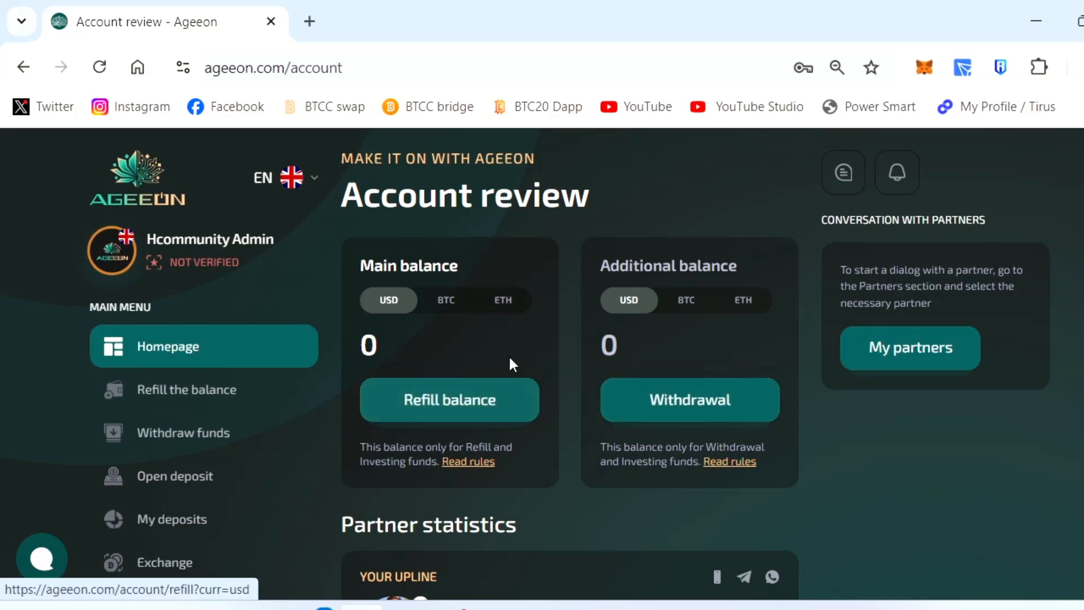
{"action": "mouse_move", "coordinate": [739, 413]}
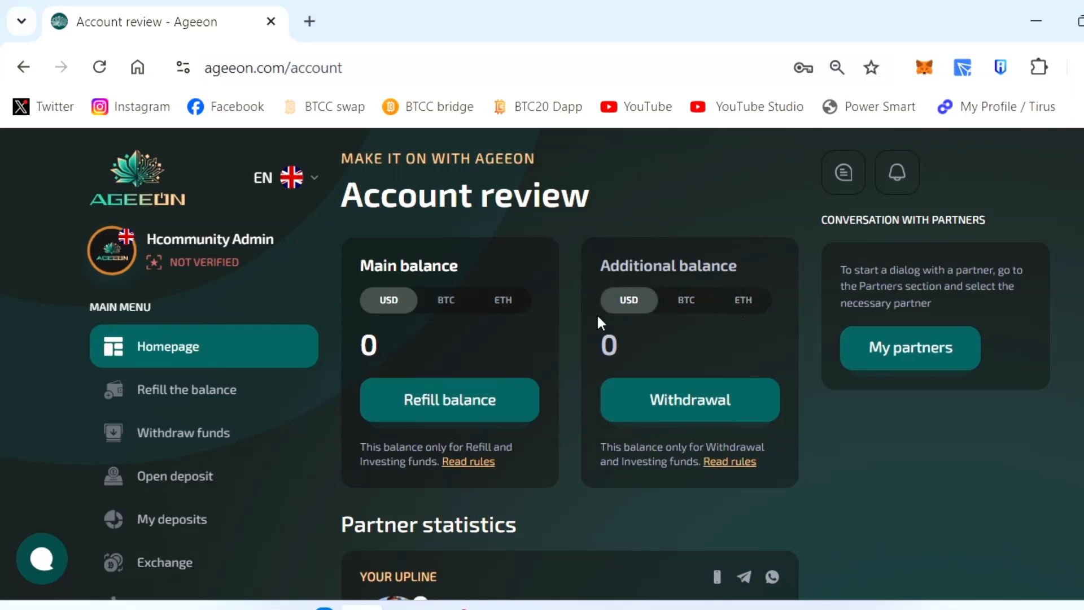
{"action": "mouse_move", "coordinate": [185, 379]}
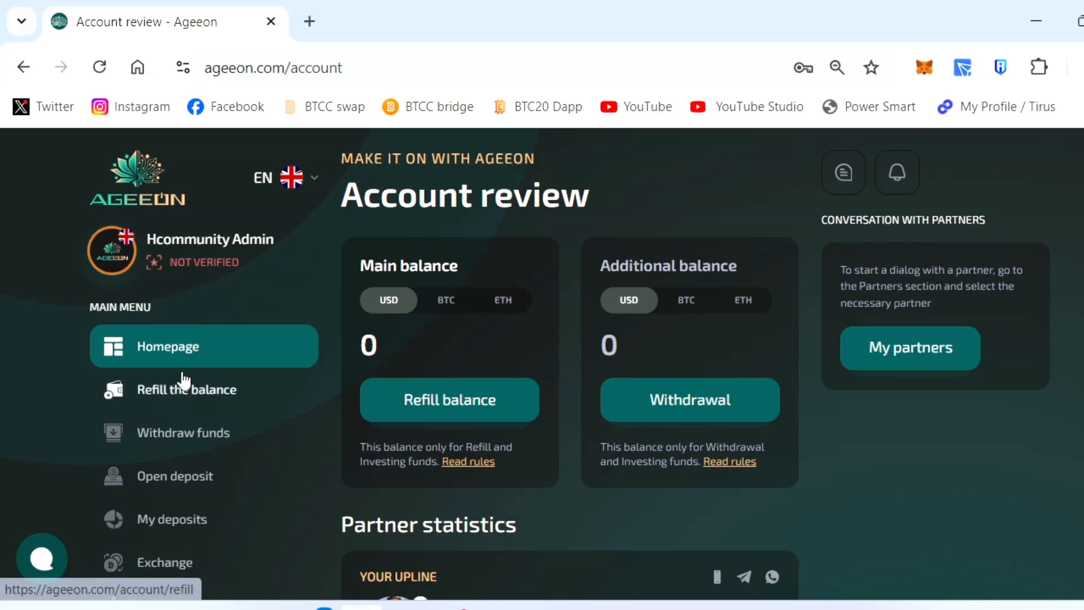
{"action": "left_click", "coordinate": [187, 390]}
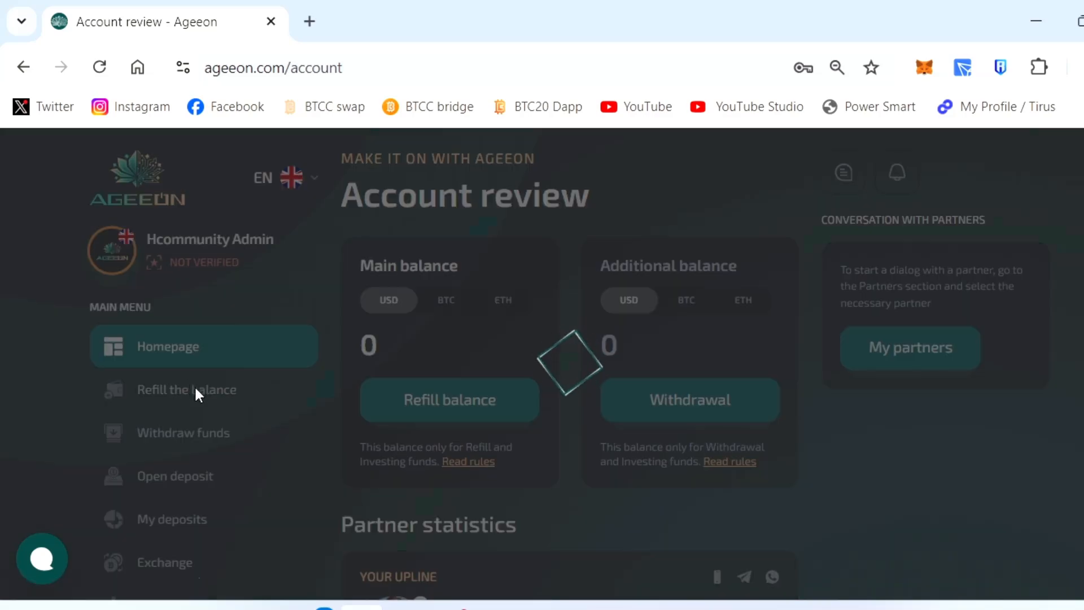
- Browse the Refill the balance page's coin list and USDT network choices
{"action": "left_click", "coordinate": [185, 390]}
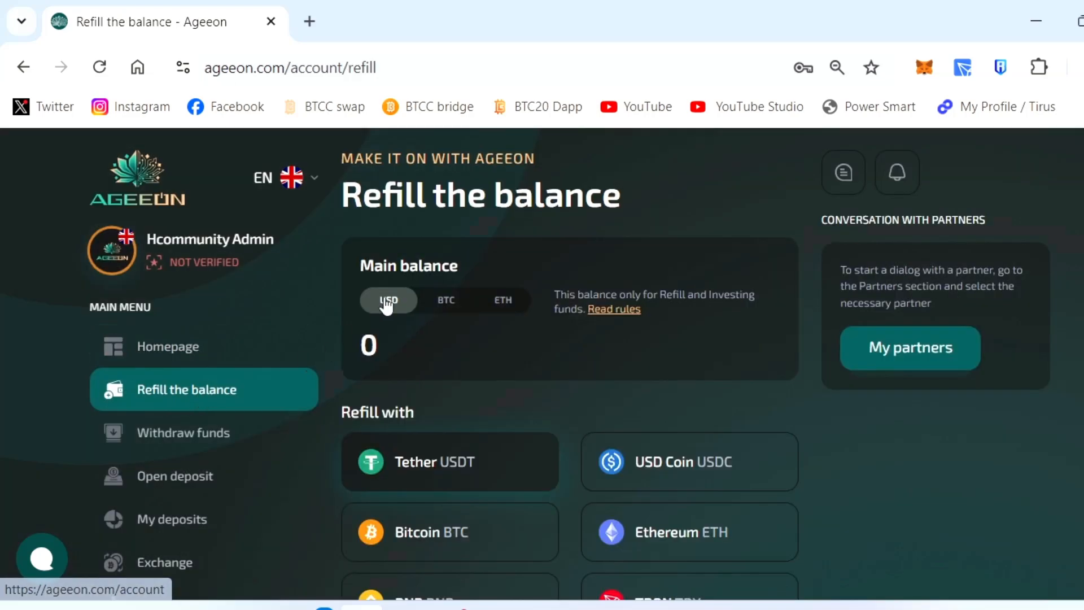
{"action": "scroll", "scroll_direction": "down", "scroll_amount": 3}
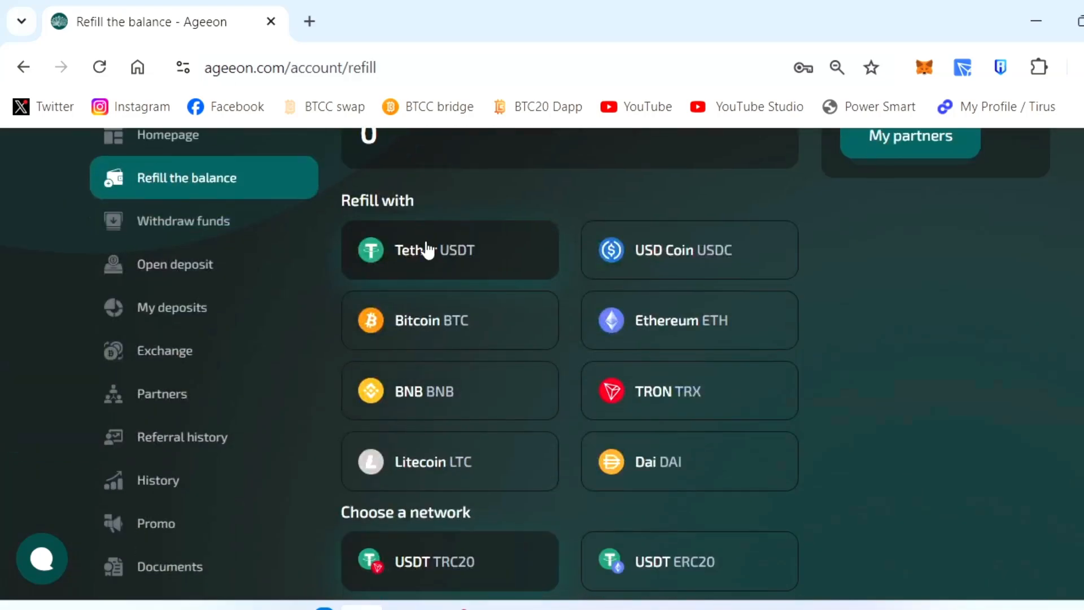
{"action": "scroll", "scroll_direction": "down", "scroll_amount": 3}
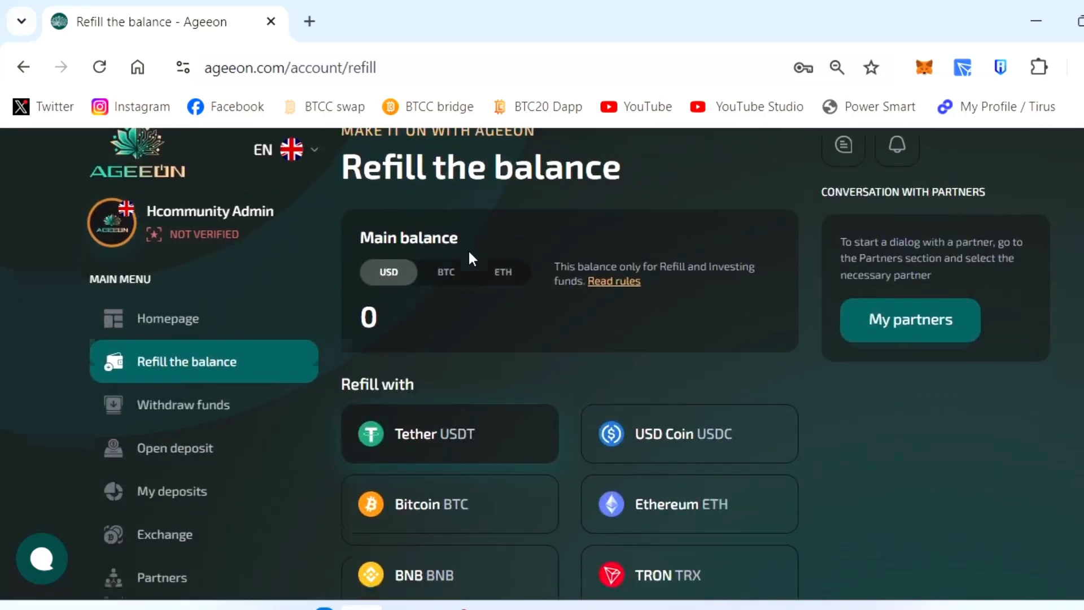
{"action": "scroll", "scroll_direction": "down", "scroll_amount": 3}
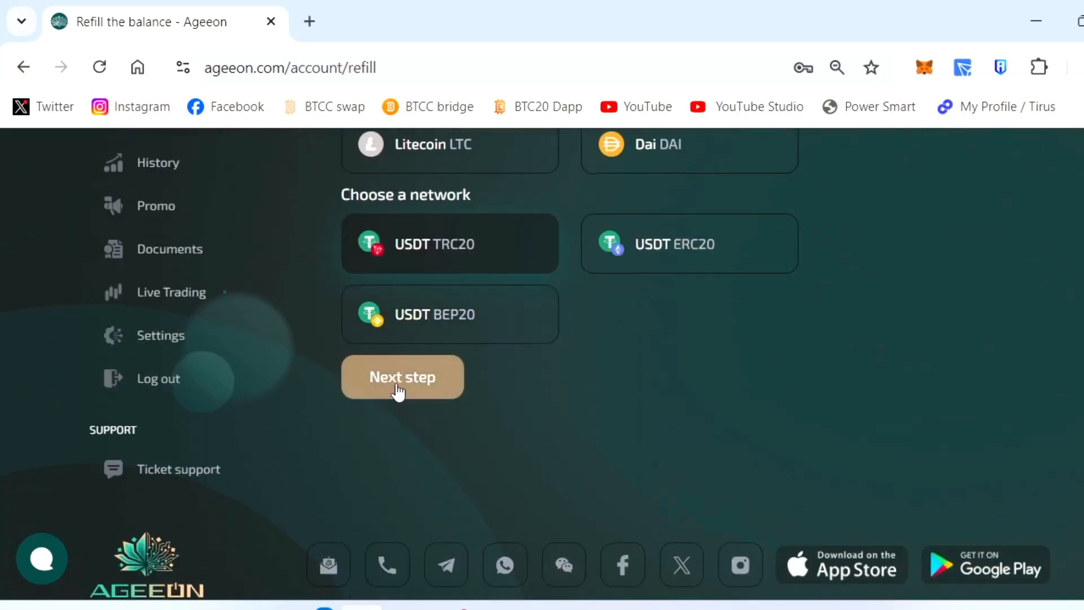
{"action": "left_click", "coordinate": [402, 377]}
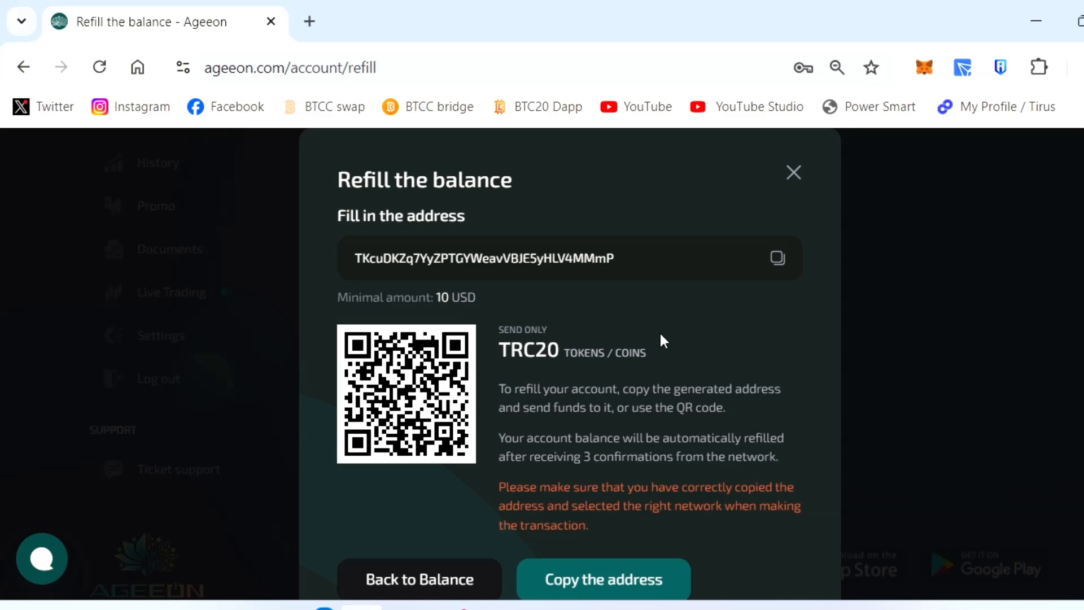
{"action": "mouse_move", "coordinate": [775, 201]}
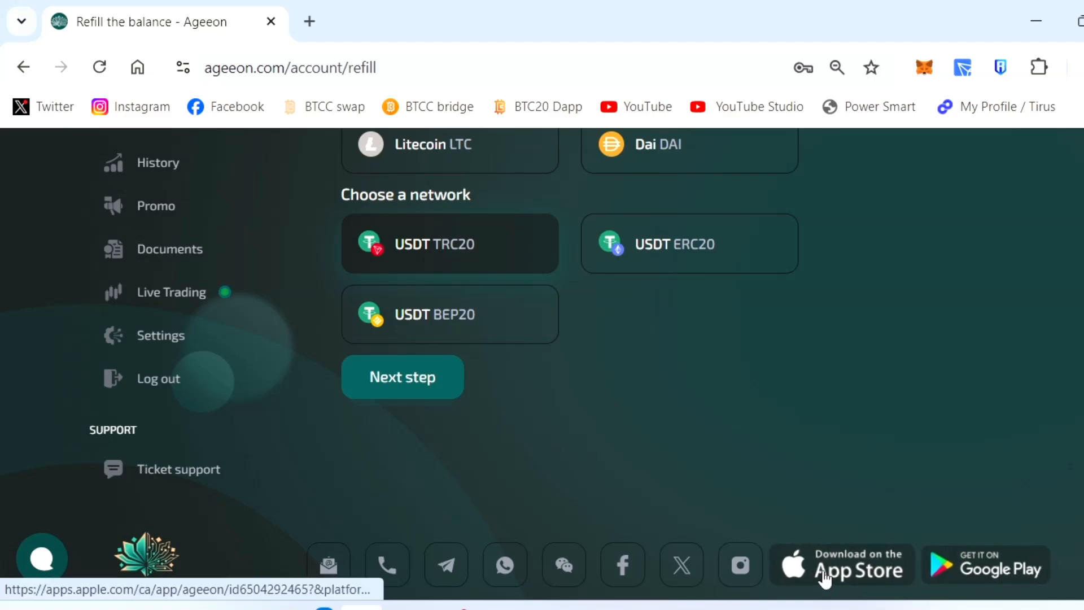
{"action": "mouse_move", "coordinate": [523, 266]}
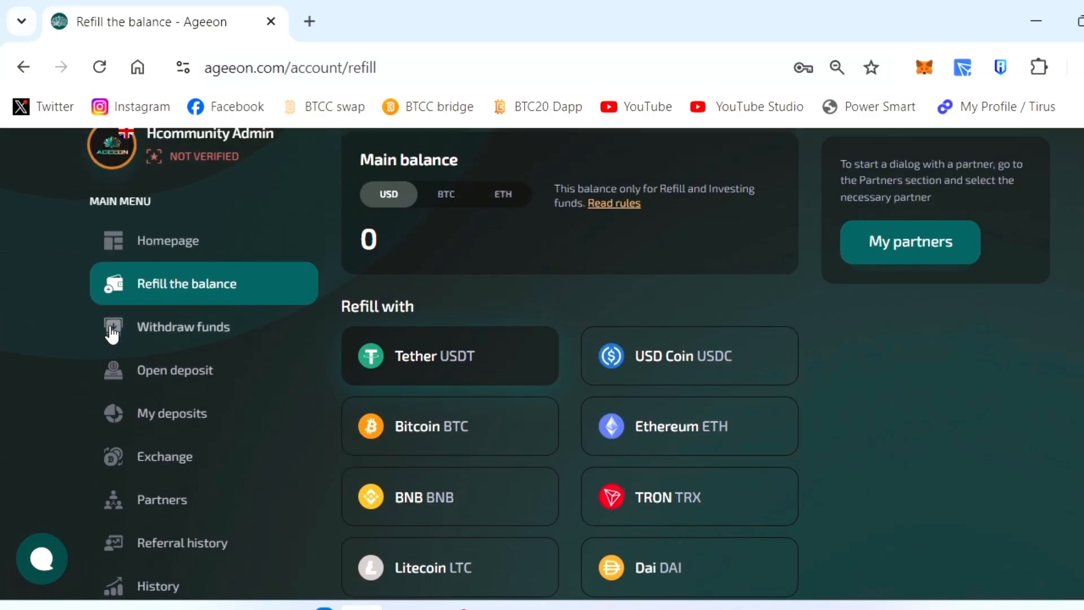
- View the empty Withdraw funds and Exchange pages from the main menu
{"action": "left_click", "coordinate": [183, 326]}
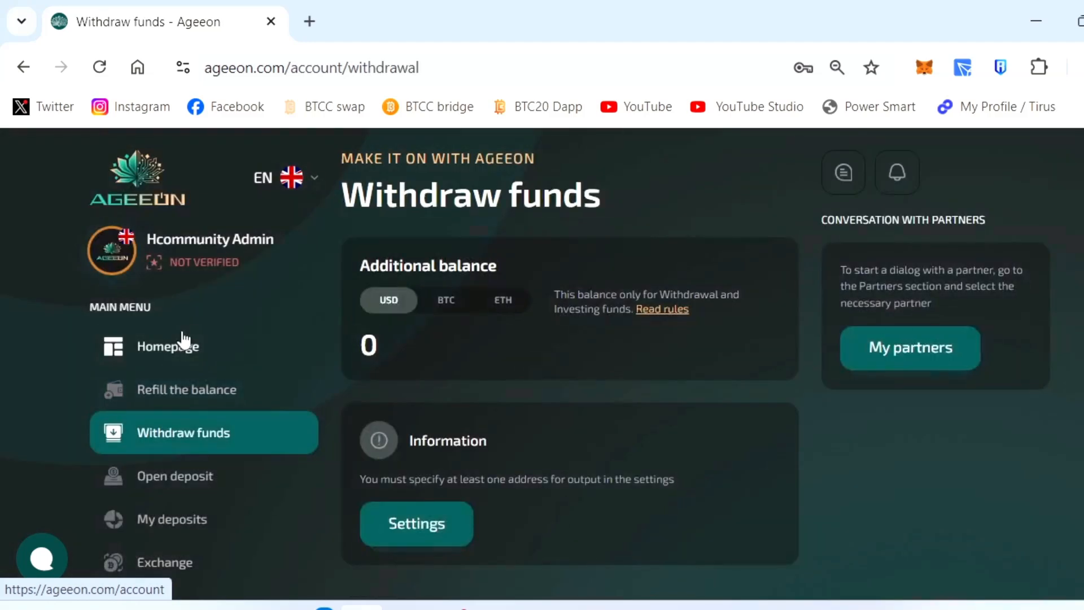
{"action": "mouse_move", "coordinate": [424, 250]}
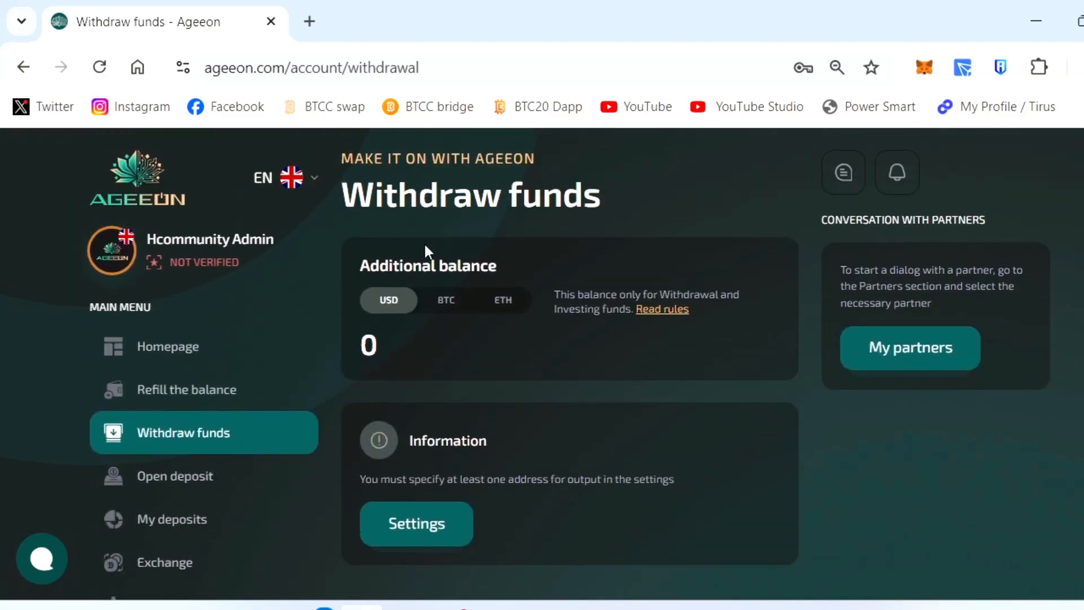
{"action": "scroll", "scroll_direction": "down", "scroll_amount": 3}
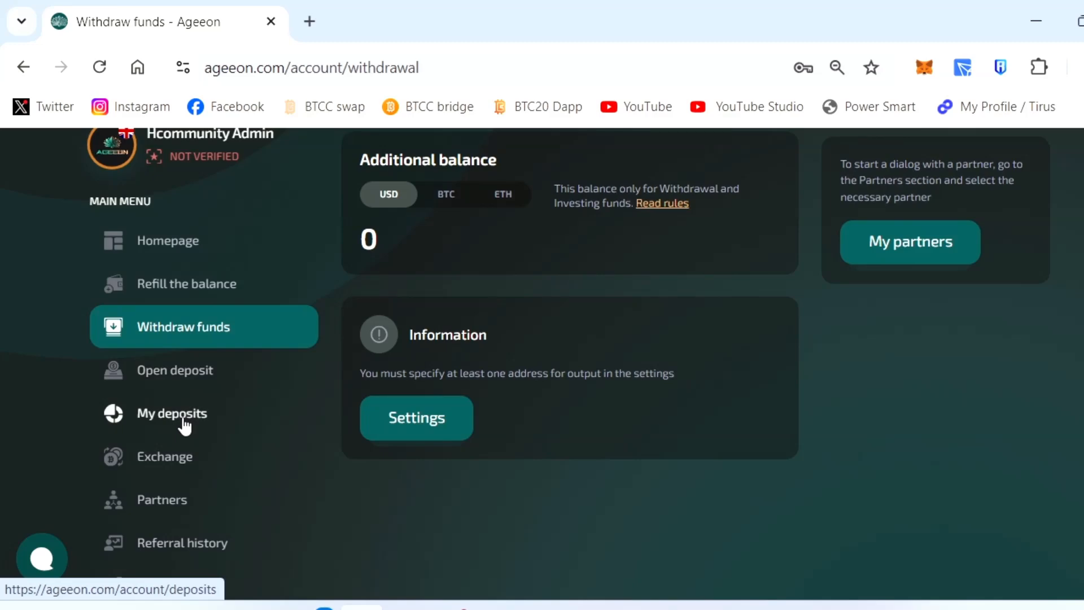
{"action": "left_click", "coordinate": [164, 456]}
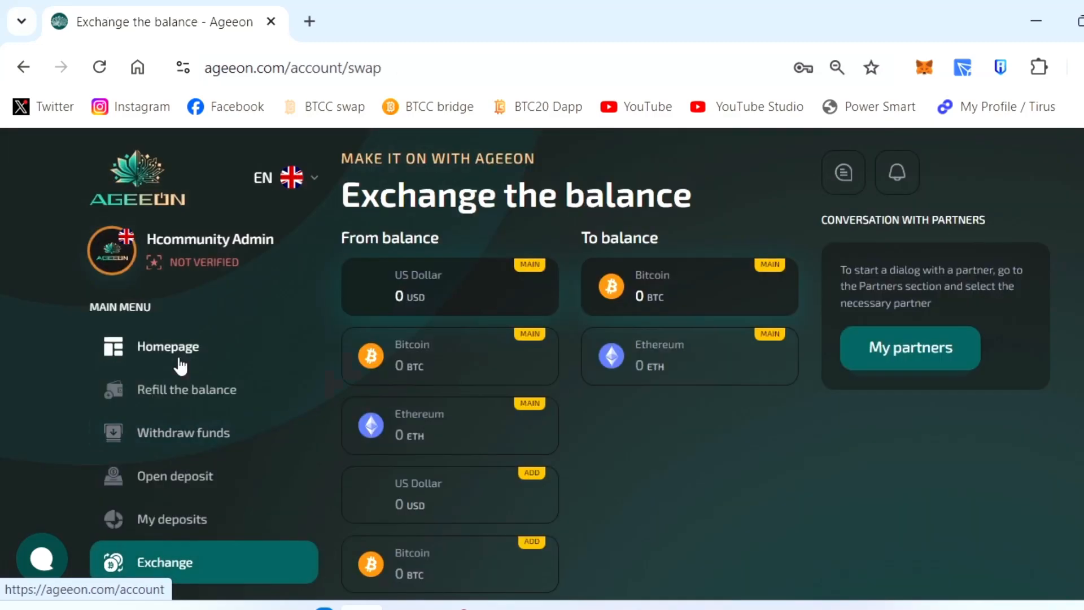
{"action": "scroll", "scroll_direction": "down", "scroll_amount": 3}
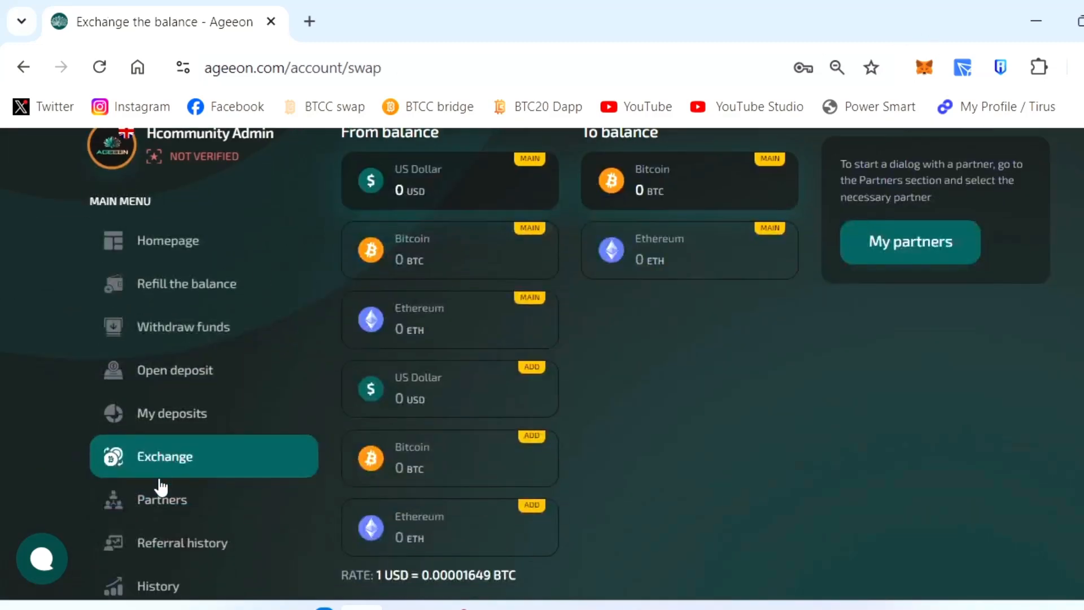
- View the Partners overview and the empty Referral history list
{"action": "left_click", "coordinate": [161, 499]}
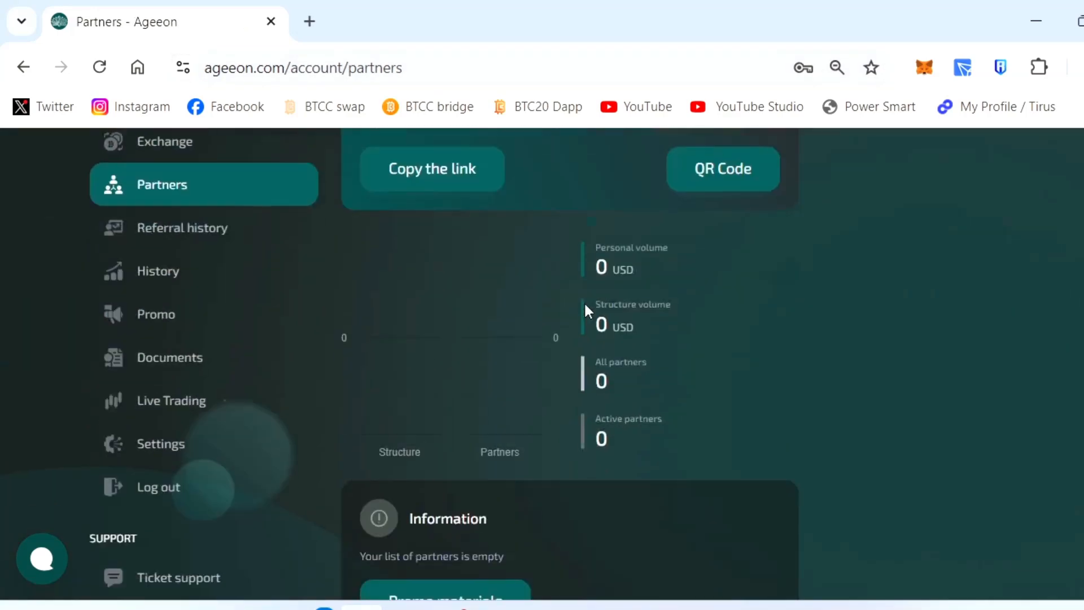
{"action": "left_click", "coordinate": [183, 227]}
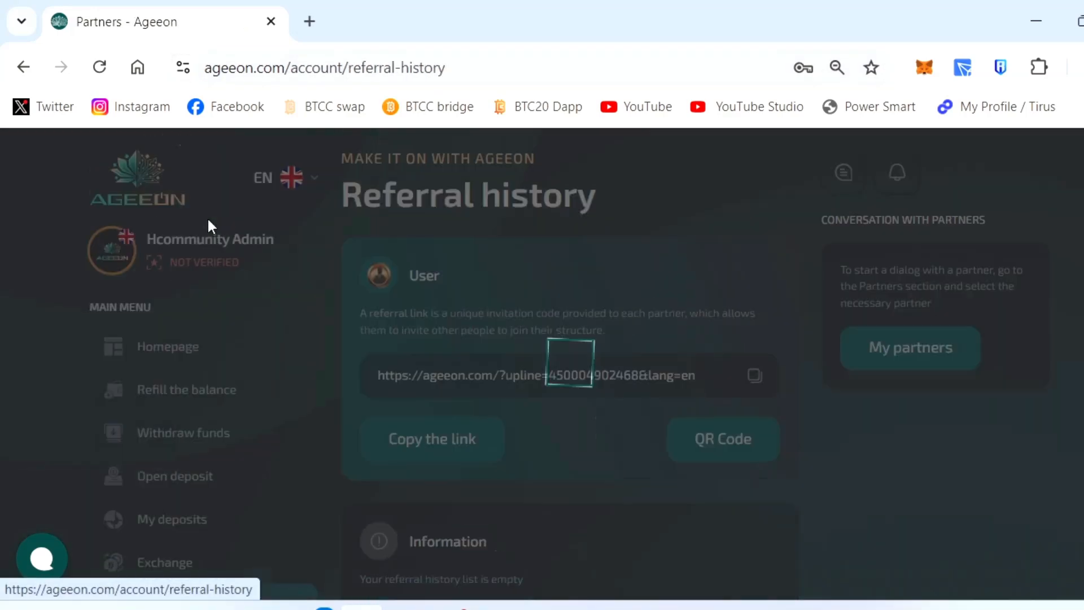
{"action": "scroll", "scroll_direction": "down", "scroll_amount": 3}
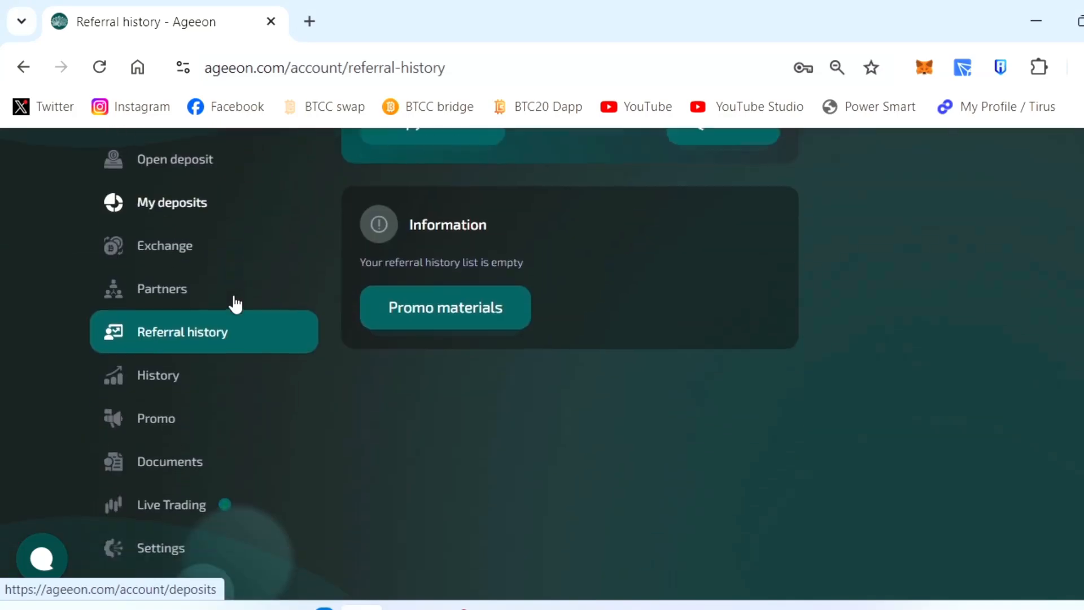
- Browse the Documents page's certificate, presentation and January 2024 statement, then go to Live Trading
{"action": "left_click", "coordinate": [445, 308]}
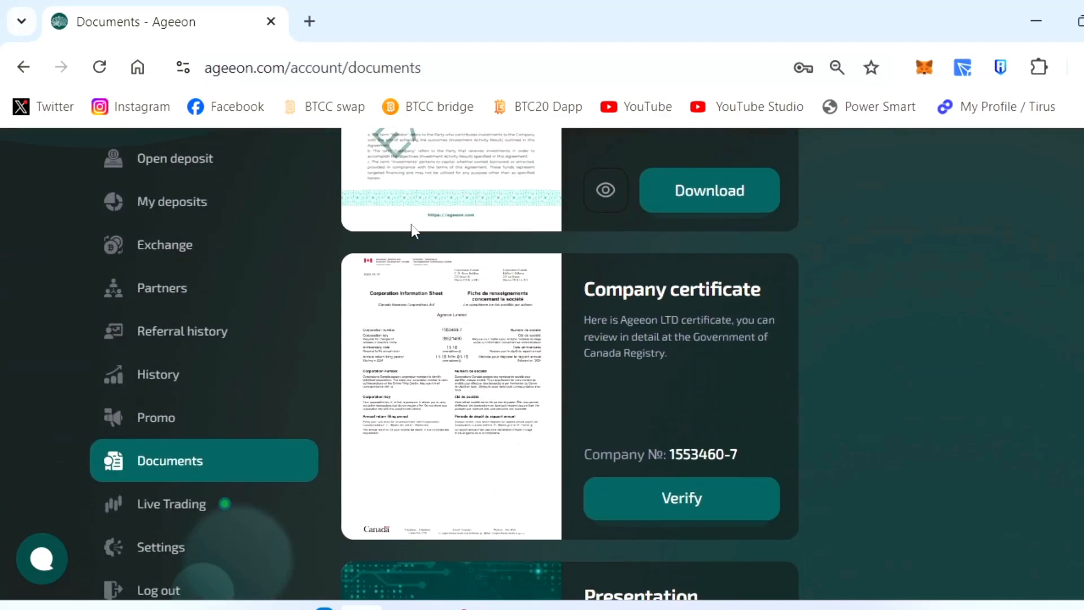
{"action": "scroll", "scroll_direction": "down", "scroll_amount": 3}
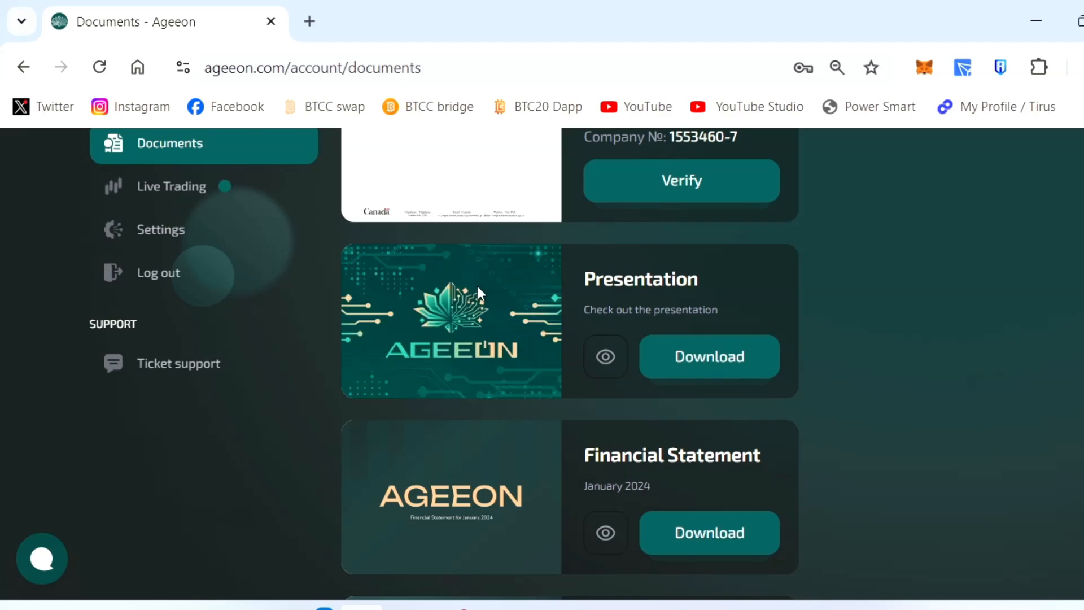
{"action": "left_click", "coordinate": [171, 186]}
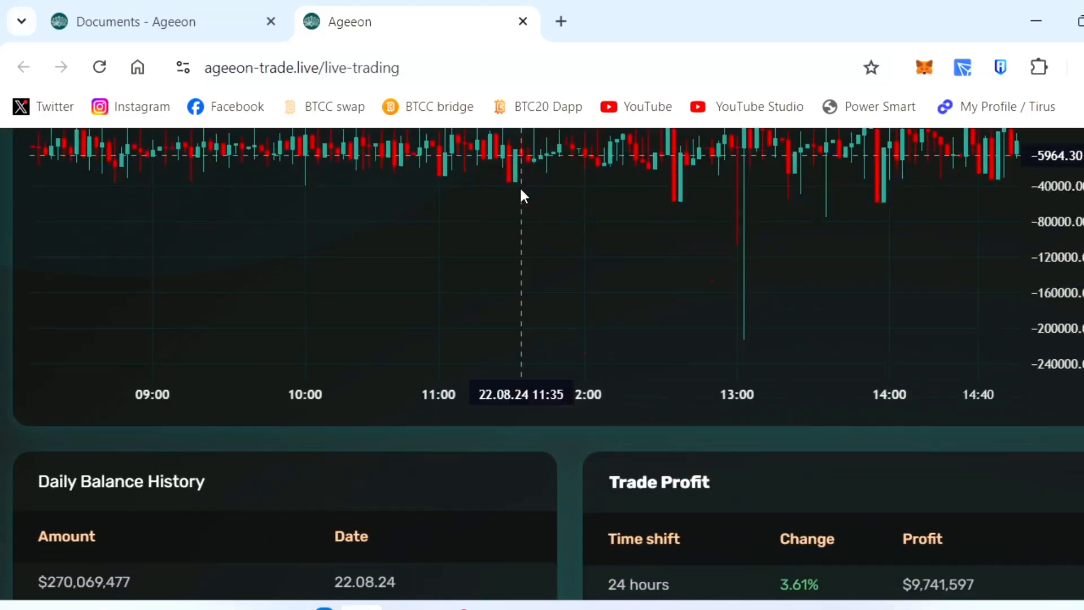
{"action": "scroll", "scroll_direction": "down", "scroll_amount": 3}
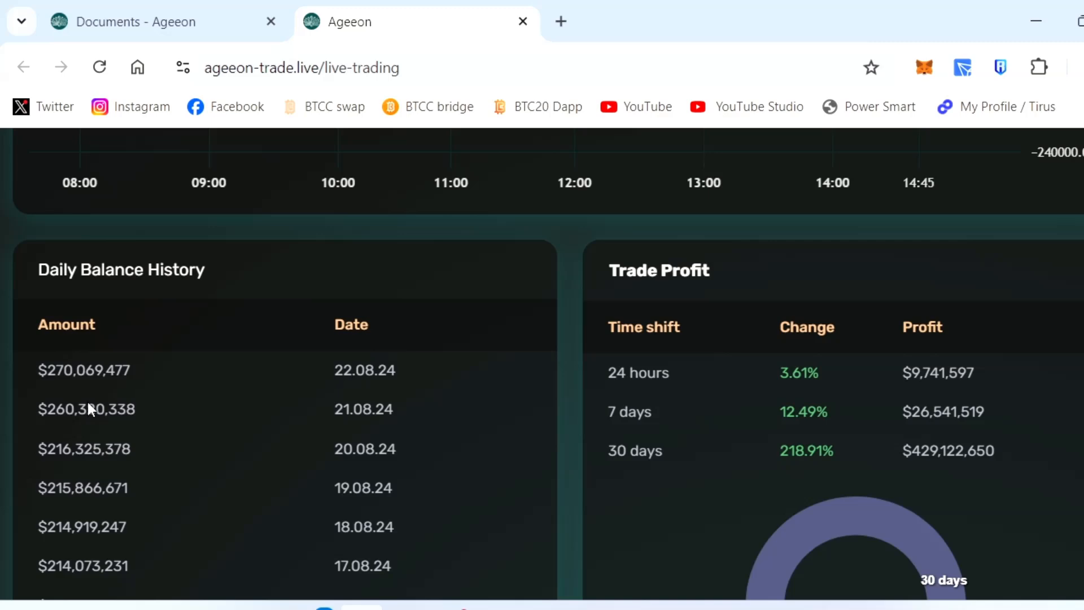
{"action": "scroll", "scroll_direction": "down", "scroll_amount": 3}
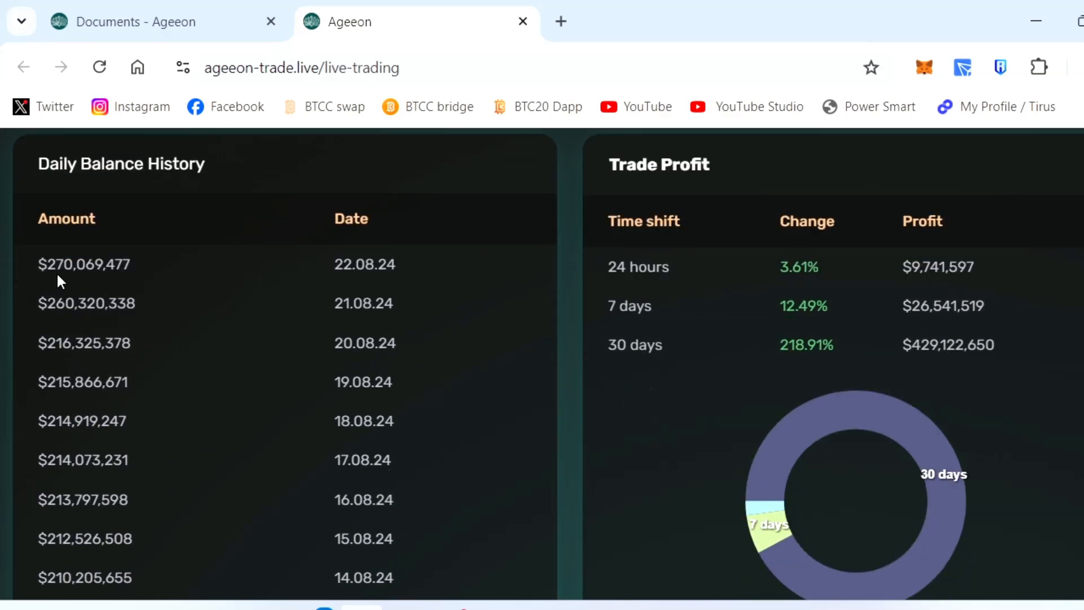
{"action": "mouse_move", "coordinate": [14, 268]}
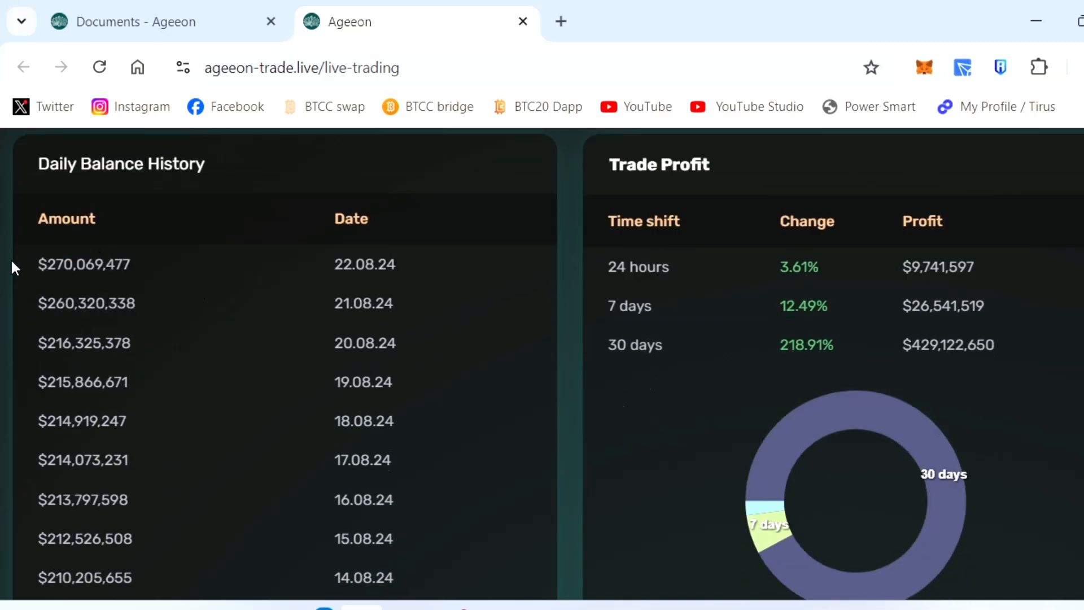
{"action": "mouse_move", "coordinate": [136, 219]}
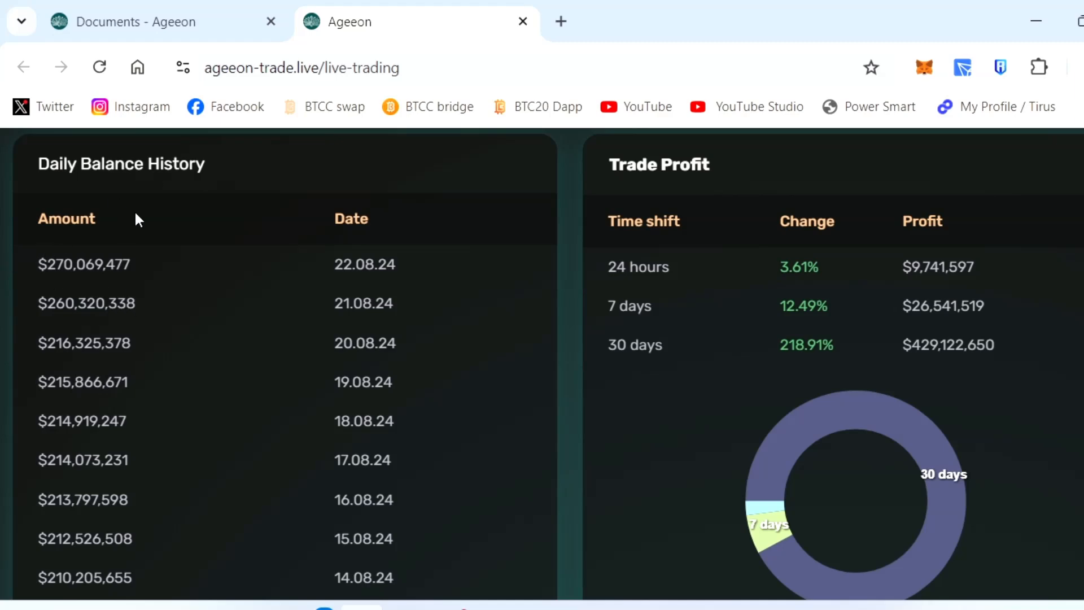
- Review the account Documents page and the Homepage overview in the Ageeon sidebar
{"action": "left_click", "coordinate": [171, 355]}
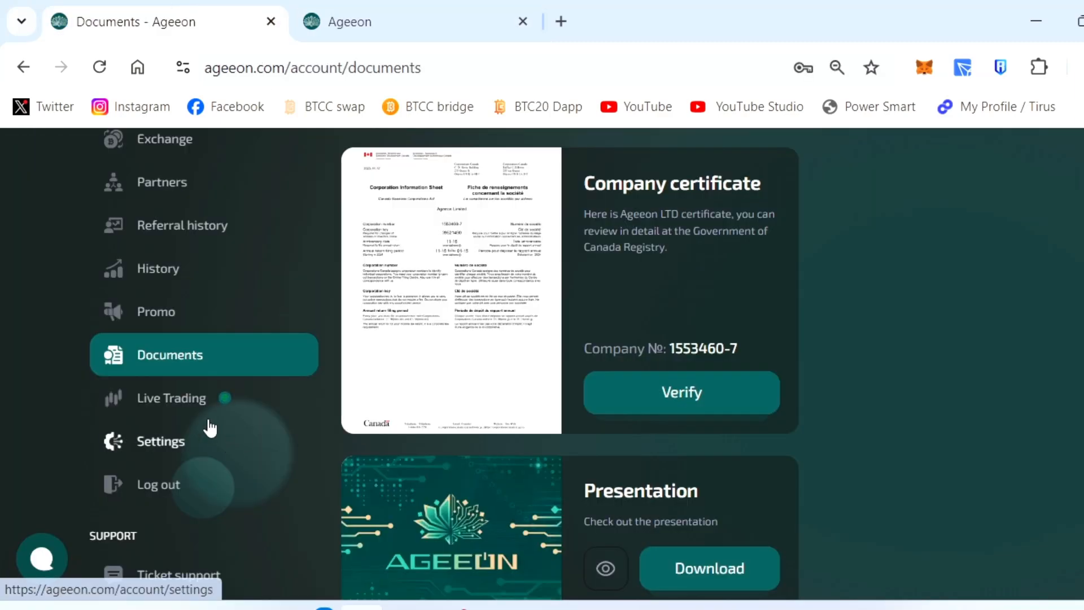
{"action": "scroll", "scroll_direction": "down", "scroll_amount": 3}
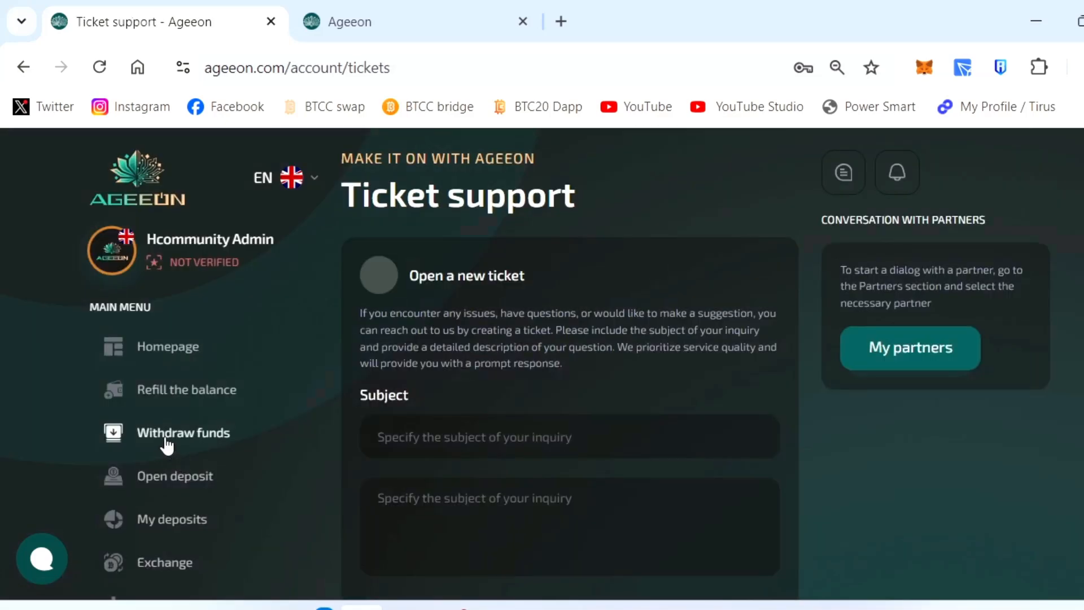
{"action": "left_click", "coordinate": [167, 345]}
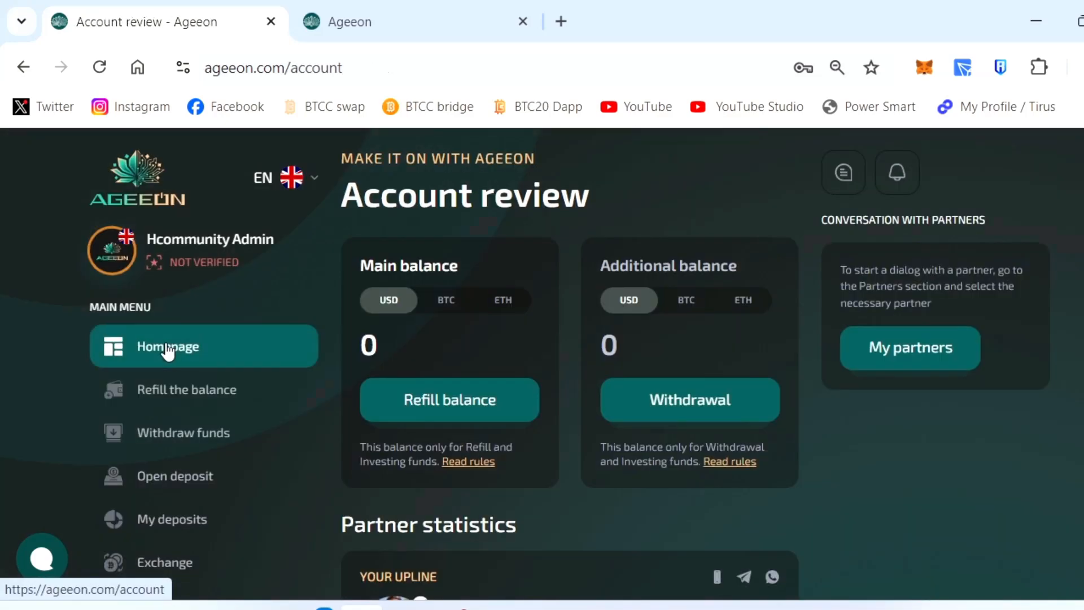
{"action": "scroll", "scroll_direction": "down", "scroll_amount": 3}
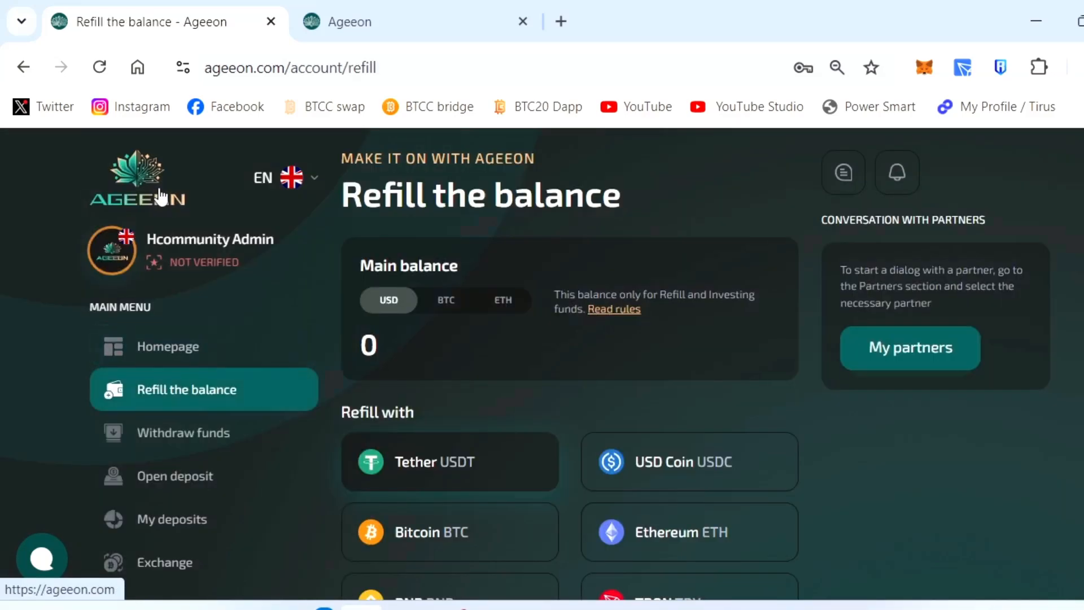
{"action": "scroll", "scroll_direction": "down", "scroll_amount": 3}
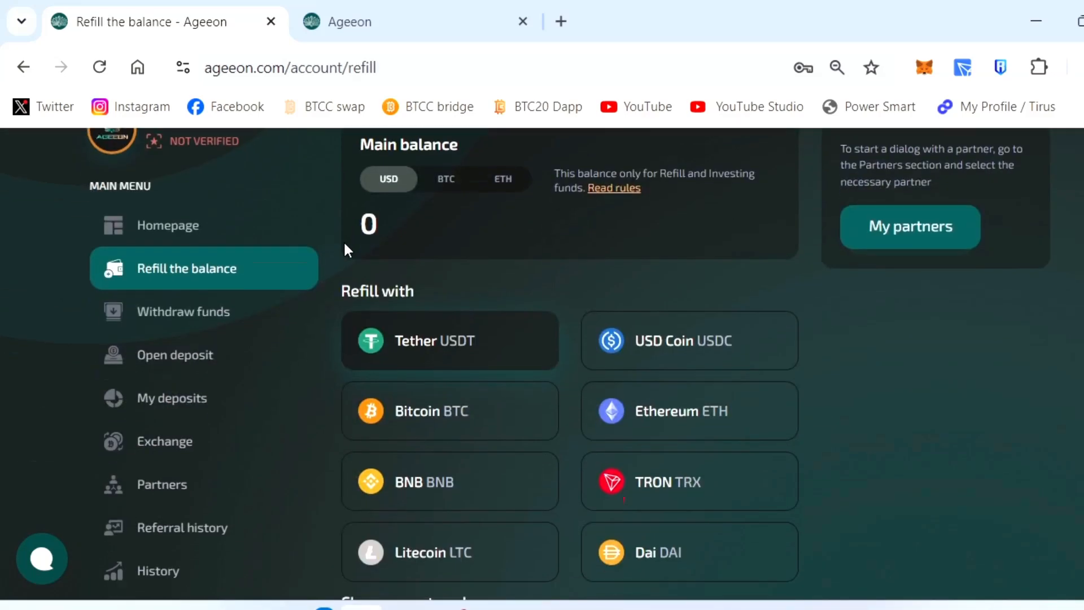
{"action": "scroll", "scroll_direction": "down", "scroll_amount": 3}
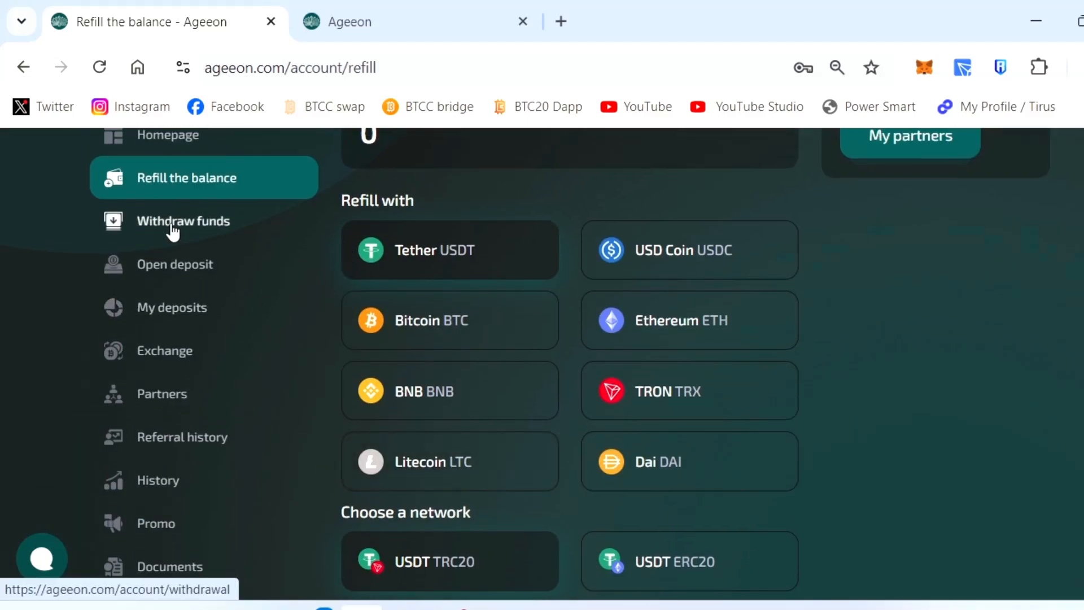
- Visit the Withdraw funds page and land on Open deposit with its plans and zero balance
{"action": "left_click", "coordinate": [183, 220]}
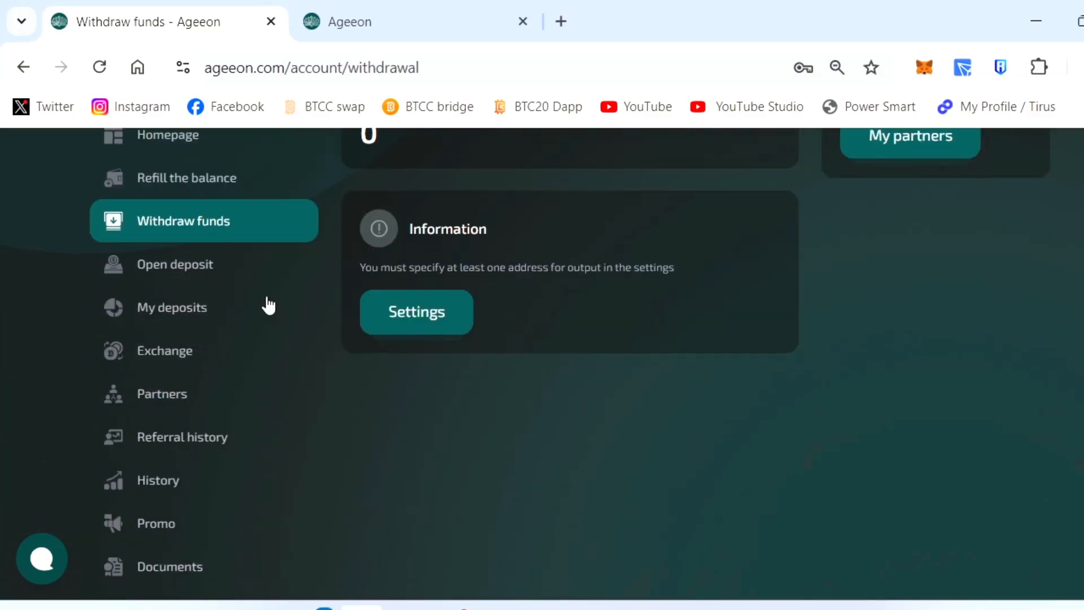
{"action": "left_click", "coordinate": [194, 265]}
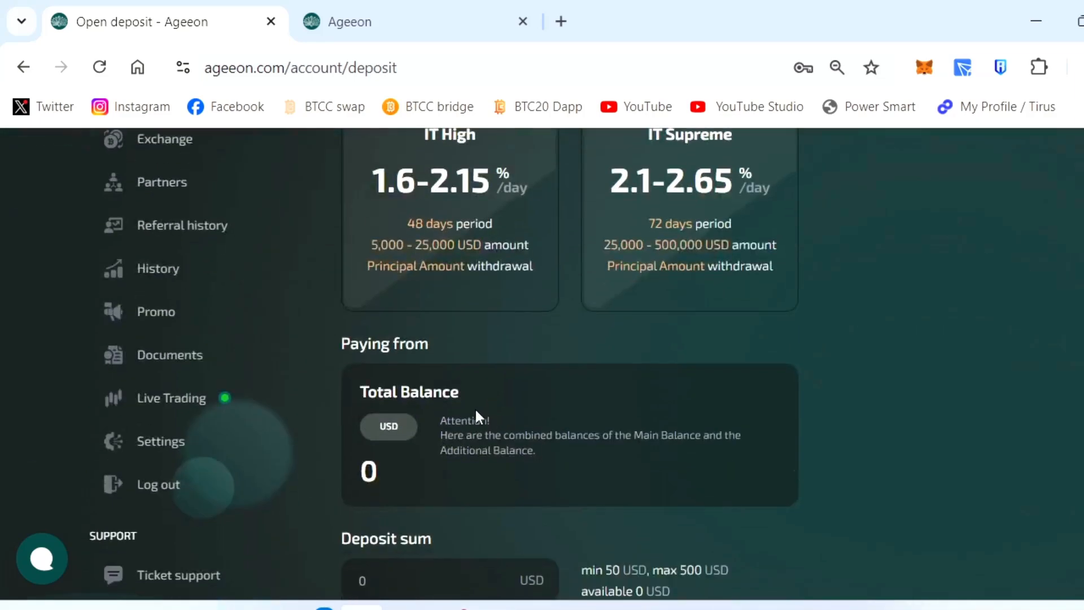
{"action": "scroll", "scroll_direction": "down", "scroll_amount": 3}
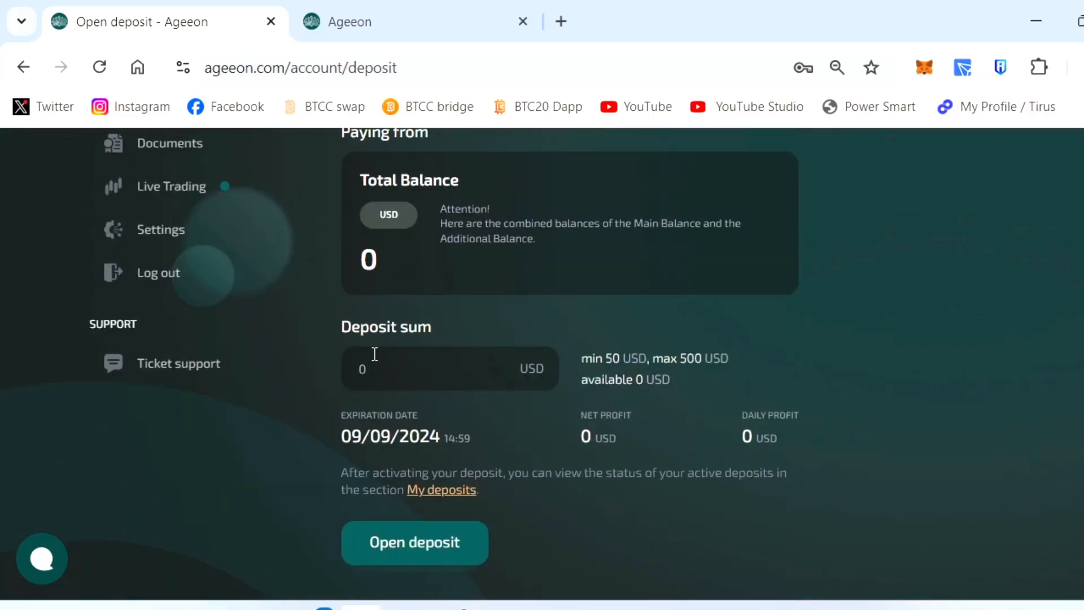
{"action": "type", "text": "5"}
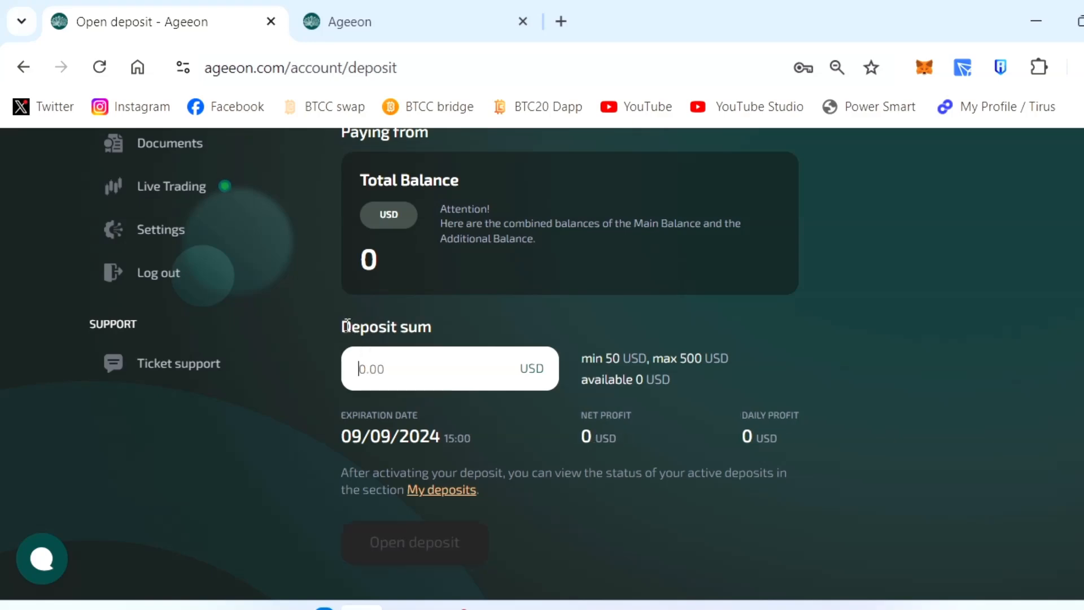
{"action": "scroll", "scroll_direction": "up", "scroll_amount": 3}
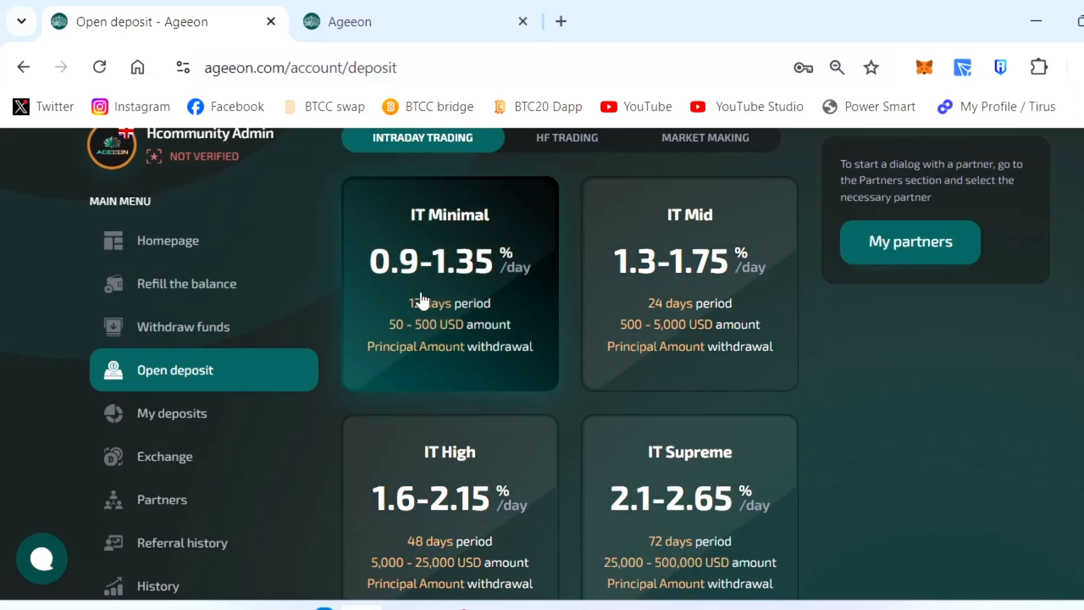
{"action": "scroll", "scroll_direction": "down", "scroll_amount": 3}
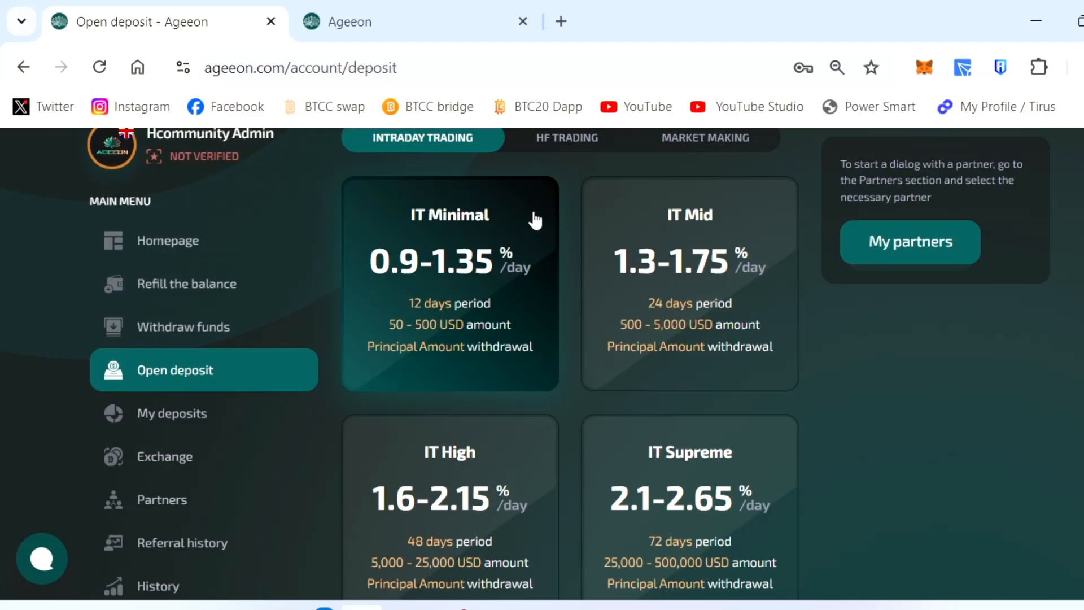
{"action": "mouse_move", "coordinate": [646, 234]}
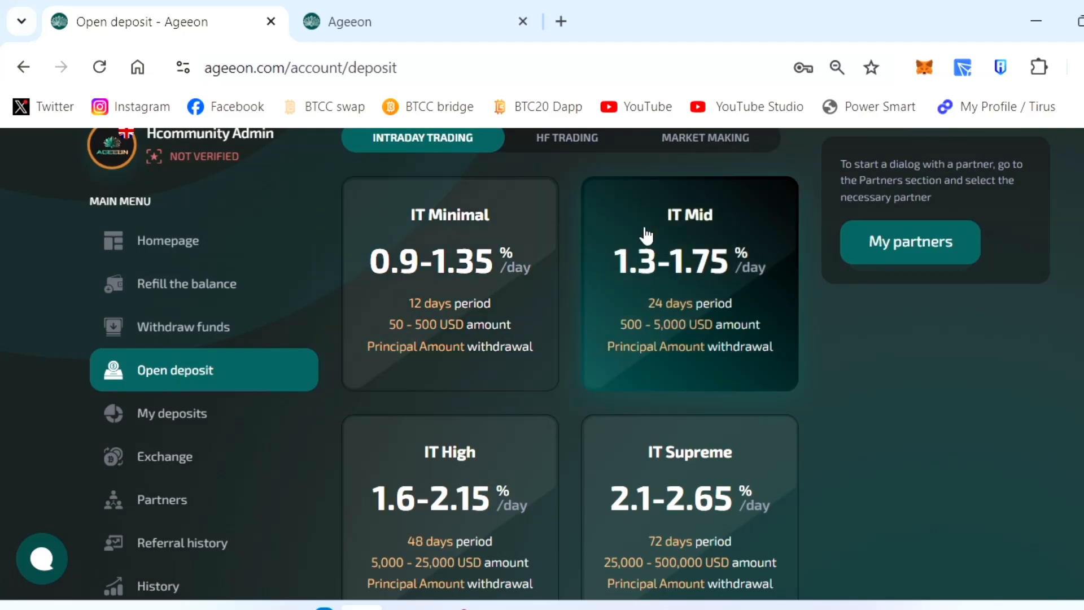
{"action": "mouse_move", "coordinate": [478, 442]}
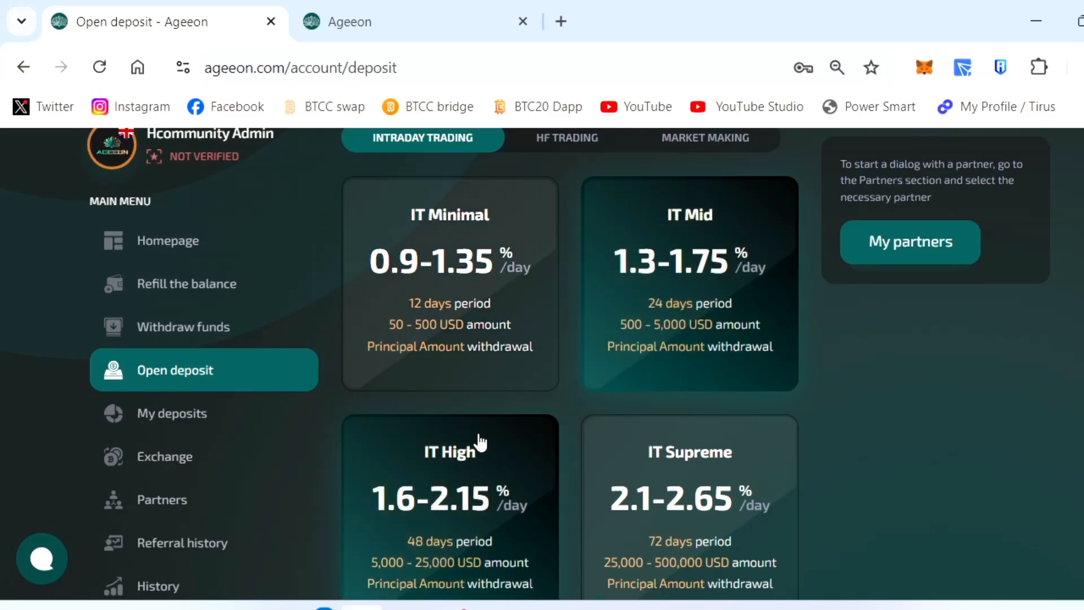
{"action": "mouse_move", "coordinate": [480, 440]}
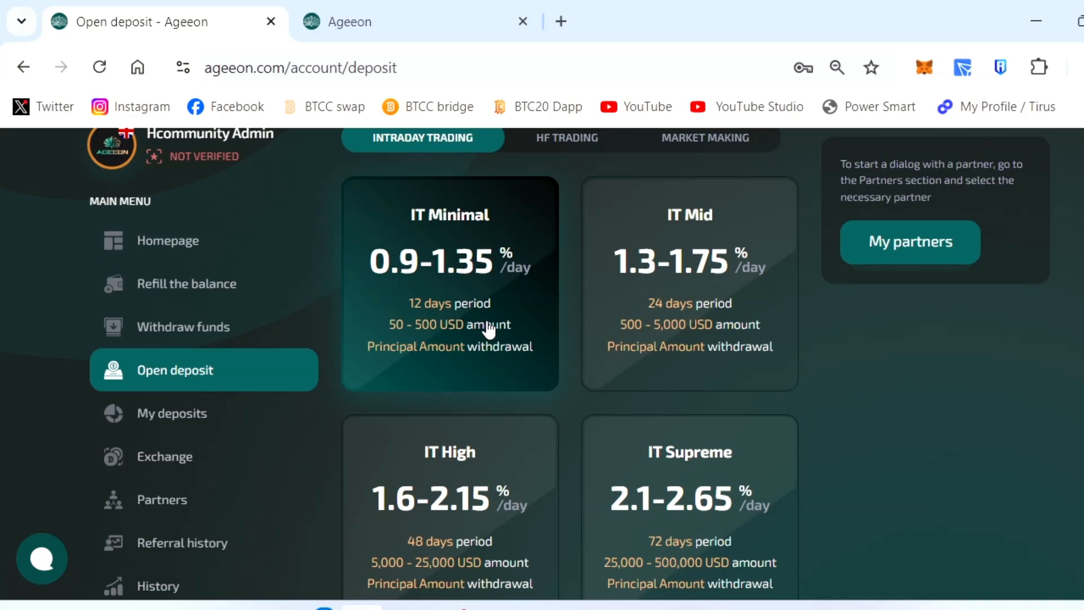
- View the HF Trading BTC plans, then the Market Making plans MM Mid USD and MM Supreme USD
{"action": "left_click", "coordinate": [565, 138]}
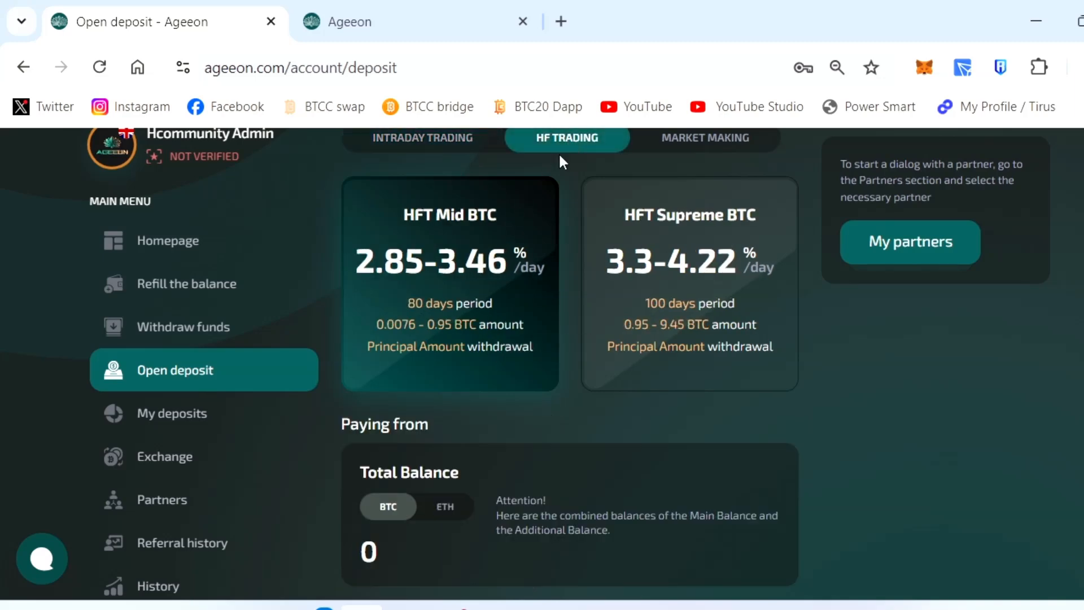
{"action": "mouse_move", "coordinate": [809, 153]}
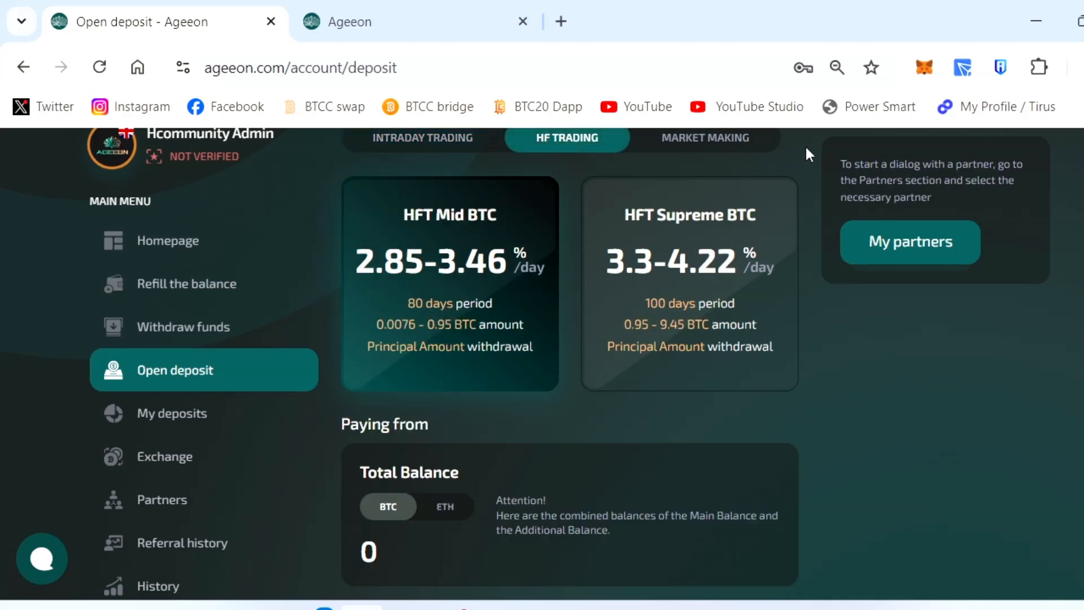
{"action": "mouse_move", "coordinate": [467, 345]}
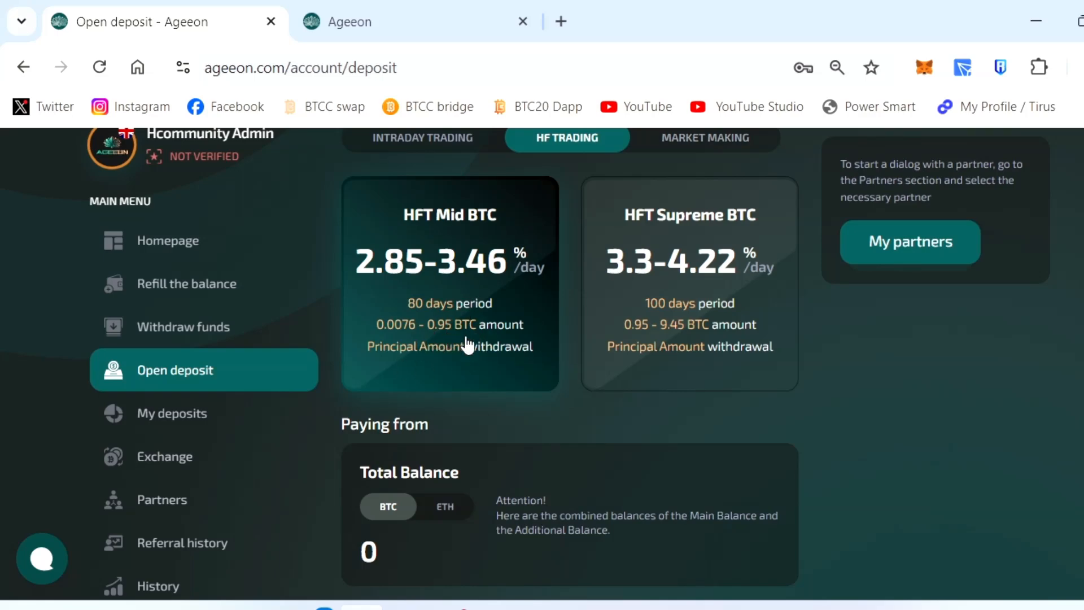
{"action": "left_click", "coordinate": [705, 138]}
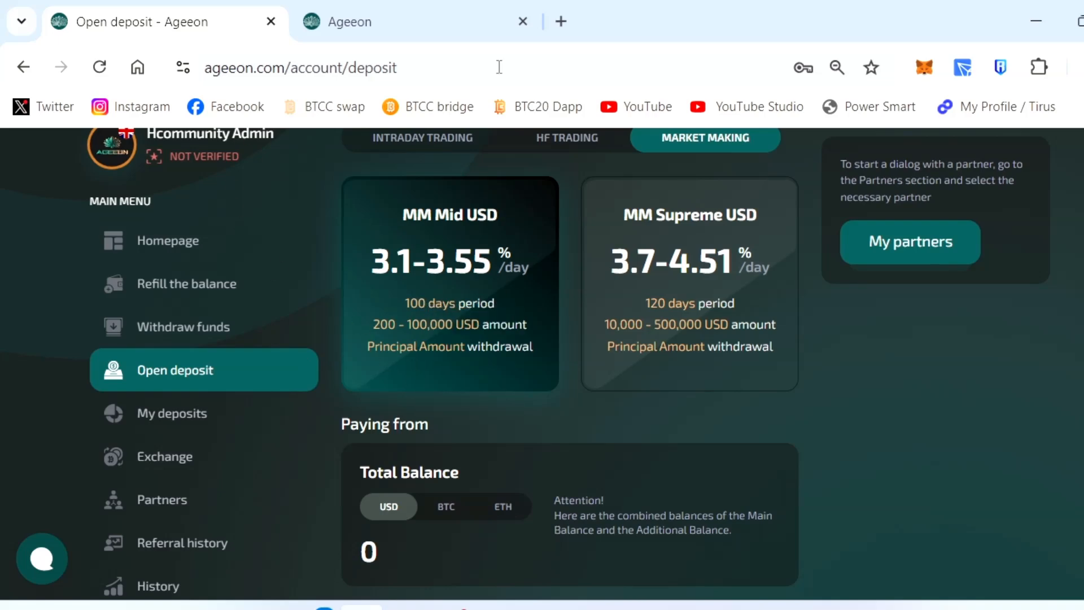
{"action": "mouse_move", "coordinate": [394, 334]}
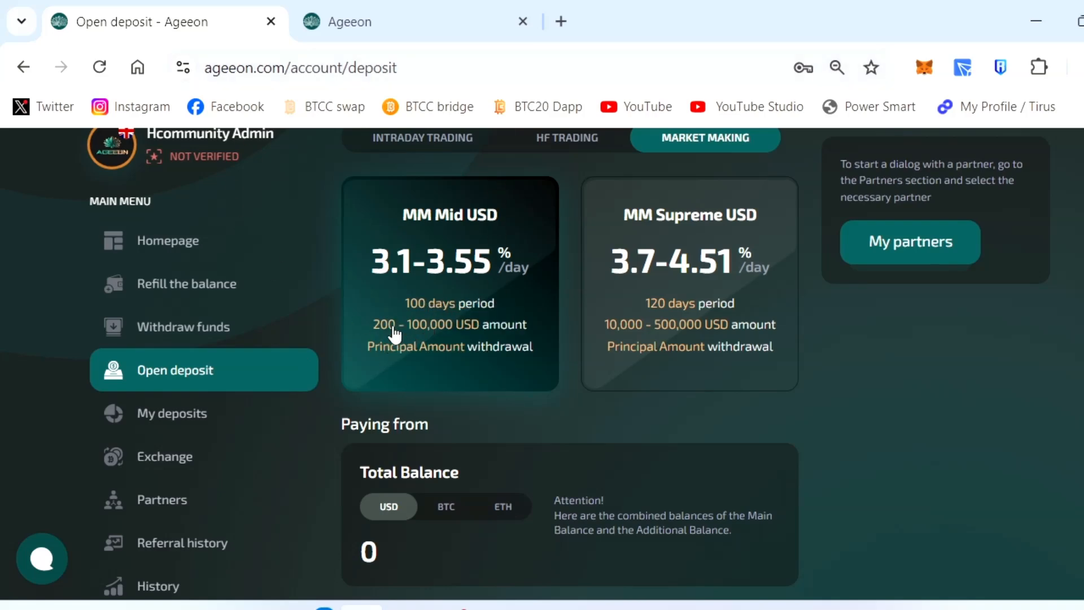
{"action": "mouse_move", "coordinate": [398, 280]}
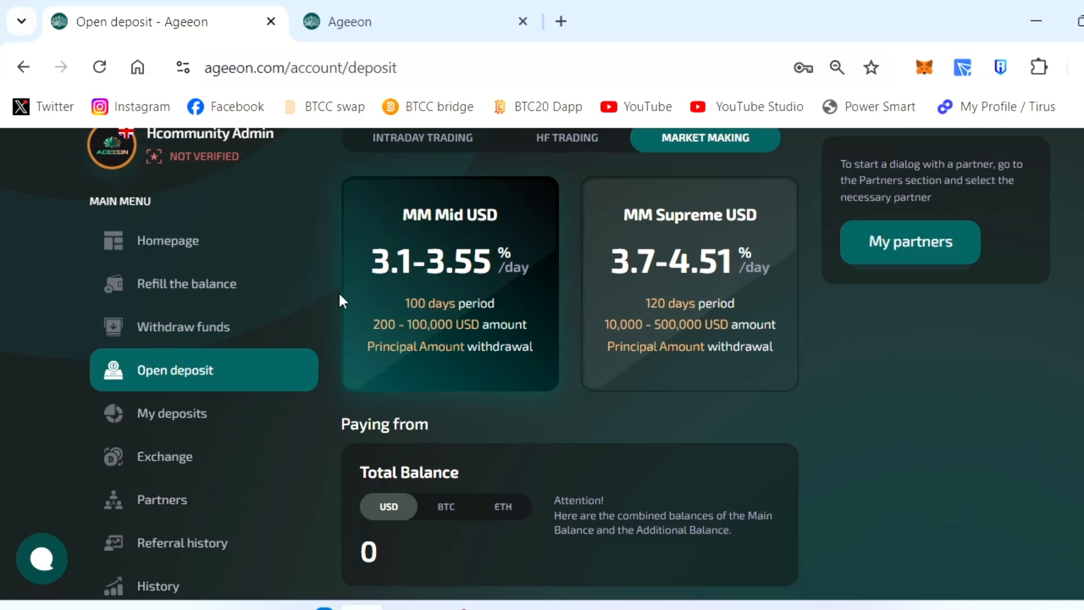
{"action": "mouse_move", "coordinate": [381, 316]}
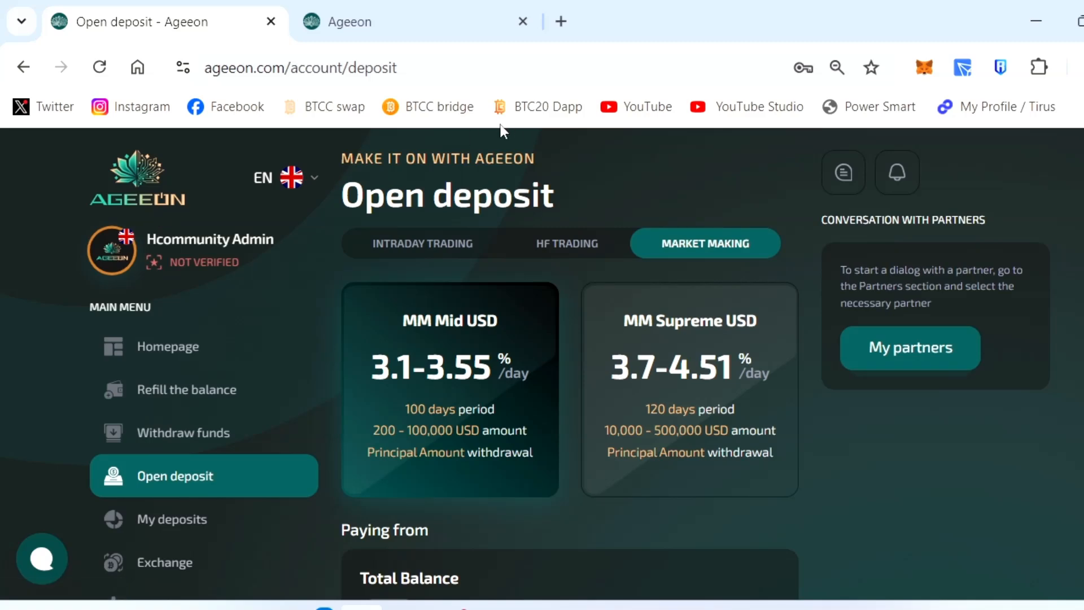
{"action": "mouse_move", "coordinate": [277, 290]}
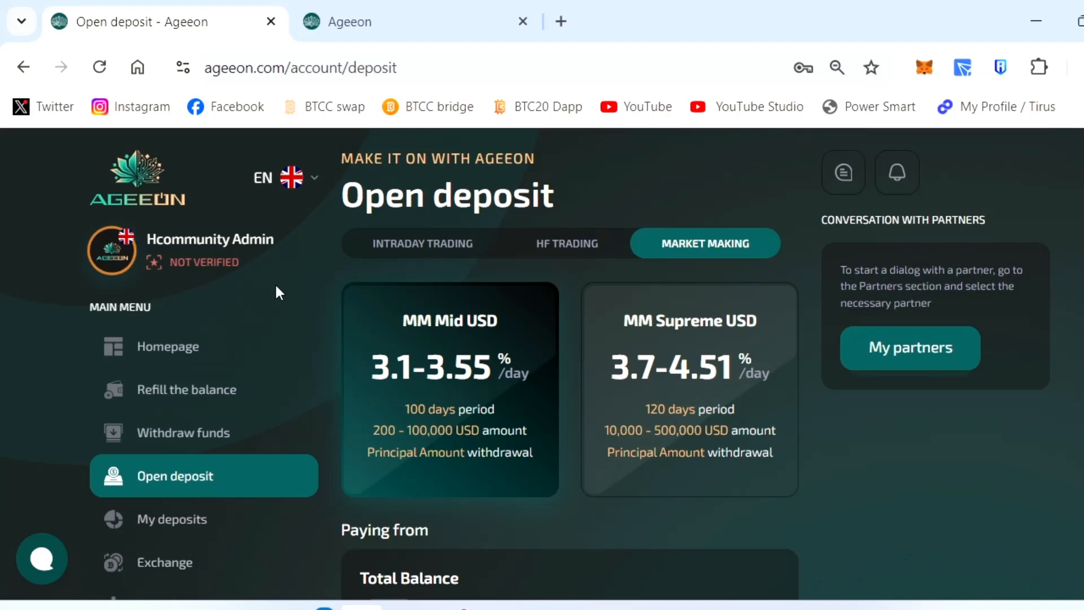
{"action": "mouse_move", "coordinate": [301, 291]}
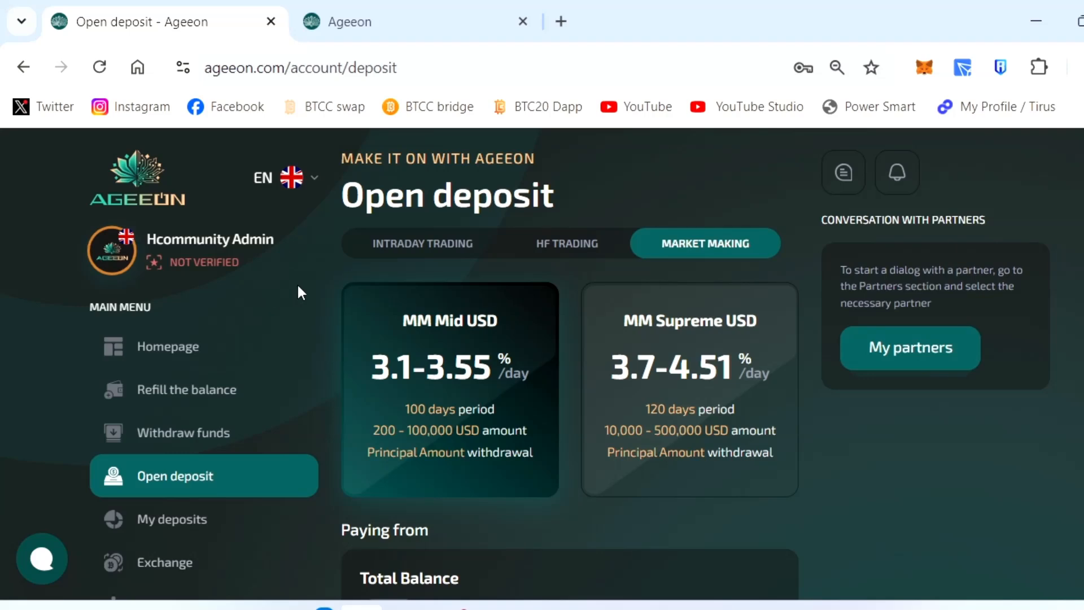
{"action": "mouse_move", "coordinate": [882, 273]}
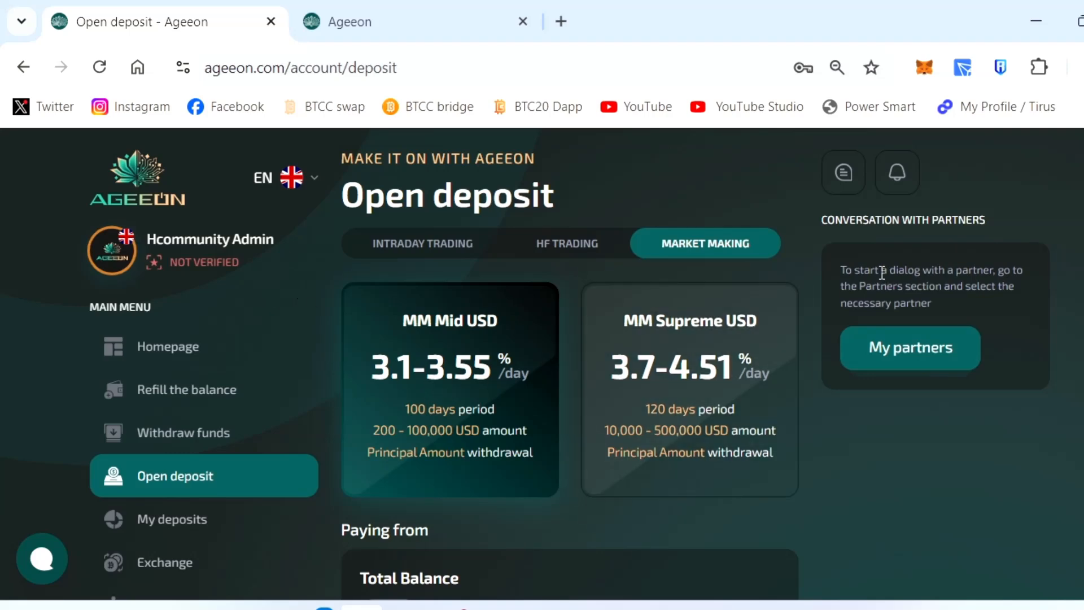